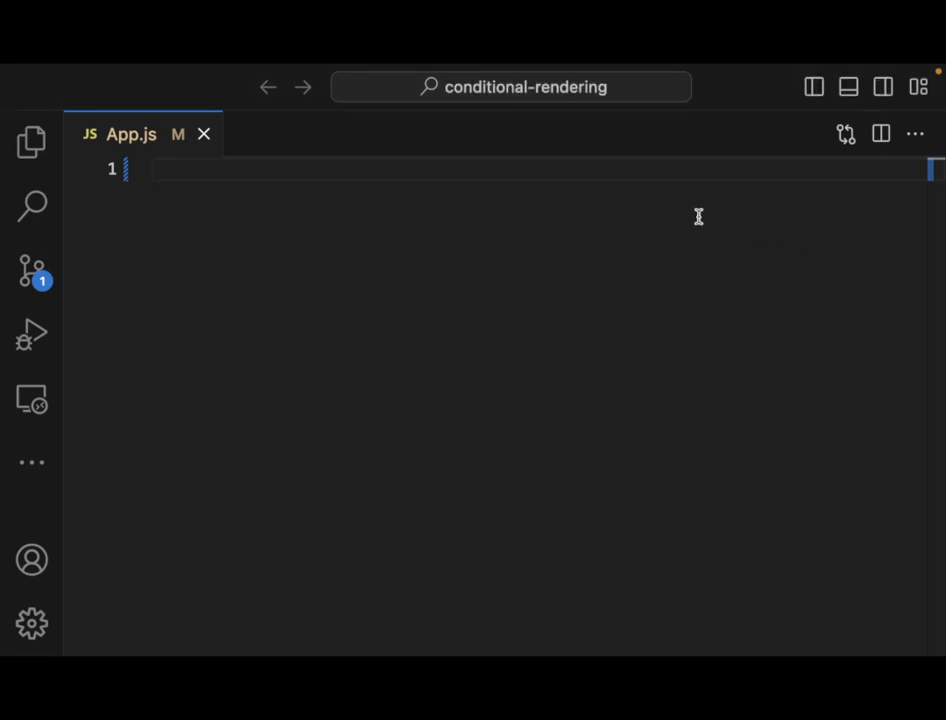
Write '// Trade show Exhibit Packing List Management' as the first line of App.js.
{"action": "type", "text": "if (condition) {"}
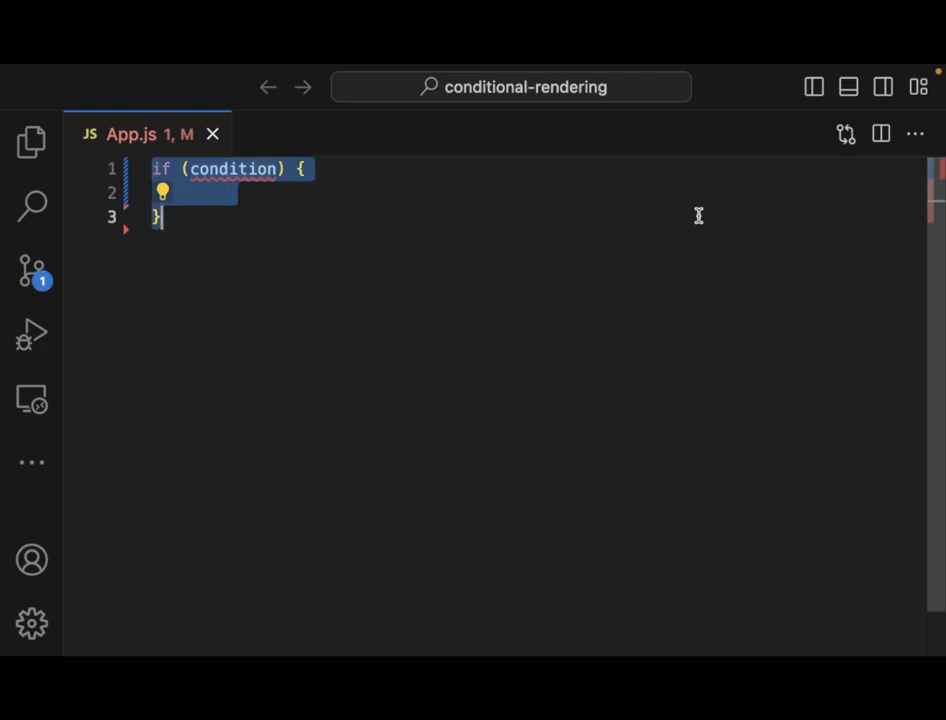
{"action": "type", "text": "&&"}
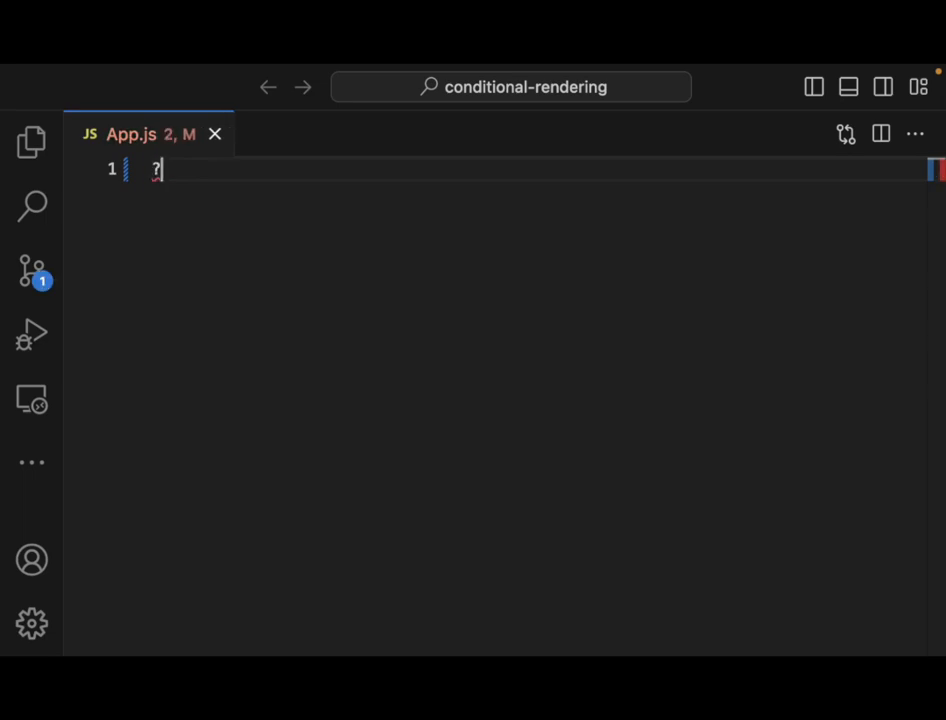
{"action": "type", "text": ":"}
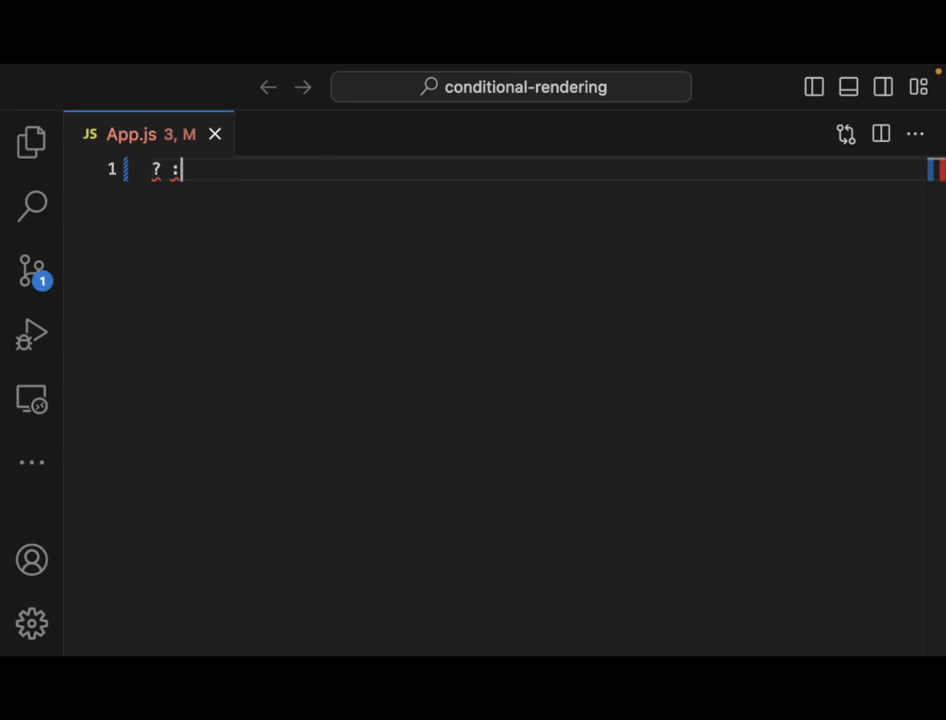
{"action": "mouse_move", "coordinate": [800, 222]}
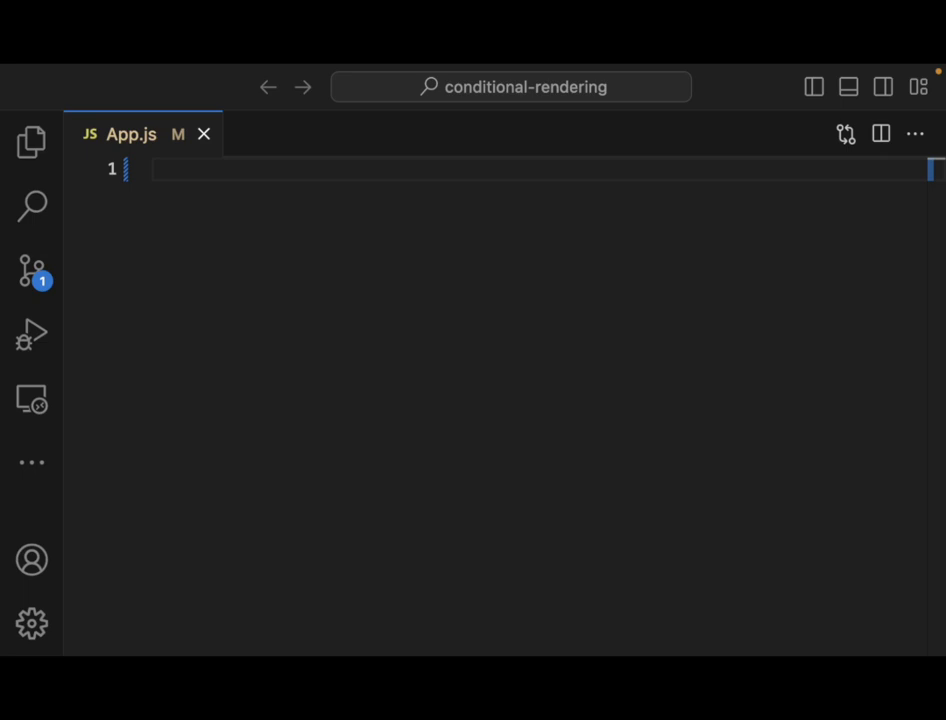
{"action": "type", "text": "/"}
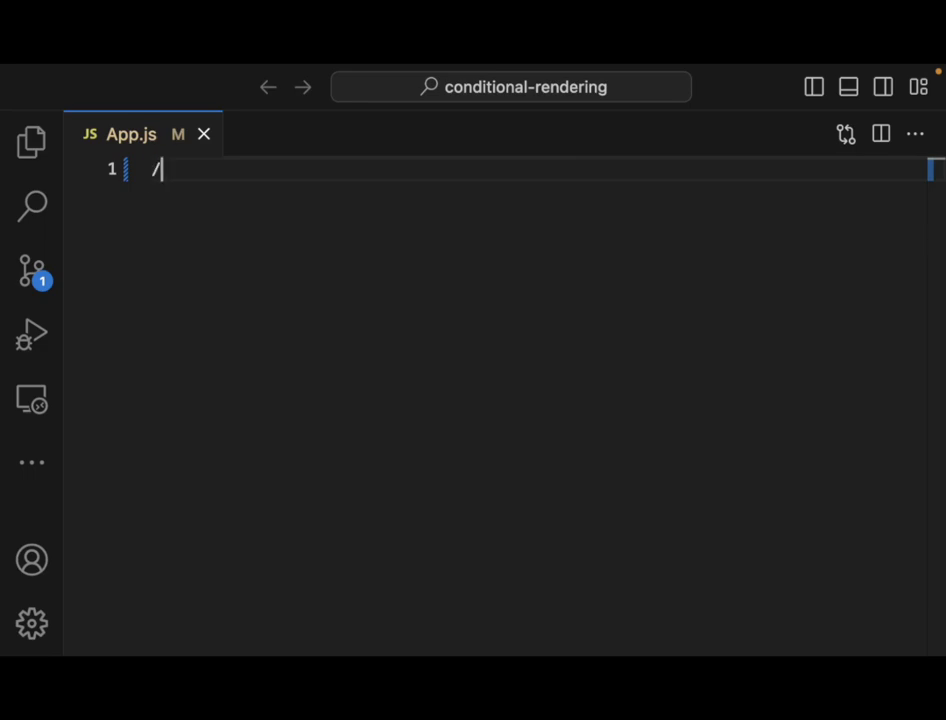
{"action": "type", "text": "/ Trade"}
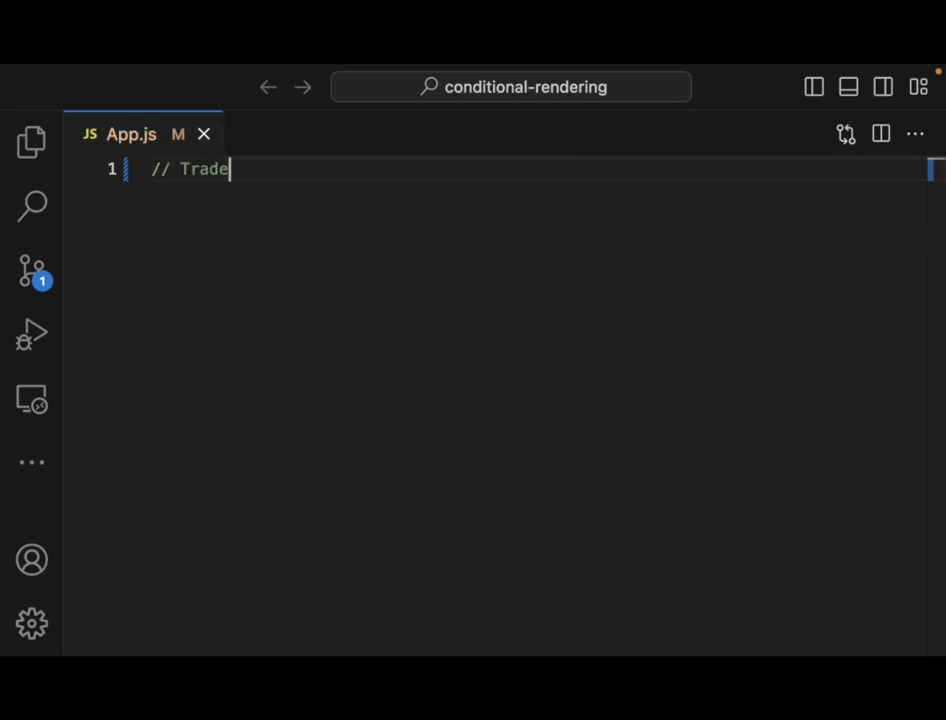
{"action": "type", "text": "show E"}
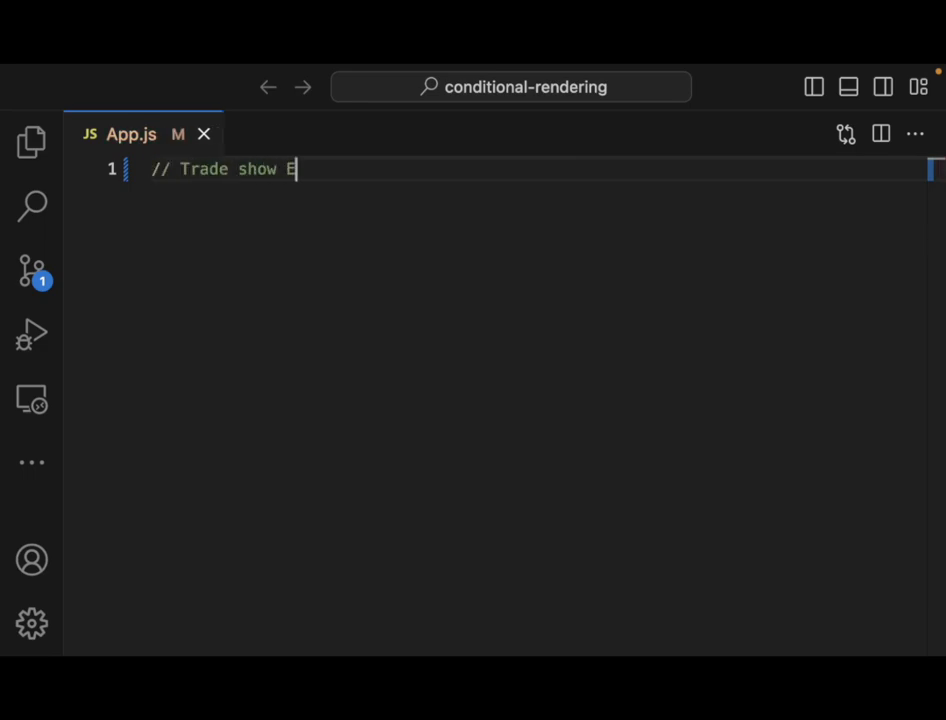
{"action": "type", "text": "xhibit P"}
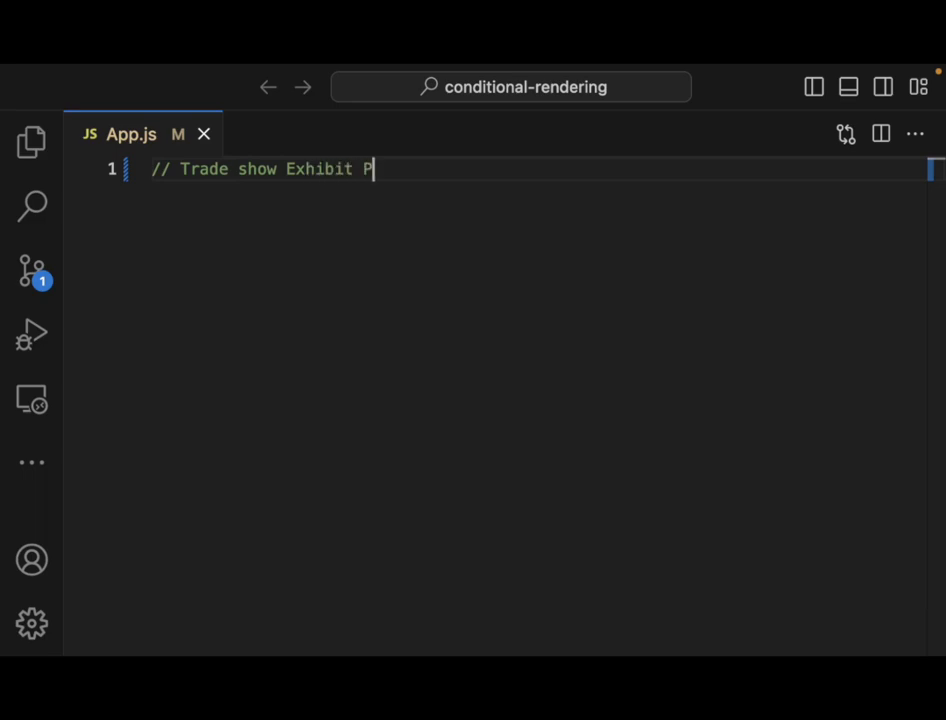
{"action": "type", "text": "acking List"}
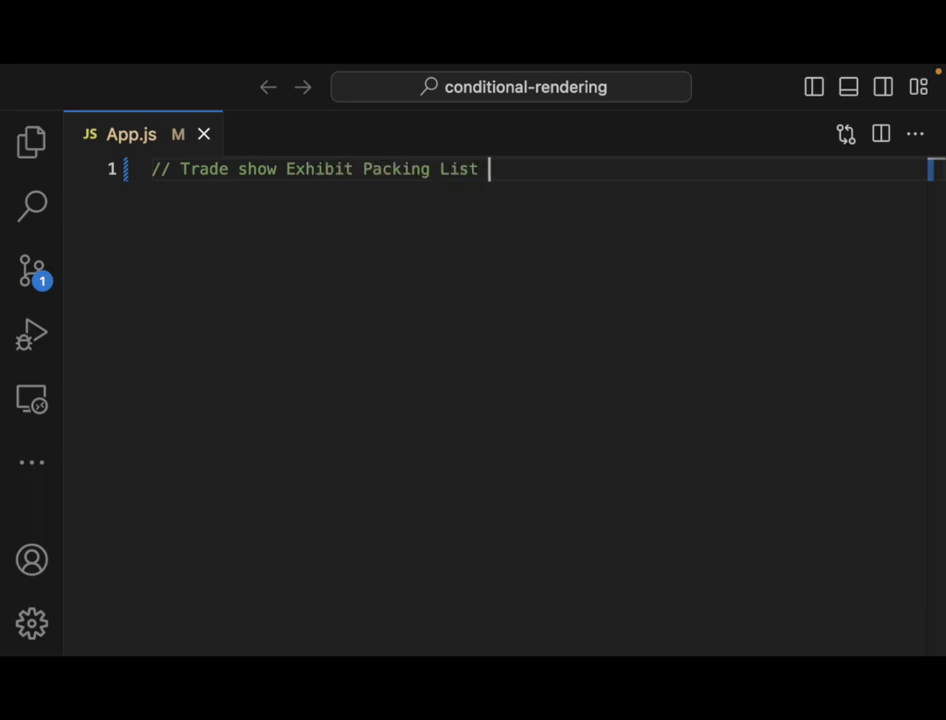
{"action": "type", "text": "Management"}
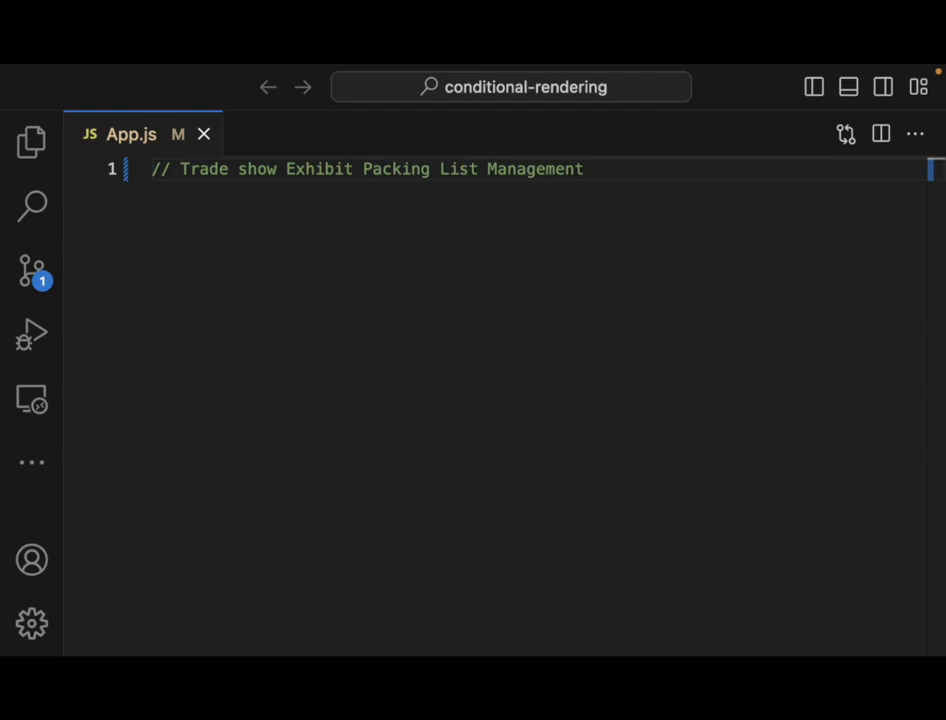
{"action": "mouse_move", "coordinate": [434, 248]}
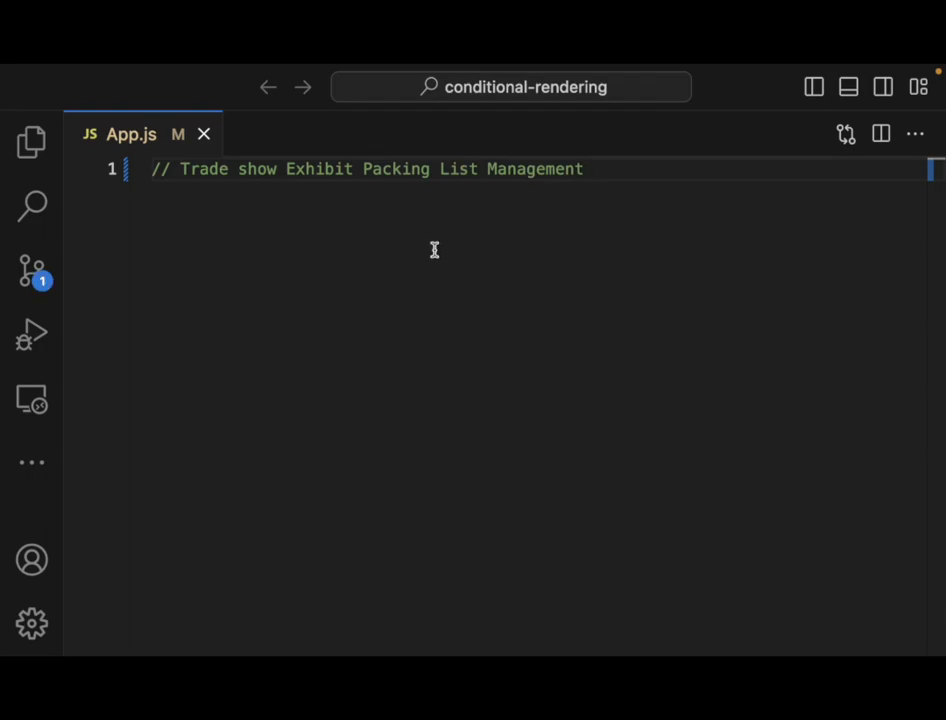
{"action": "mouse_move", "coordinate": [432, 354]}
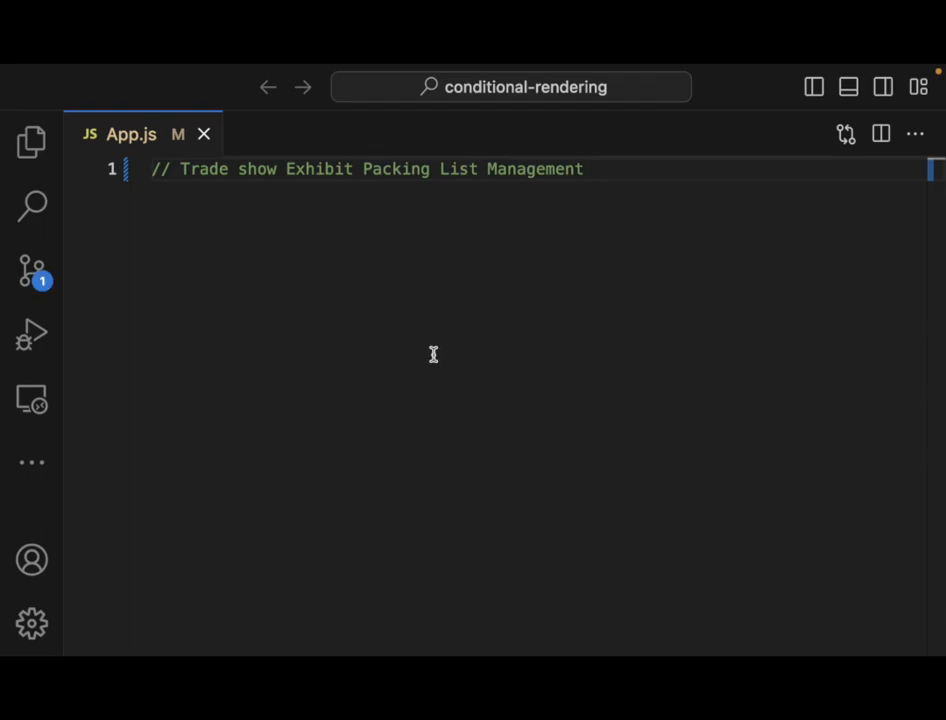
{"action": "mouse_move", "coordinate": [392, 344]}
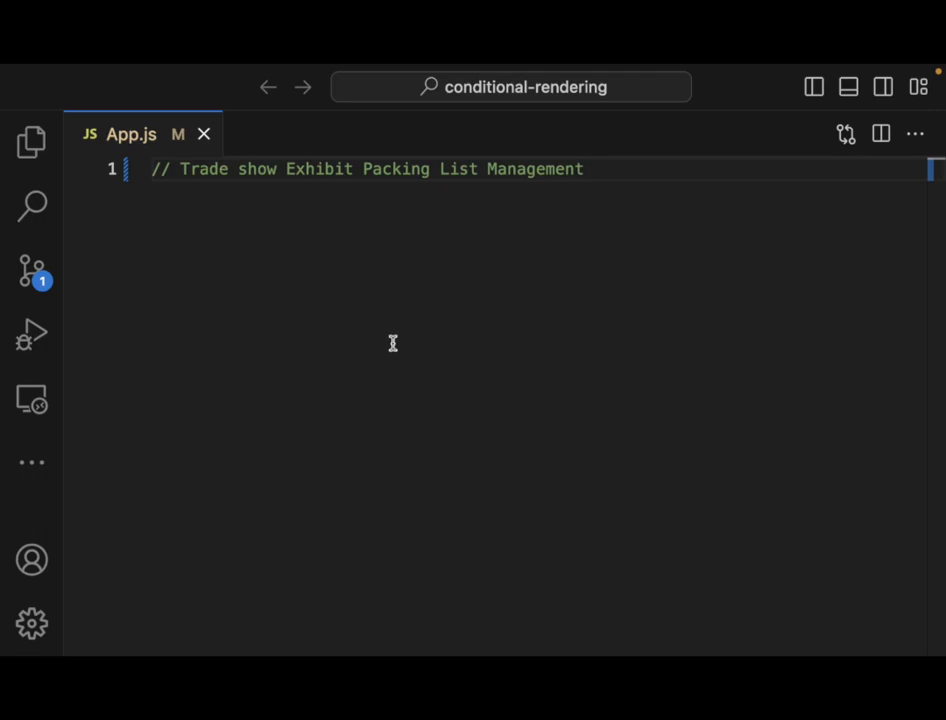
{"action": "mouse_move", "coordinate": [392, 340]}
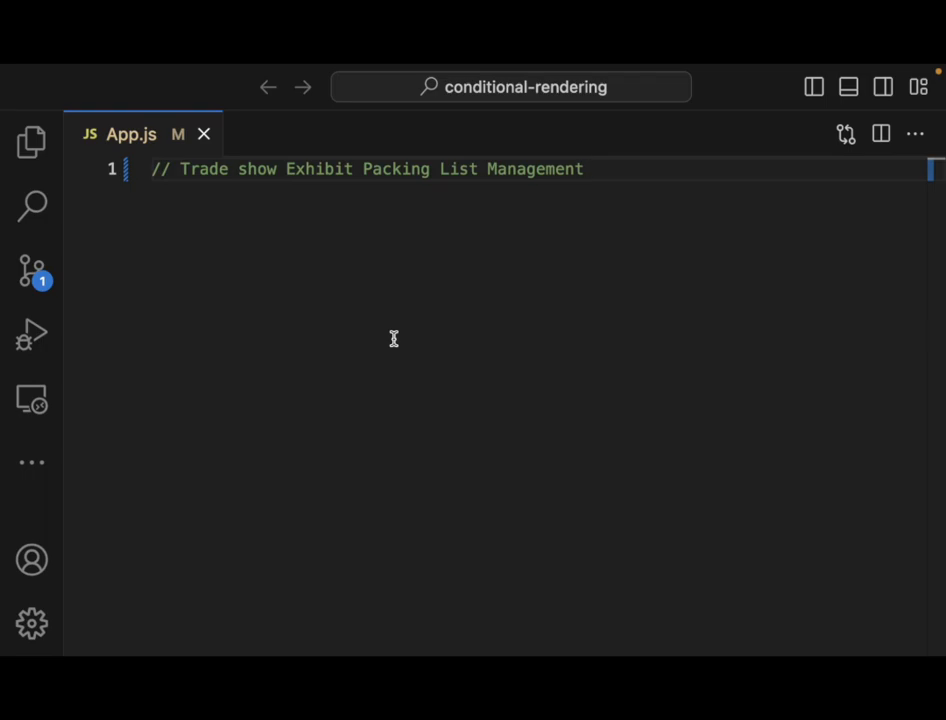
{"action": "mouse_move", "coordinate": [524, 276]}
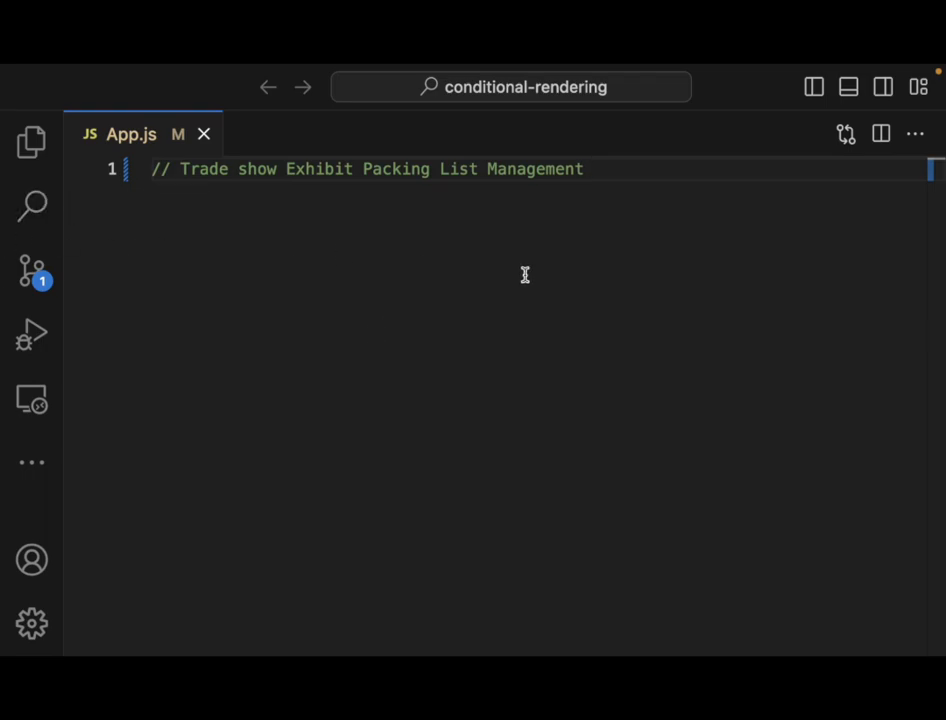
{"action": "mouse_move", "coordinate": [320, 296]}
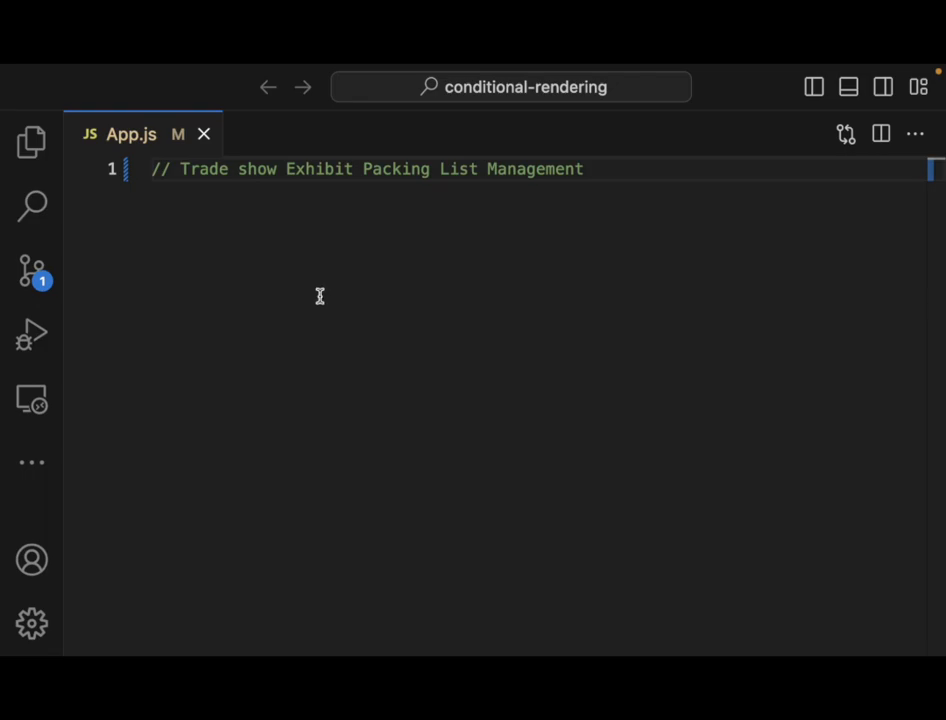
{"action": "mouse_move", "coordinate": [432, 306]}
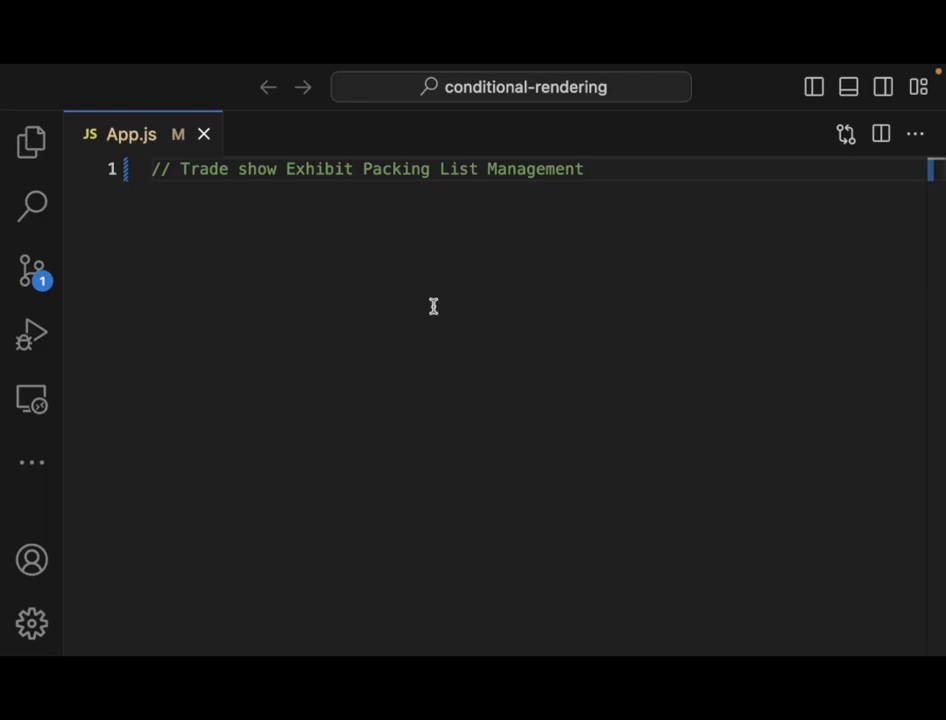
{"action": "mouse_move", "coordinate": [496, 344]}
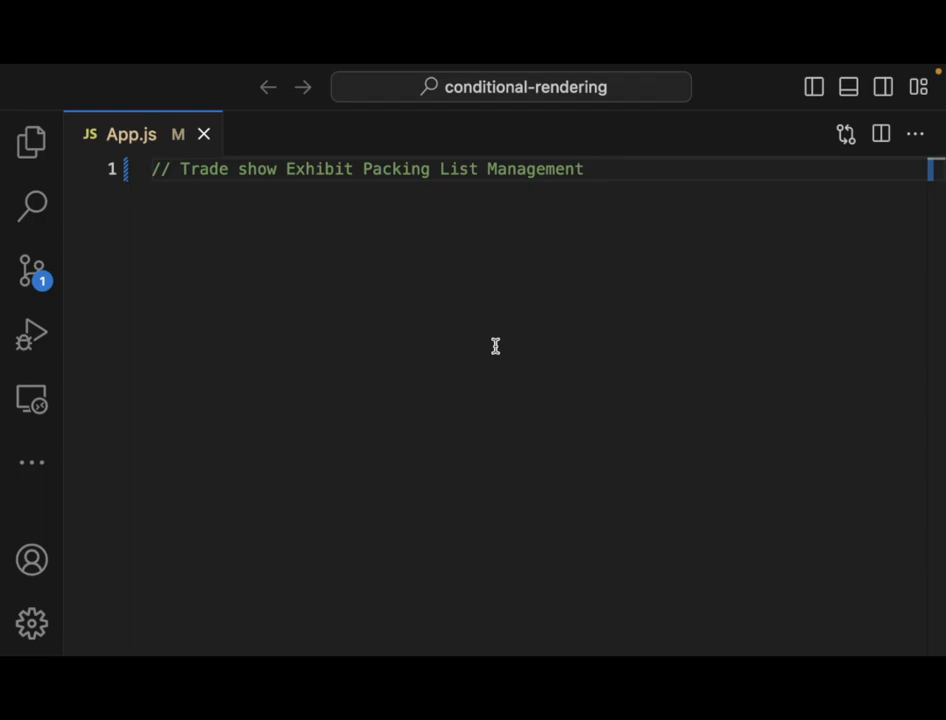
Declare function Item({name, isPacked}) { } with an empty body below the comment.
{"action": "key", "text": "Enter"}
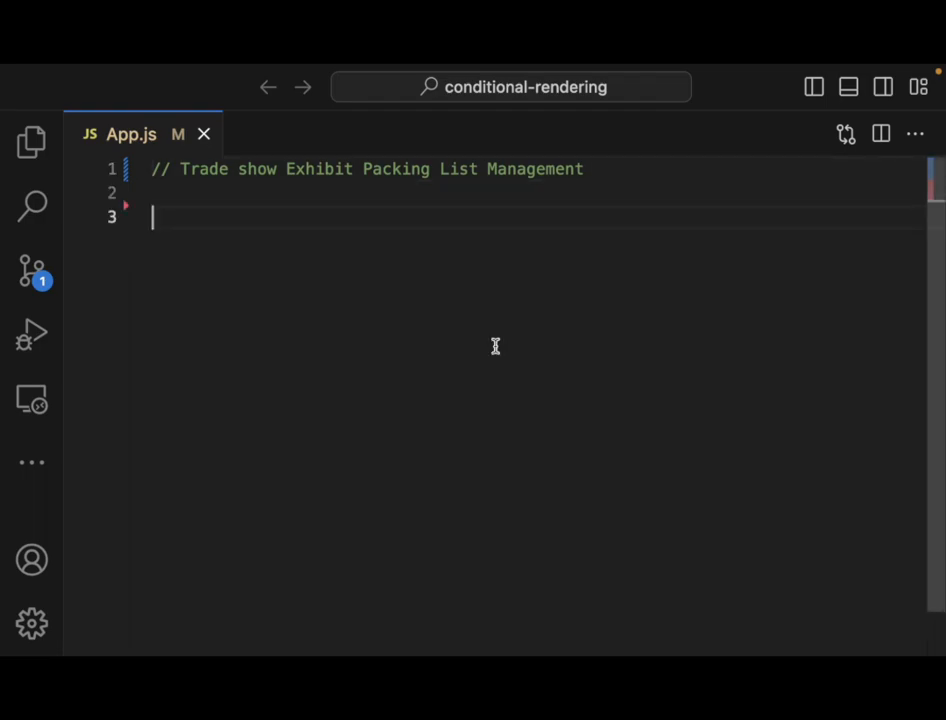
{"action": "type", "text": "fu"}
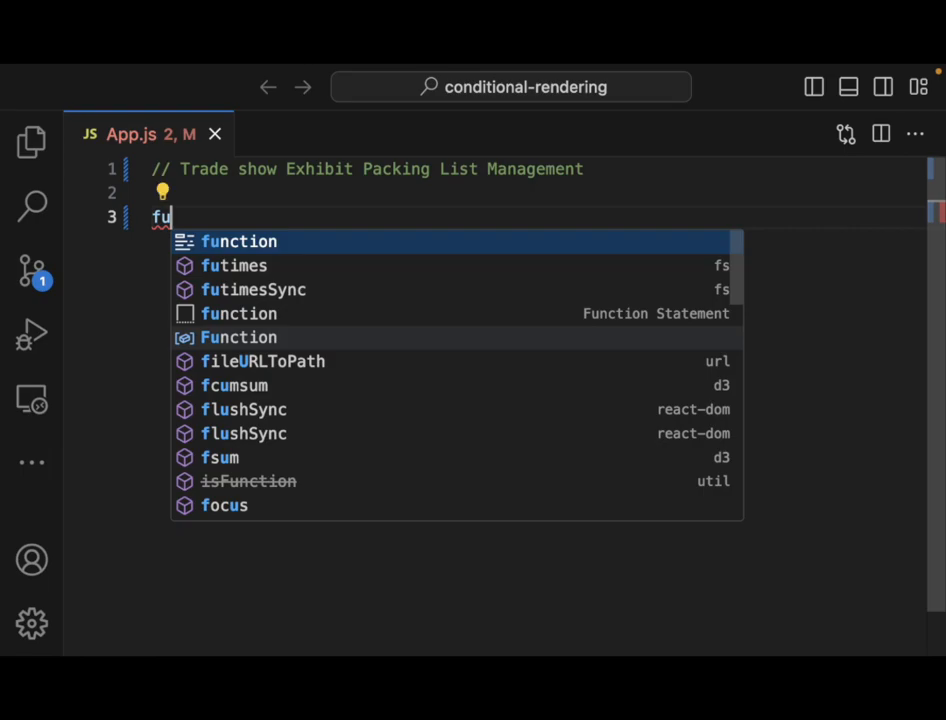
{"action": "type", "text": "nction Item(P{}) {"}
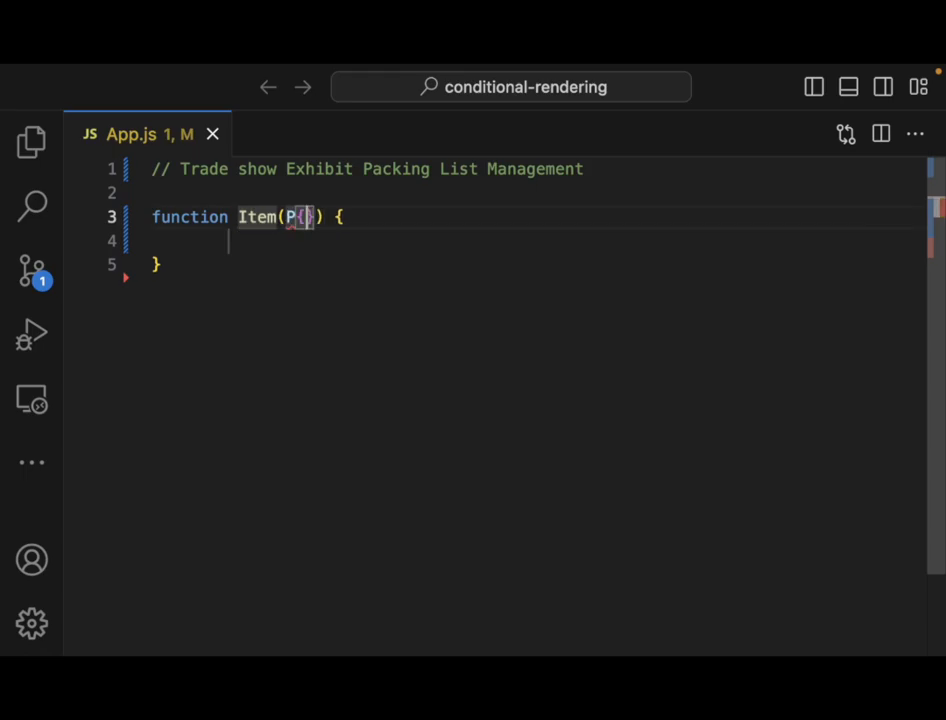
{"action": "key", "text": "Backspace"}
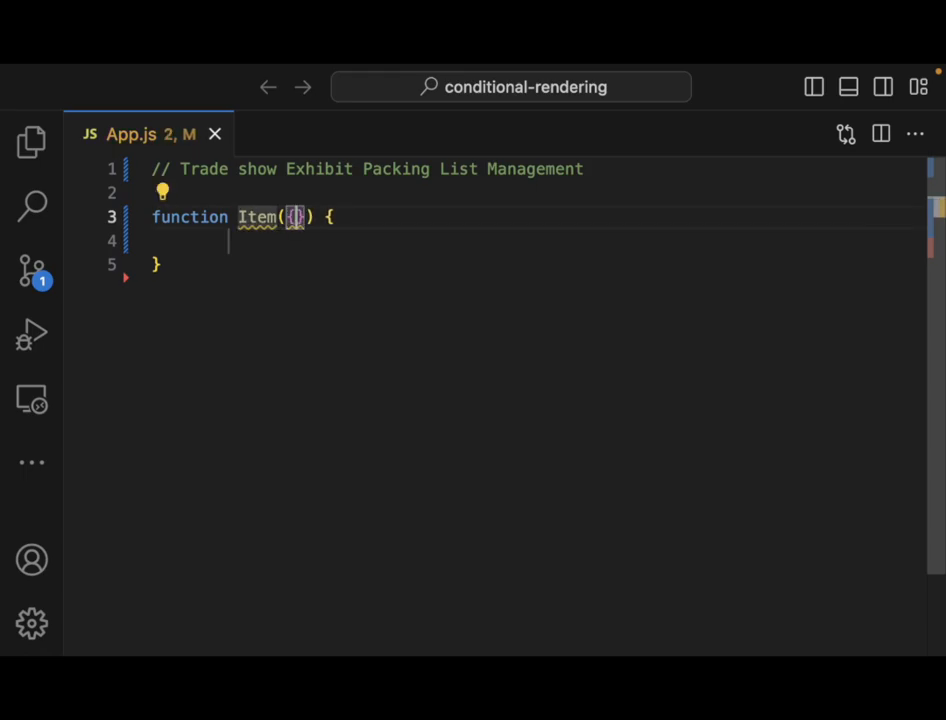
{"action": "type", "text": "name"}
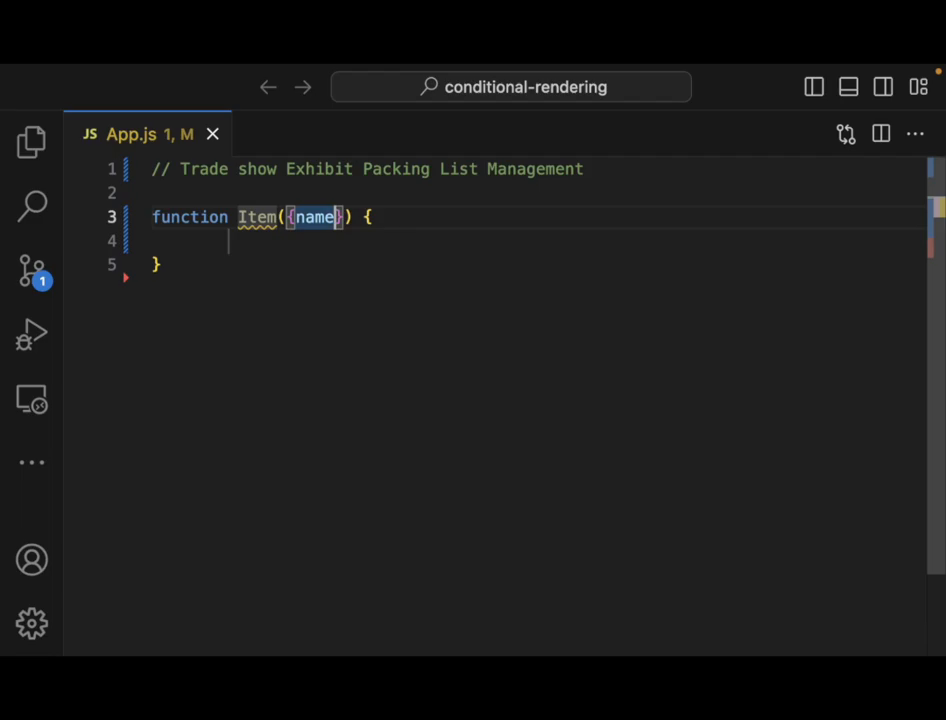
{"action": "type", "text": ", isPacked"}
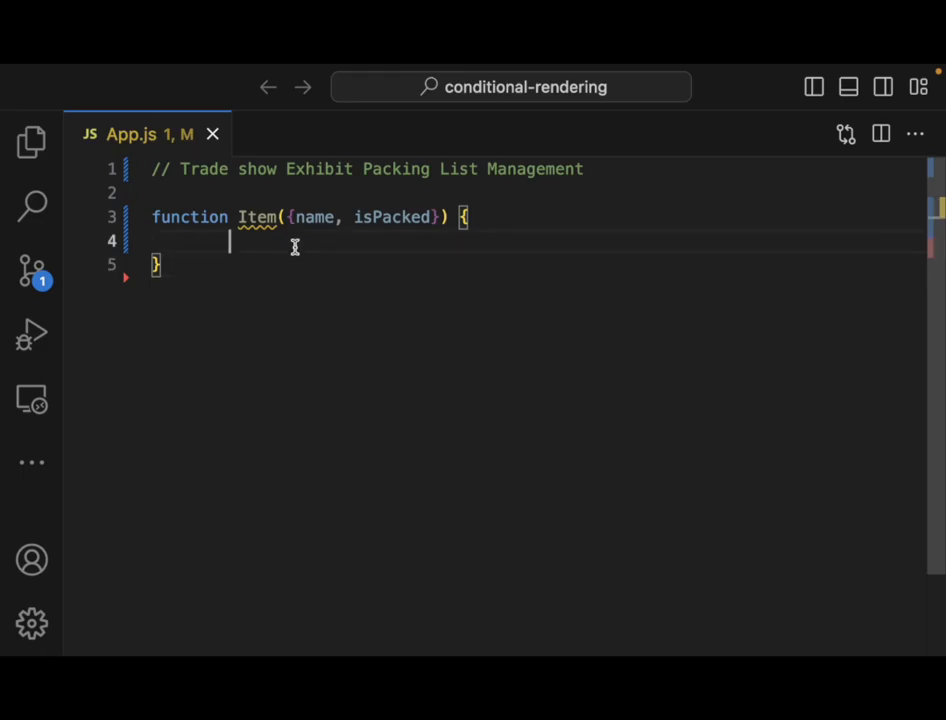
Have Item return an li whose className starts as item followed by an isPacked check.
{"action": "type", "text": "return <li ></li>"}
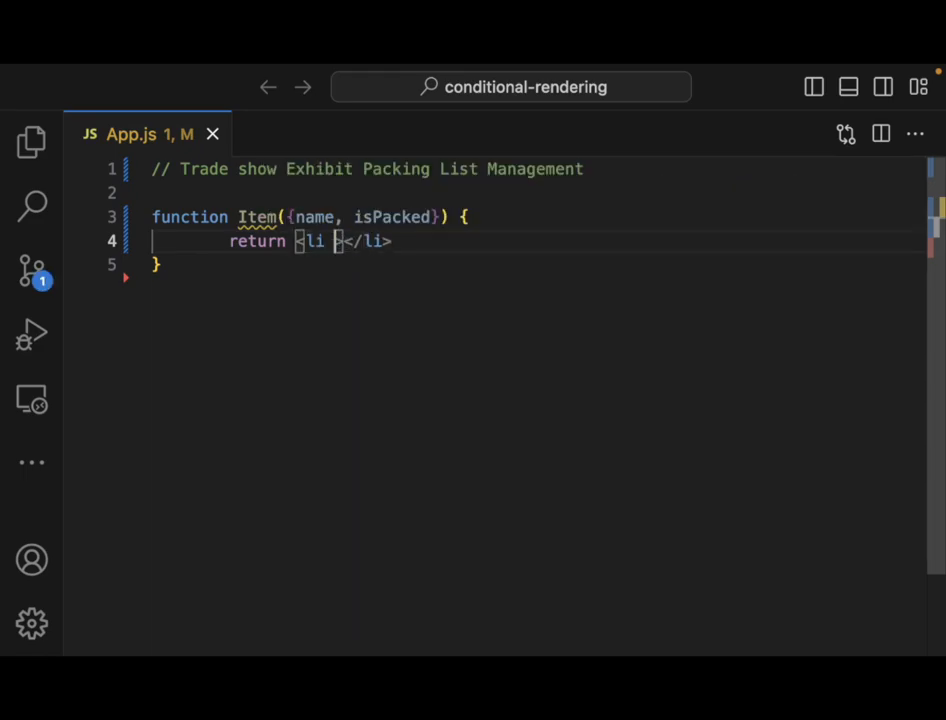
{"action": "type", "text": "className"}
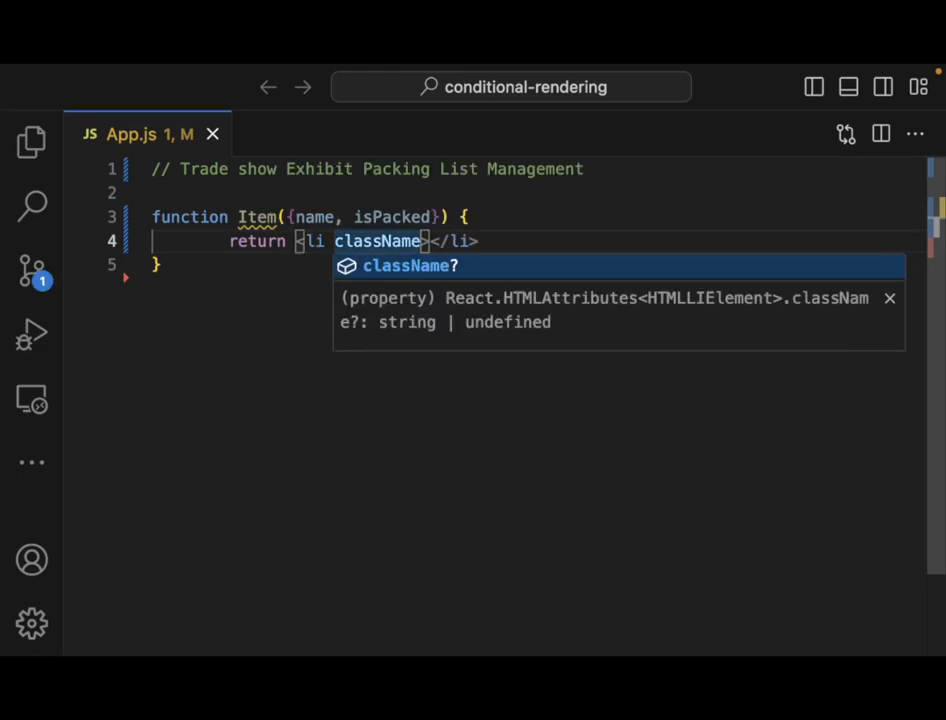
{"action": "type", "text": "=\"("}
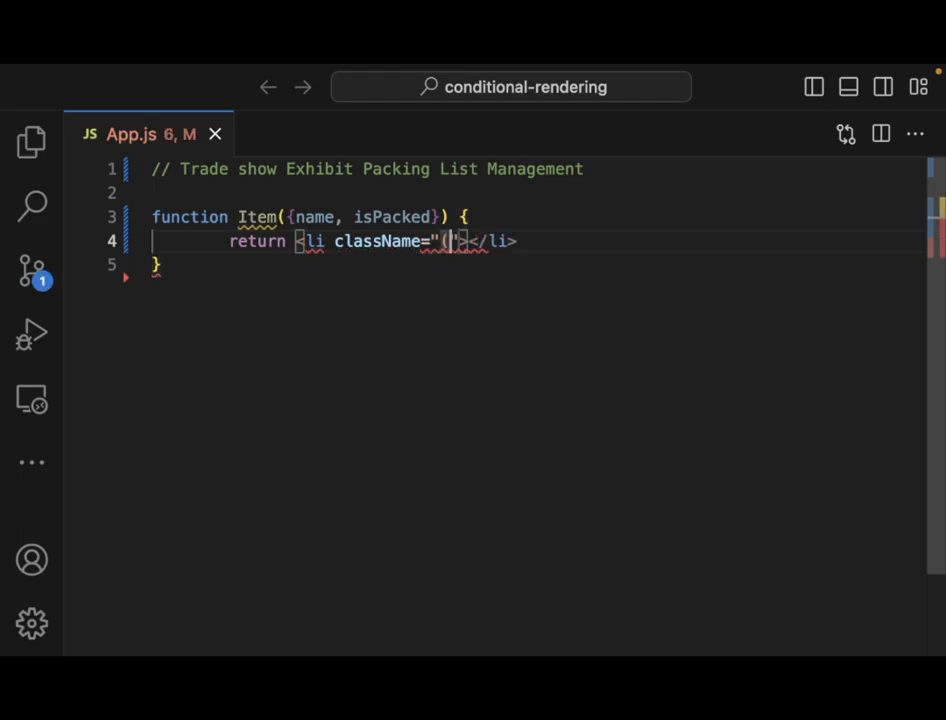
{"action": "key", "text": "Backspace"}
{"action": "type", "text": "`"}
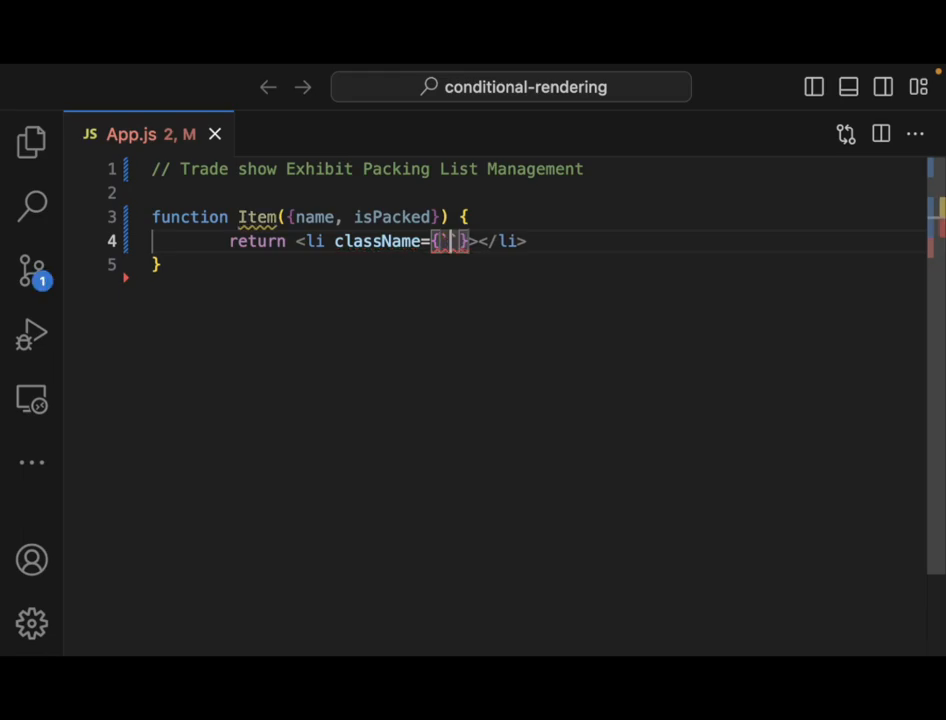
{"action": "type", "text": "item $"}
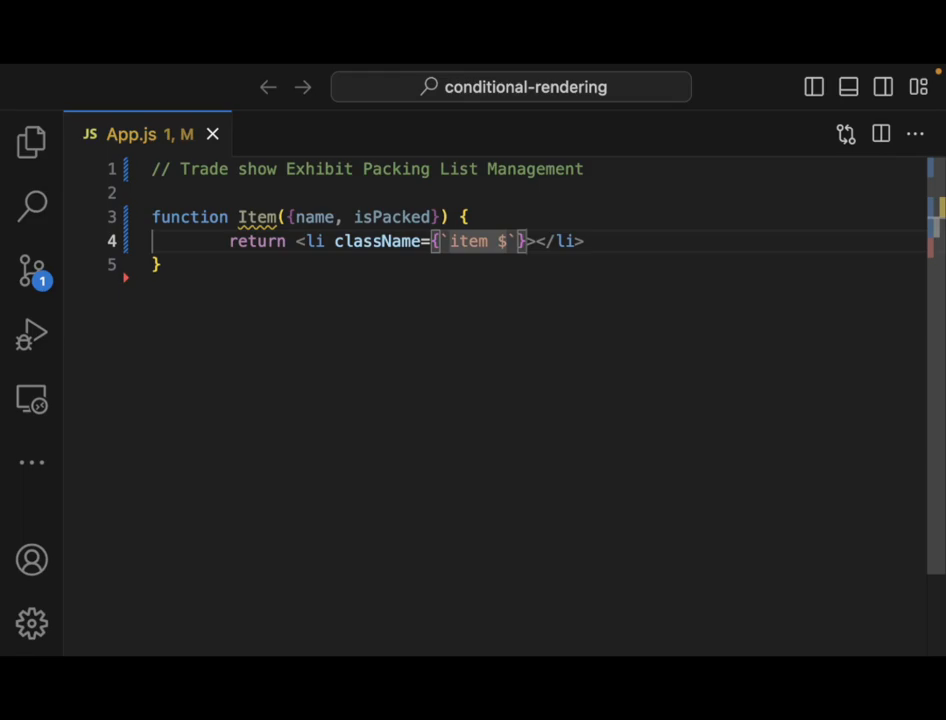
{"action": "type", "text": "isPacked >"}
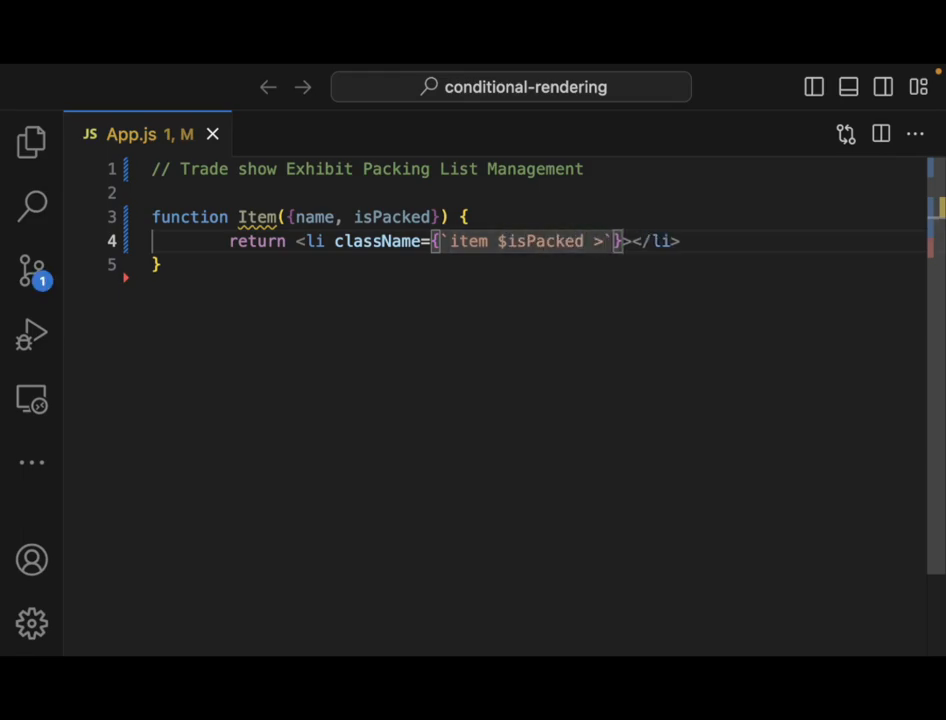
{"action": "type", "text": "?"}
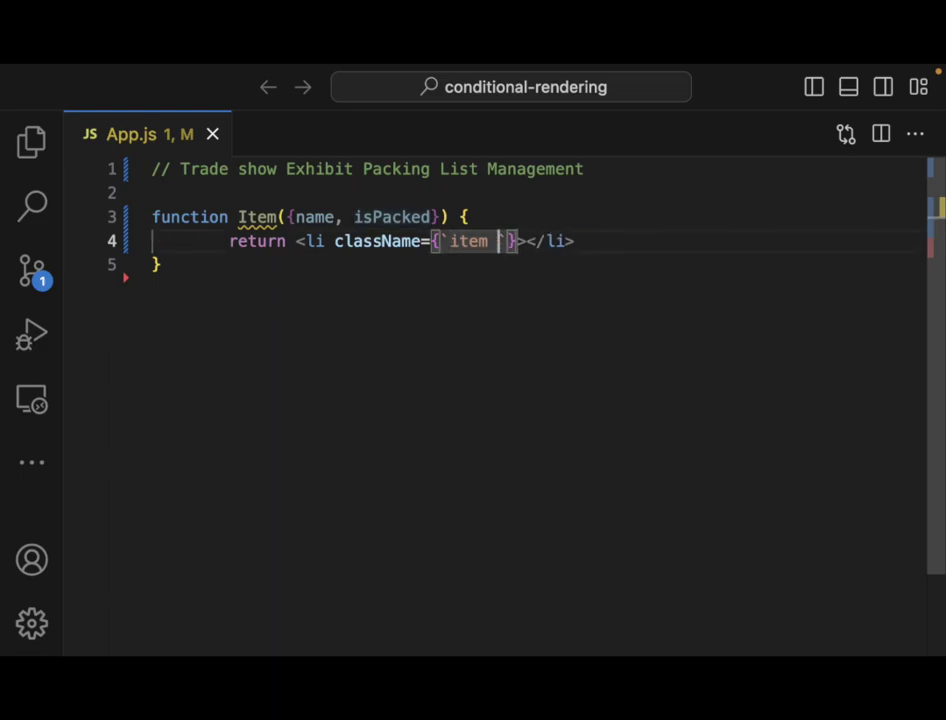
Make className the template literal `item ${isPacked ? 'packed' : ''}`.
{"action": "type", "text": "$"}
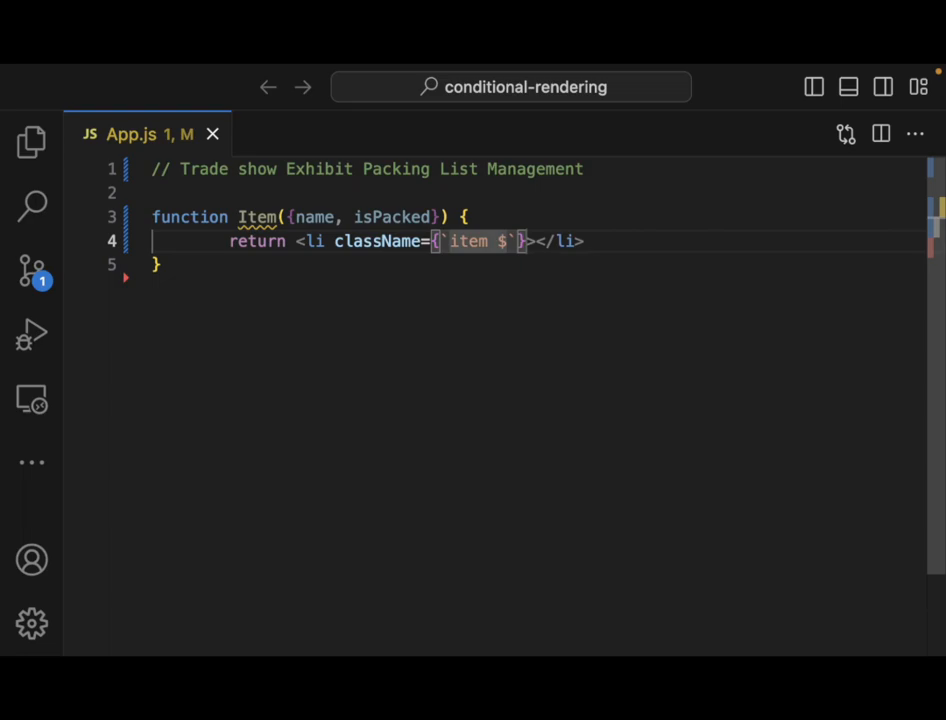
{"action": "type", "text": "{"}
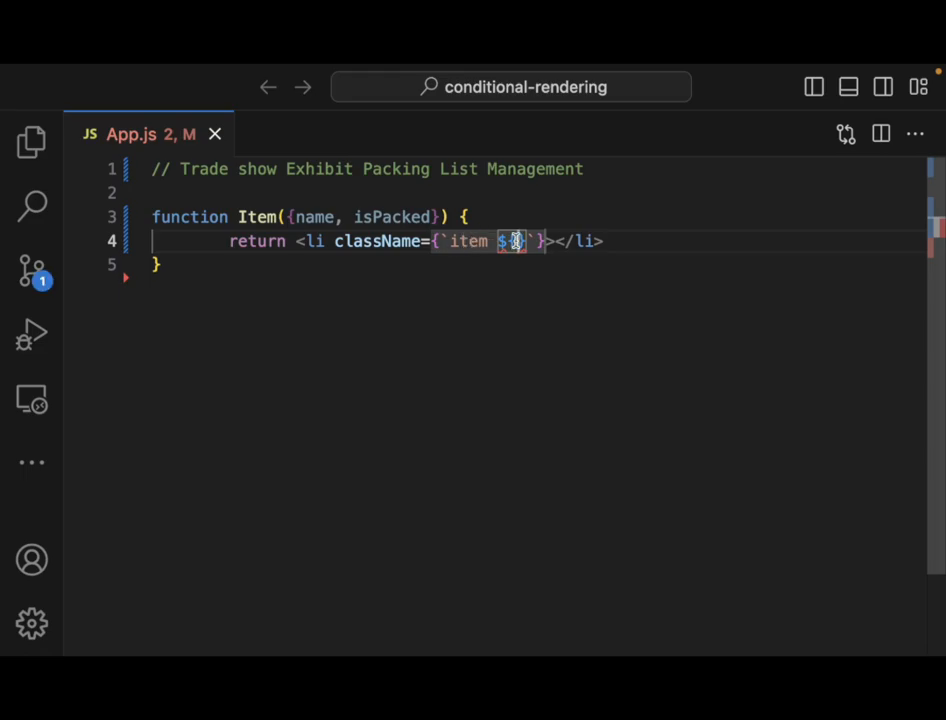
{"action": "type", "text": "is"}
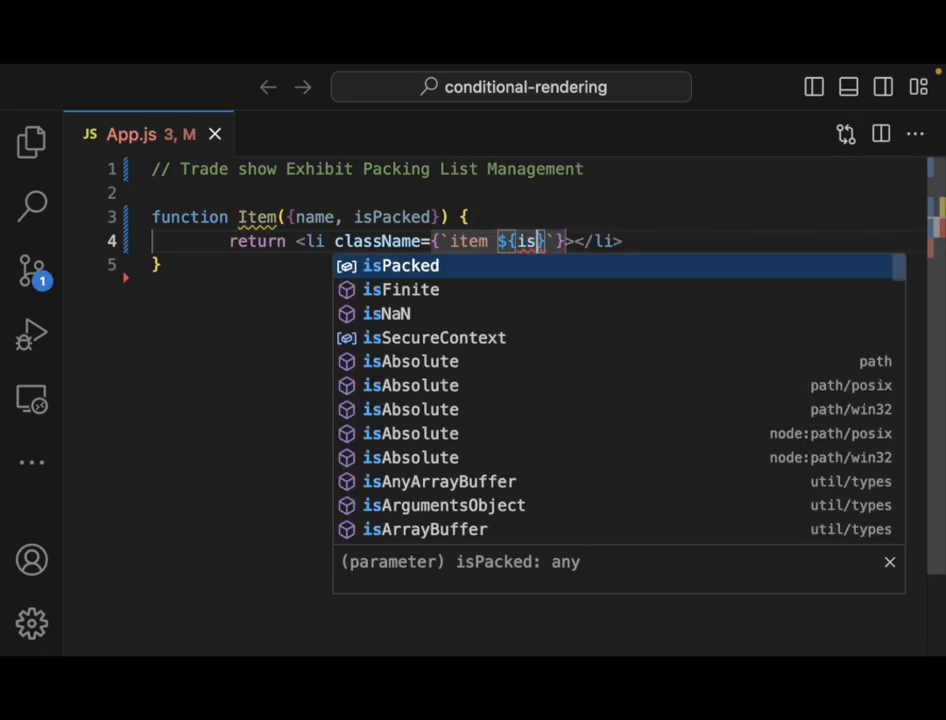
{"action": "key", "text": "Tab"}
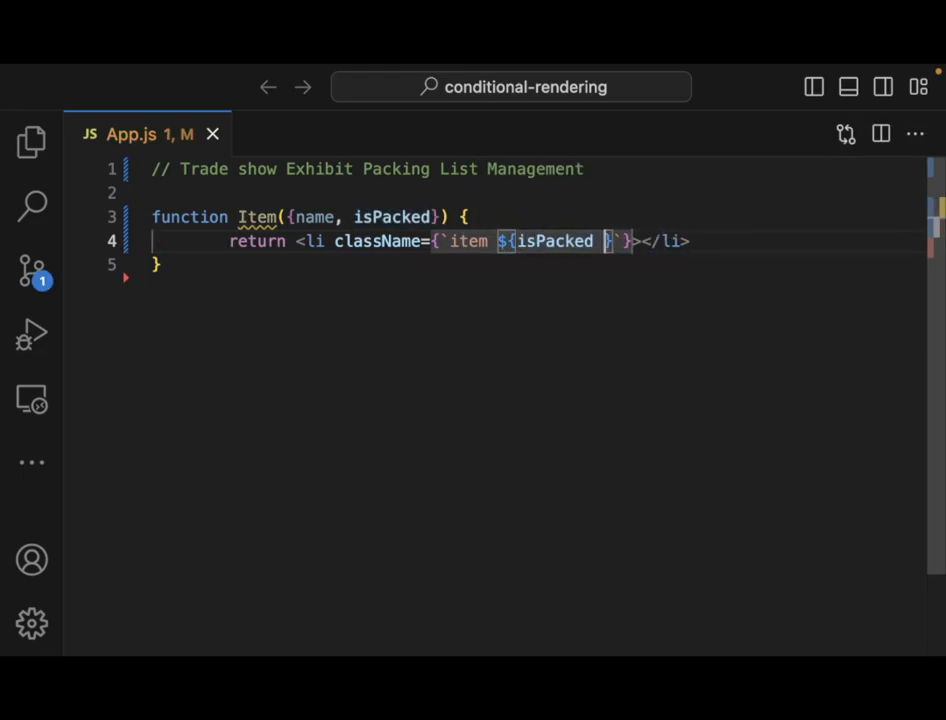
{"action": "type", "text": "?"}
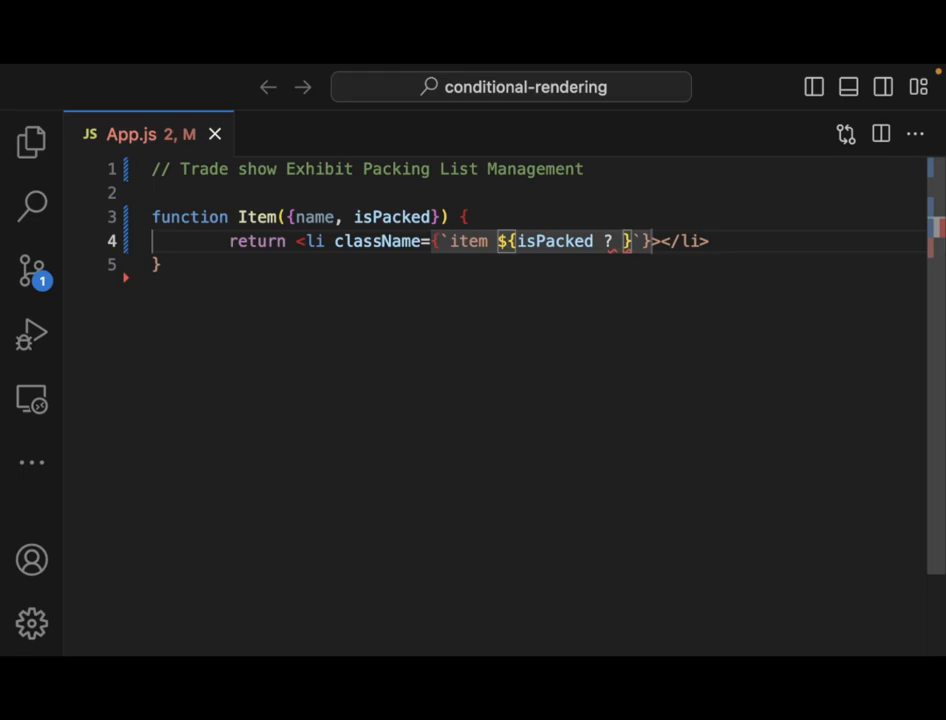
{"action": "type", "text": "'packed'"}
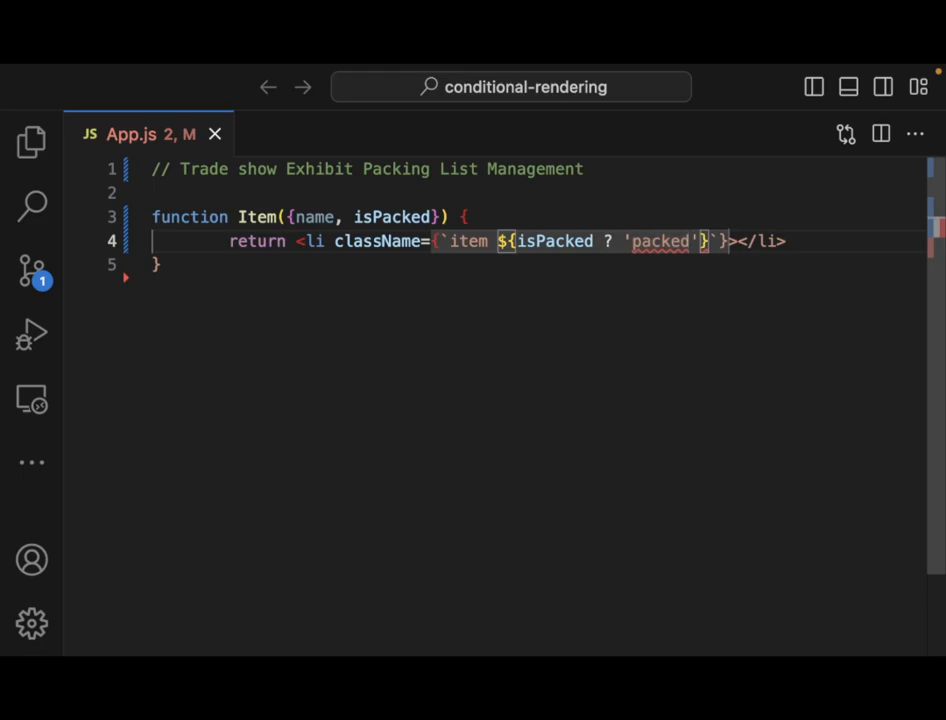
{"action": "type", "text": ": ''"}
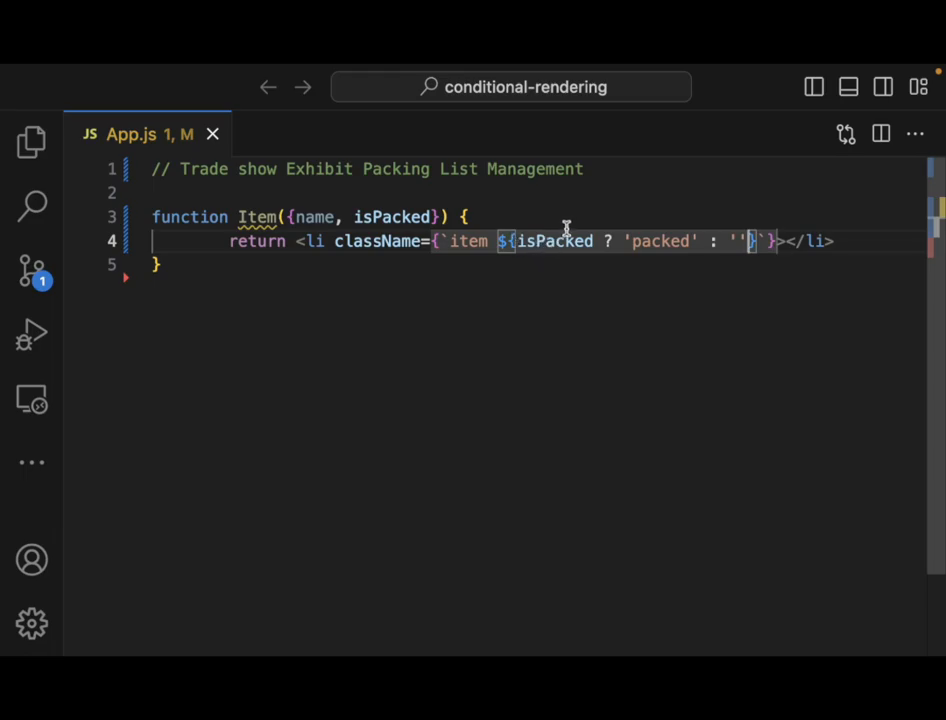
{"action": "mouse_move", "coordinate": [712, 240]}
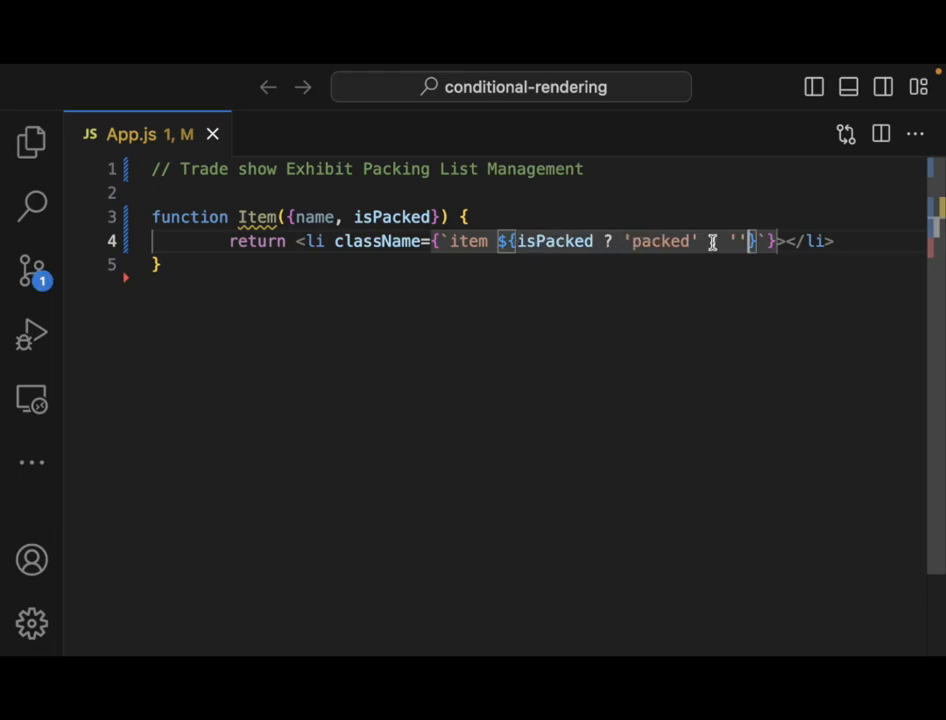
Show {name} between the li tags of the Item component.
{"action": "type", "text": ":"}
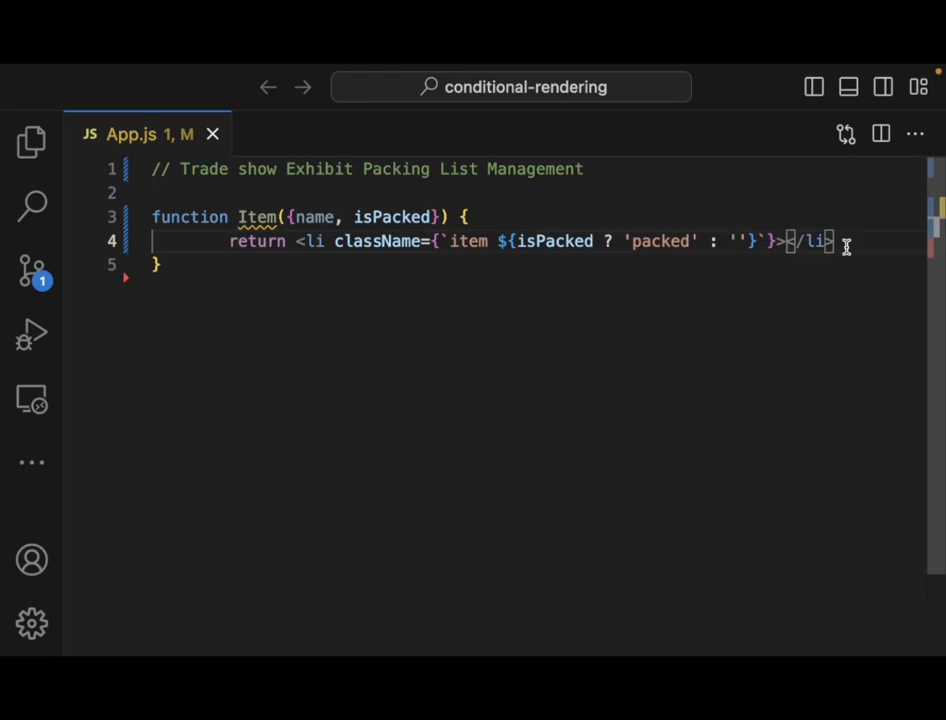
{"action": "type", "text": "{}"}
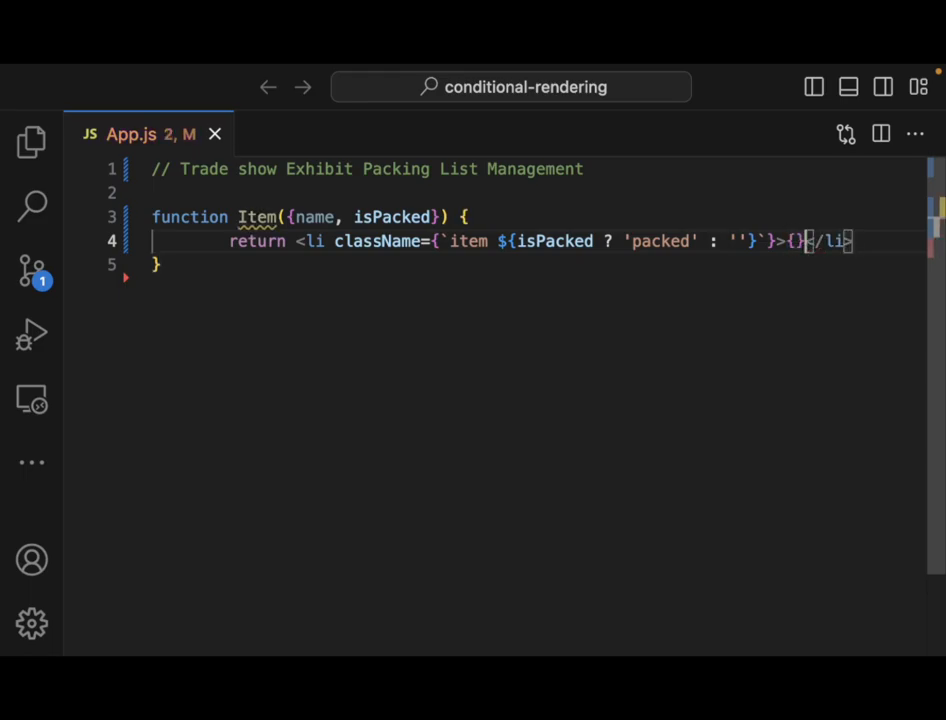
{"action": "type", "text": "name"}
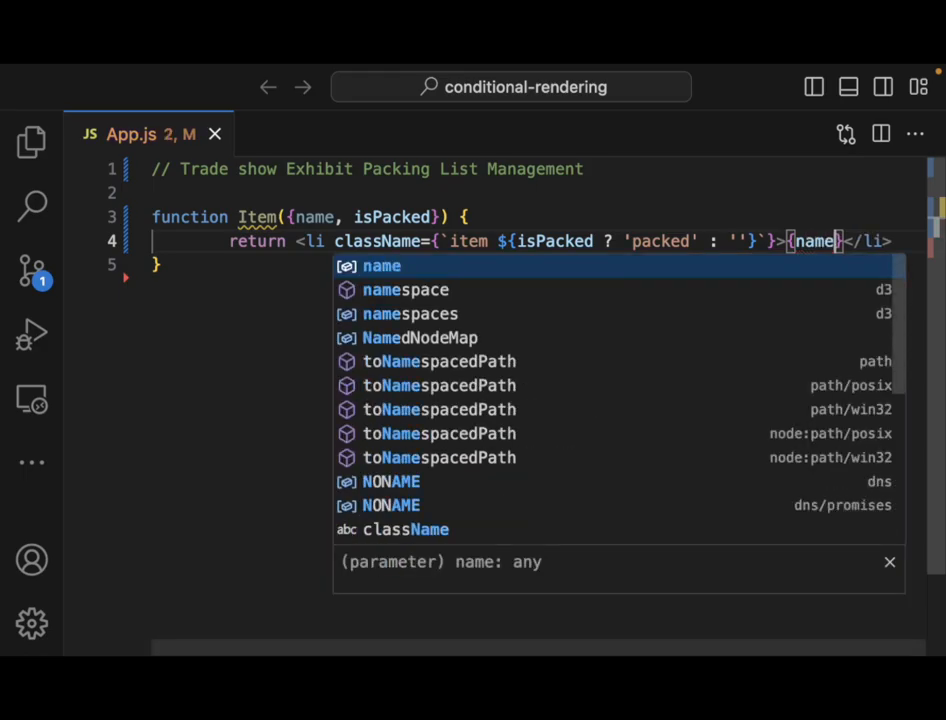
{"action": "key", "text": "Escape"}
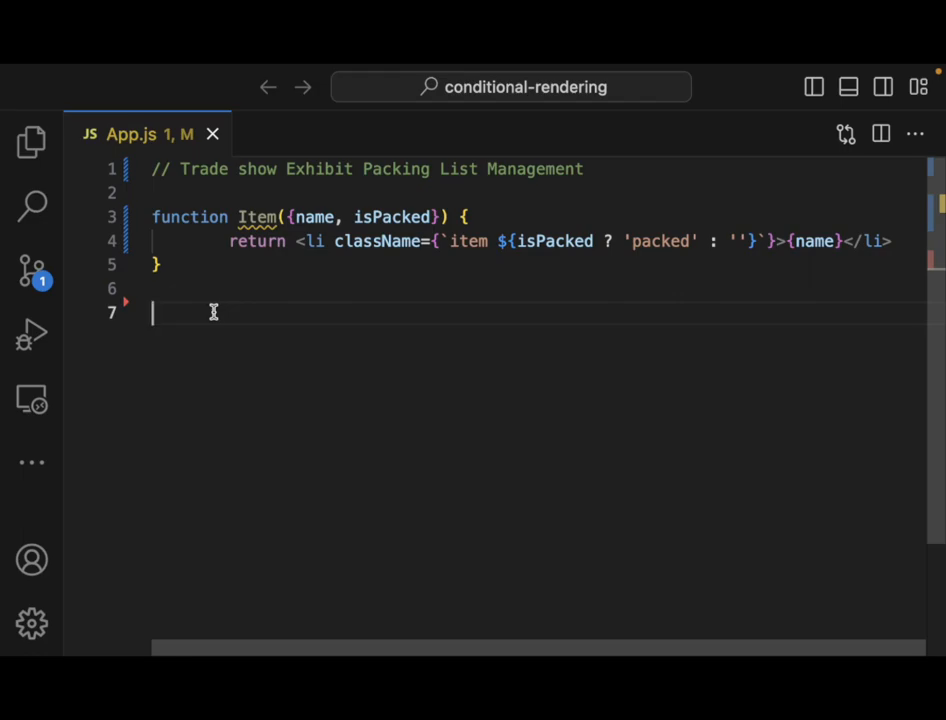
Write an empty export default function PackingList() { } on line 7 below Item.
{"action": "double_click", "coordinate": [256, 216]}
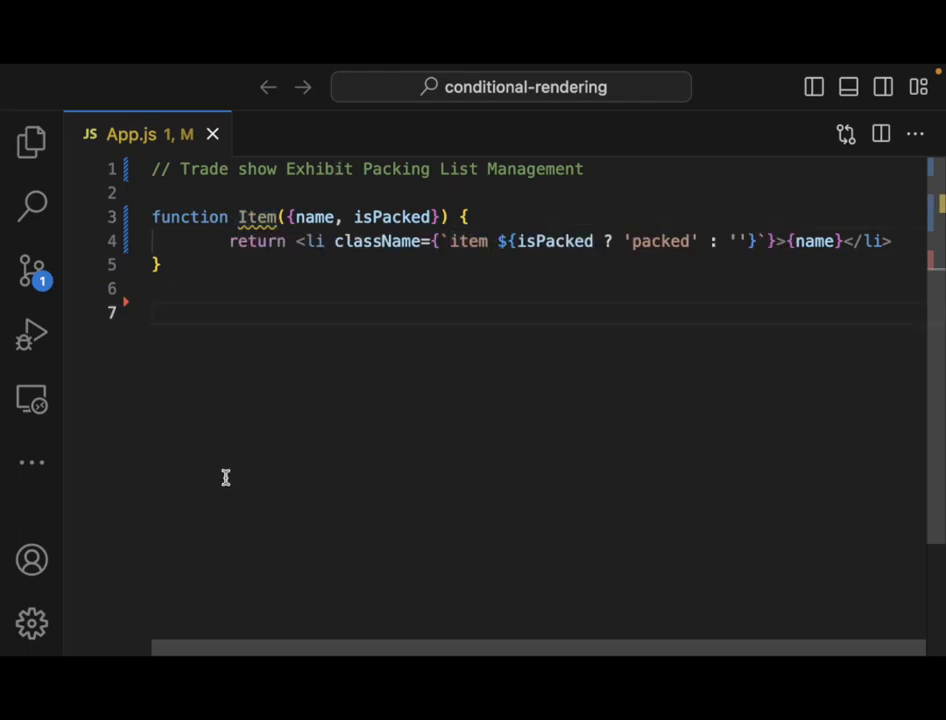
{"action": "mouse_move", "coordinate": [180, 332]}
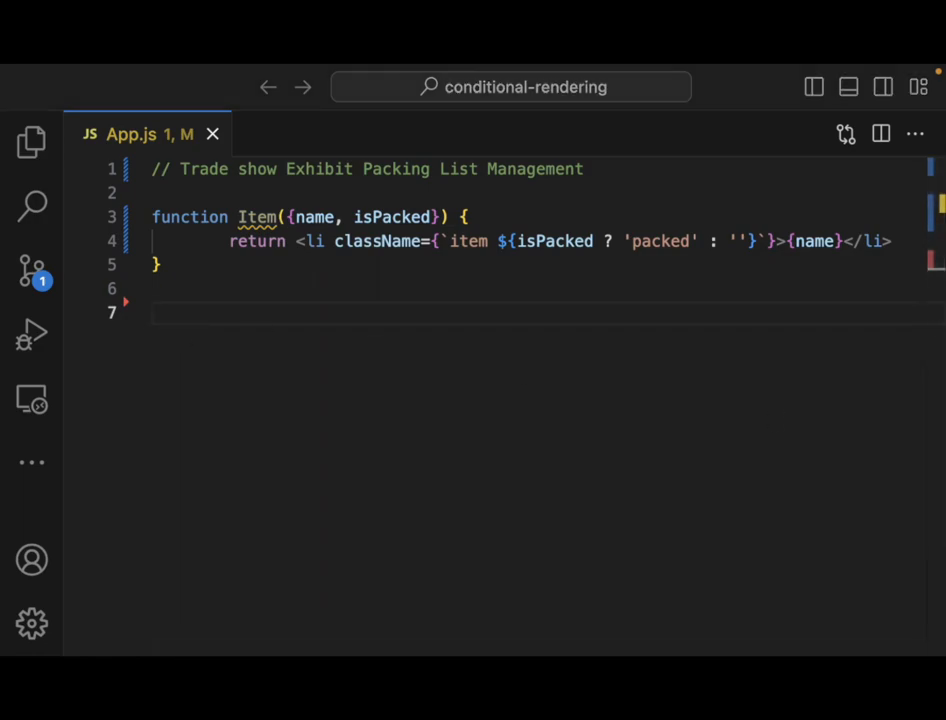
{"action": "left_click", "coordinate": [152, 312]}
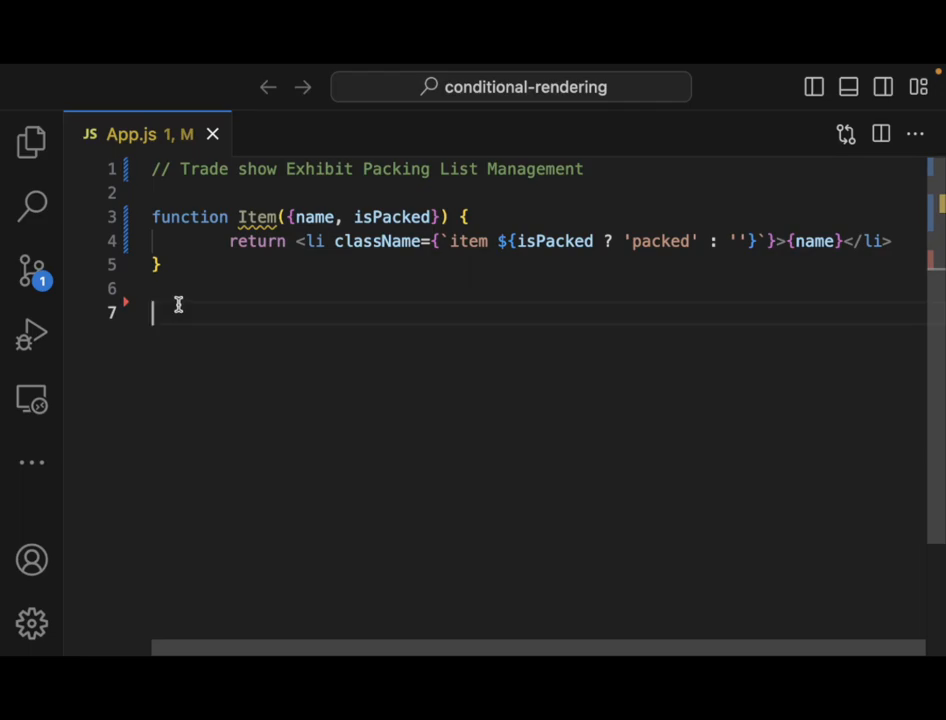
{"action": "type", "text": "export"}
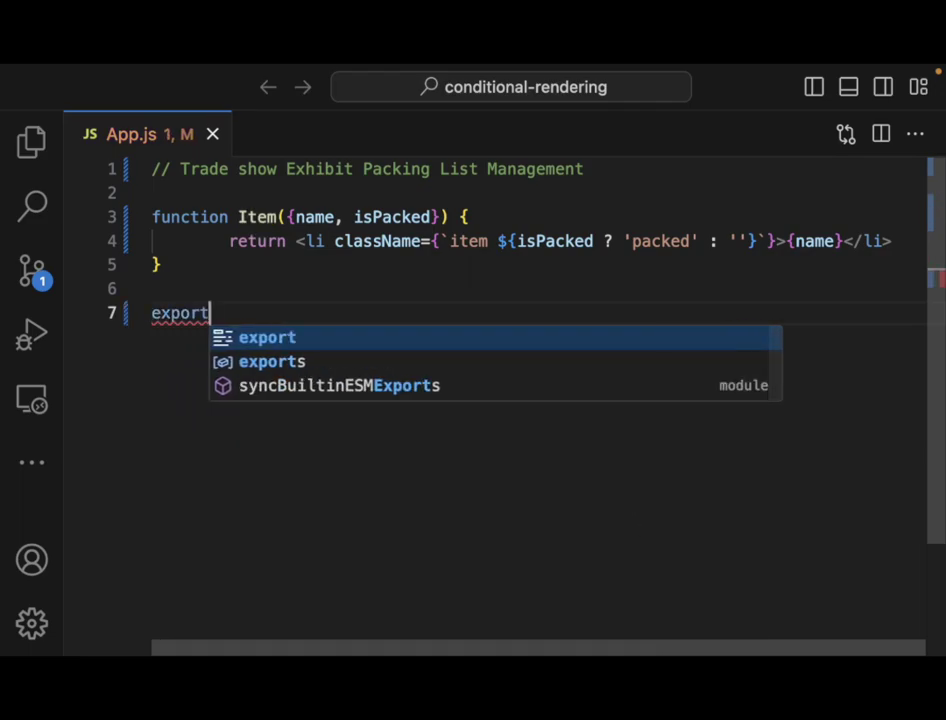
{"action": "type", "text": "default"}
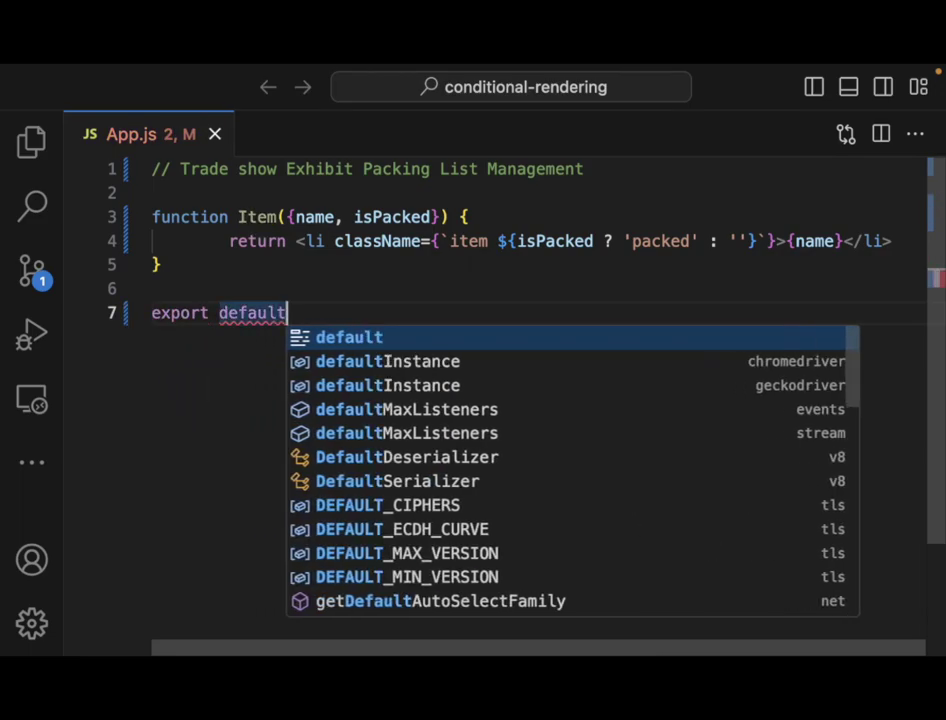
{"action": "type", "text": "function name(params) {"}
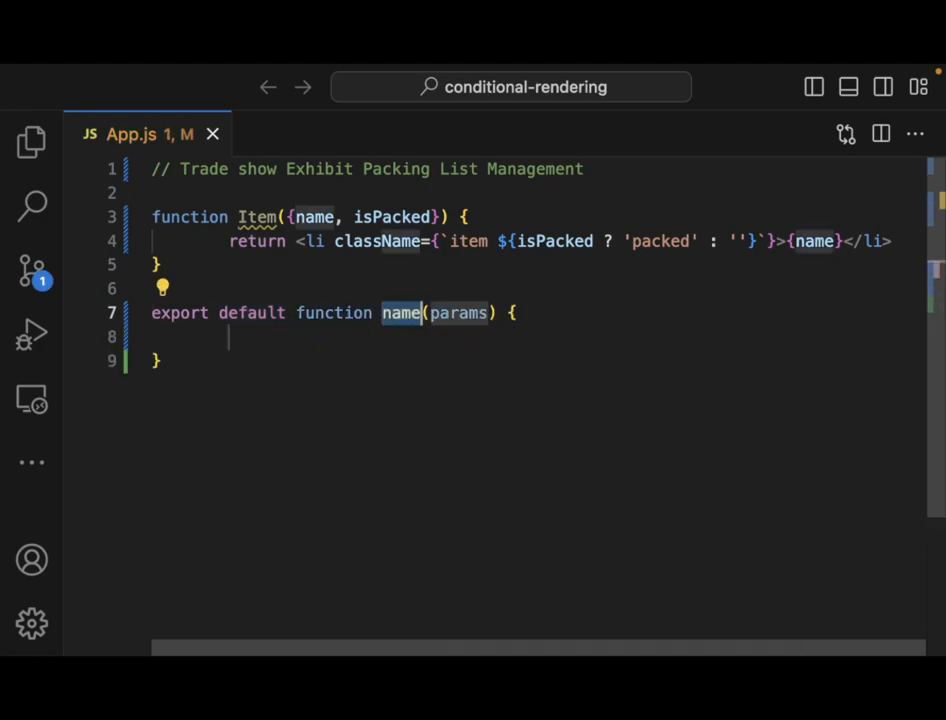
{"action": "type", "text": "PackingList"}
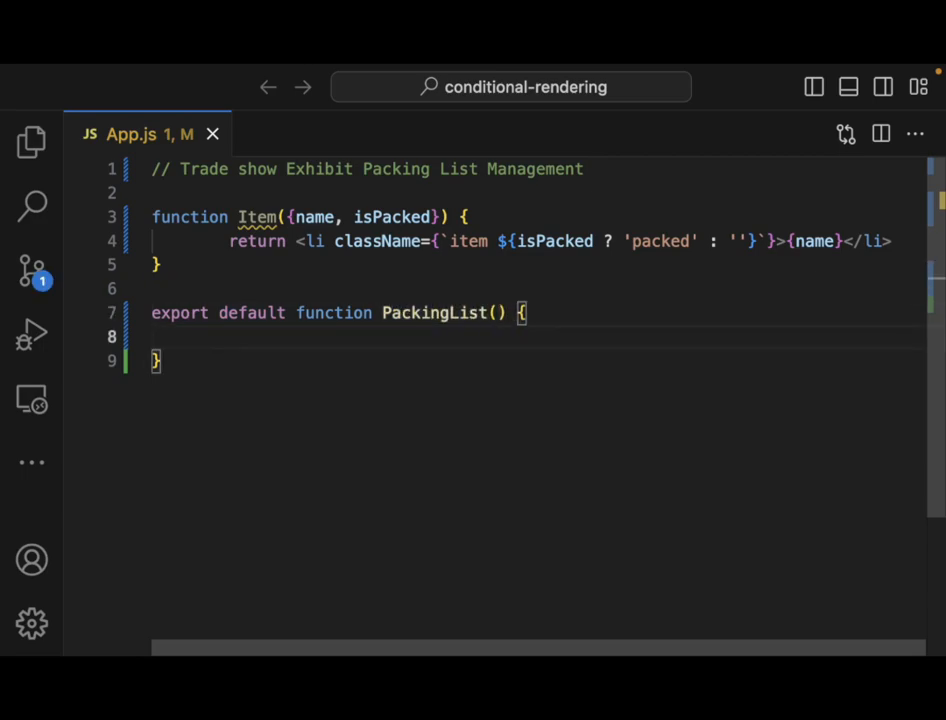
Have PackingList return ( <section> ) with its closing tag.
{"action": "type", "text": "return"}
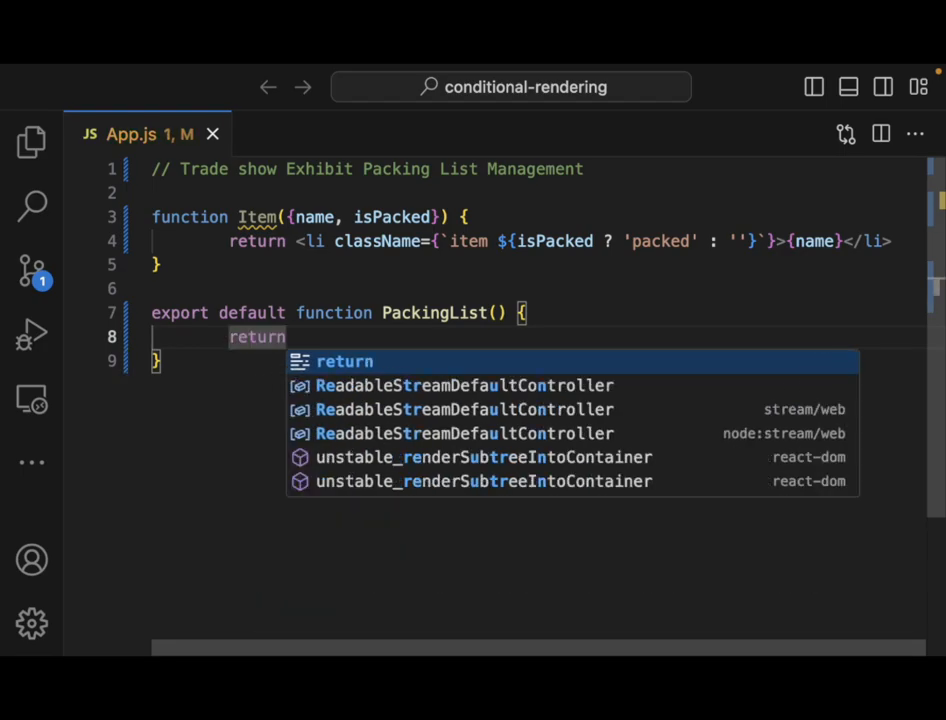
{"action": "type", "text": "("}
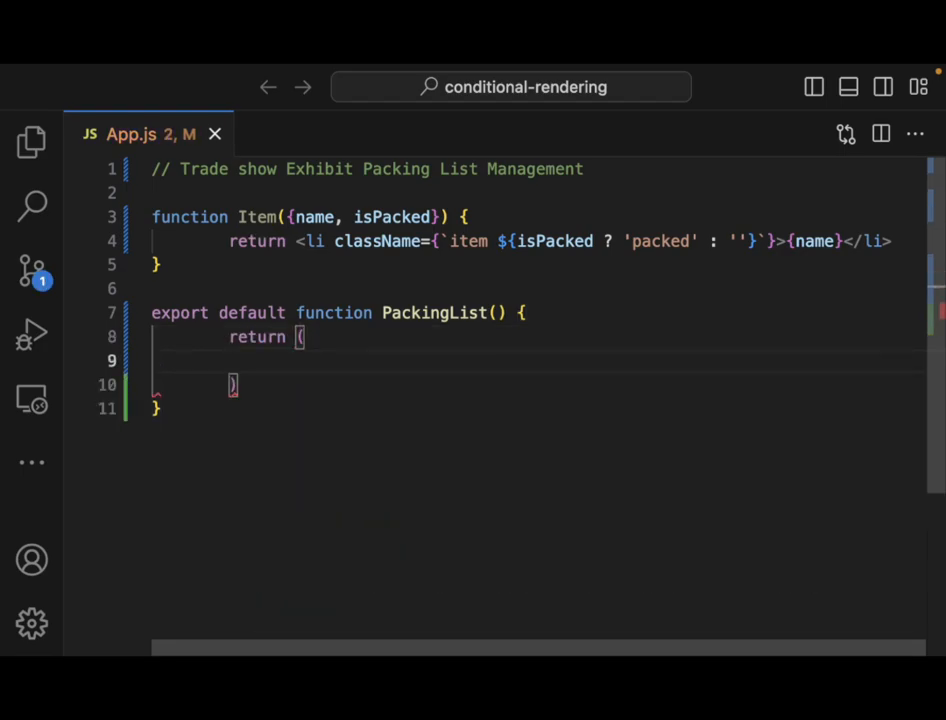
{"action": "type", "text": "<se"}
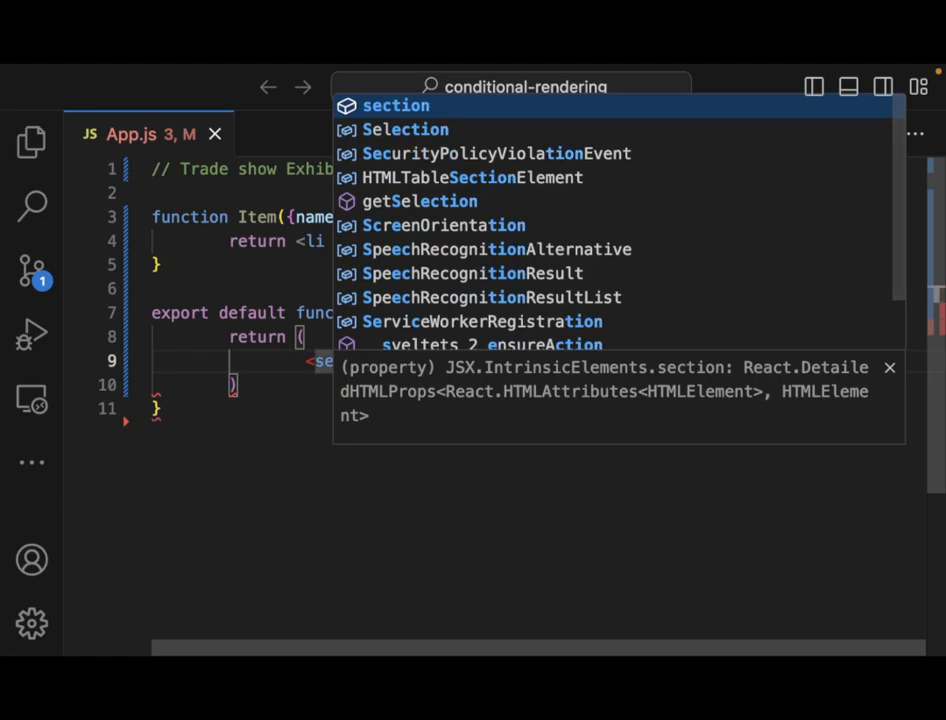
{"action": "key", "text": "Enter"}
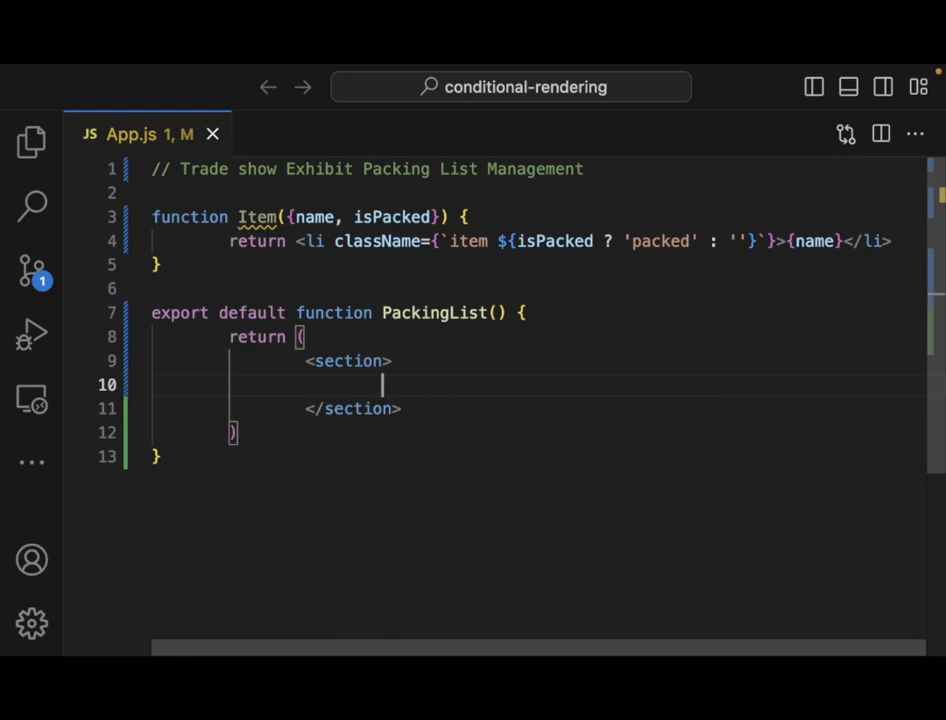
{"action": "type", "text": "Item"}
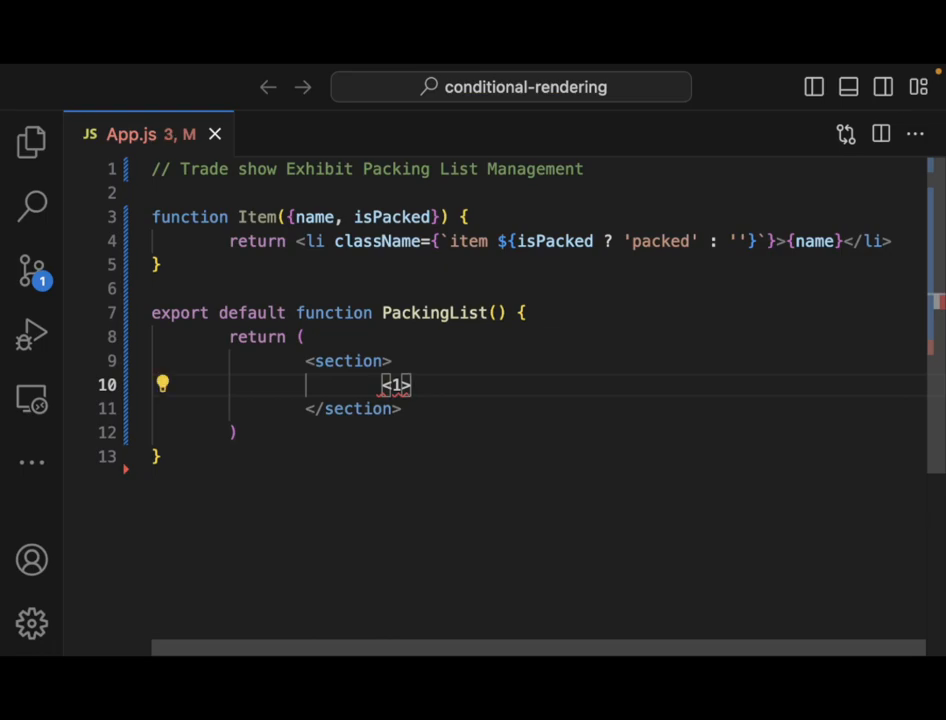
Add <h1>My Company Inc. Exhibit Packing List</h1> and an empty <ul></ul> in the section.
{"action": "type", "text": "h1"}
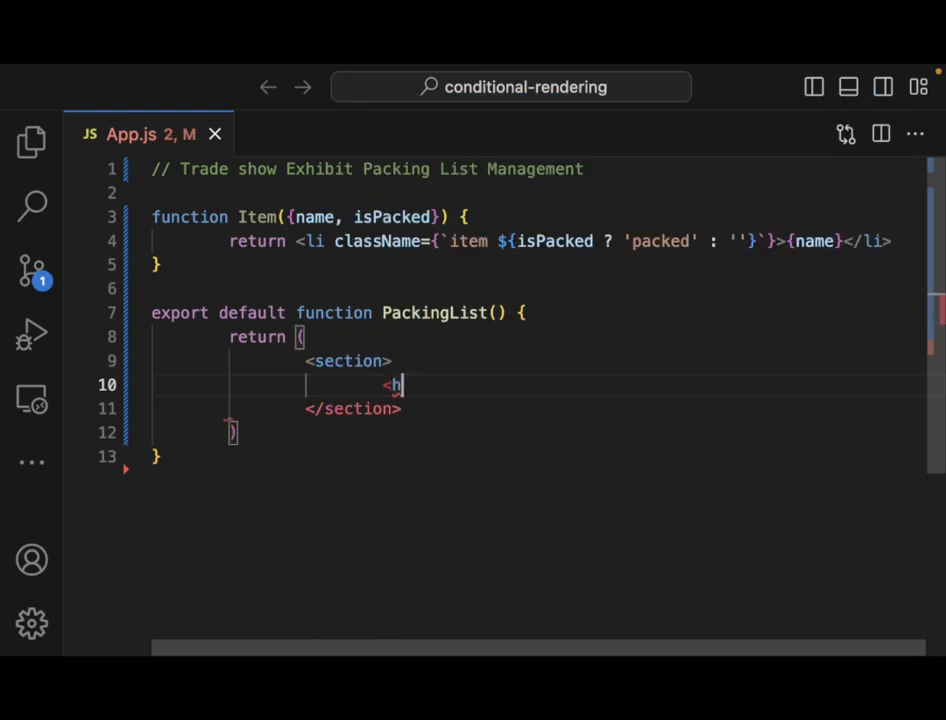
{"action": "type", "text": "1>My </h1>"}
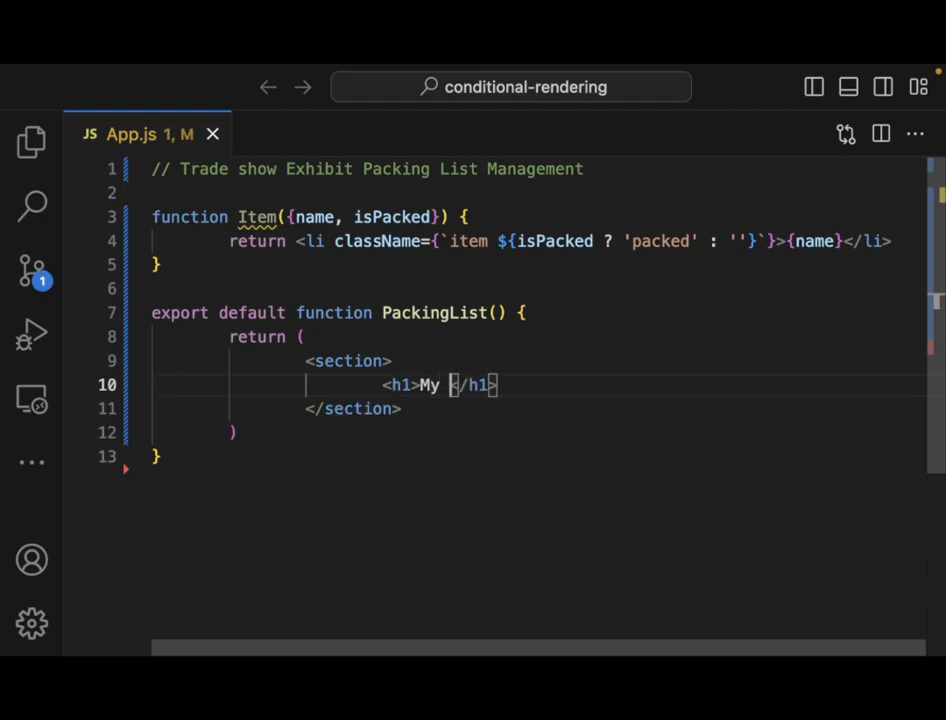
{"action": "type", "text": "Company Inc. Exh"}
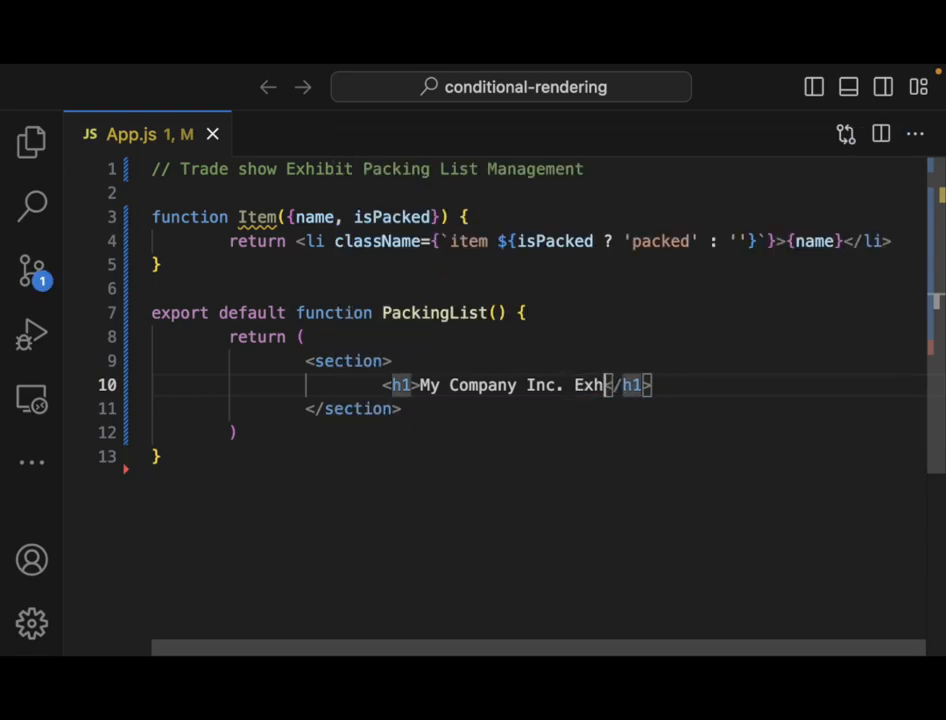
{"action": "type", "text": "ibit Packing List"}
{"action": "type", "text": "<ul></ul>"}
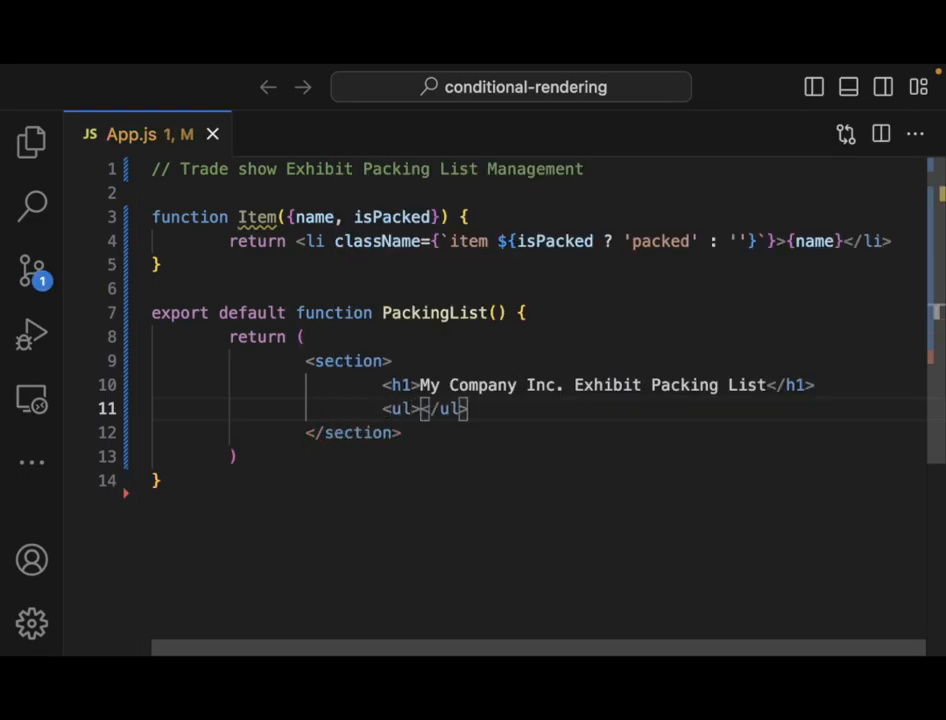
Add an <Item /> inside the ul with isPacked={true}.
{"action": "key", "text": "Enter"}
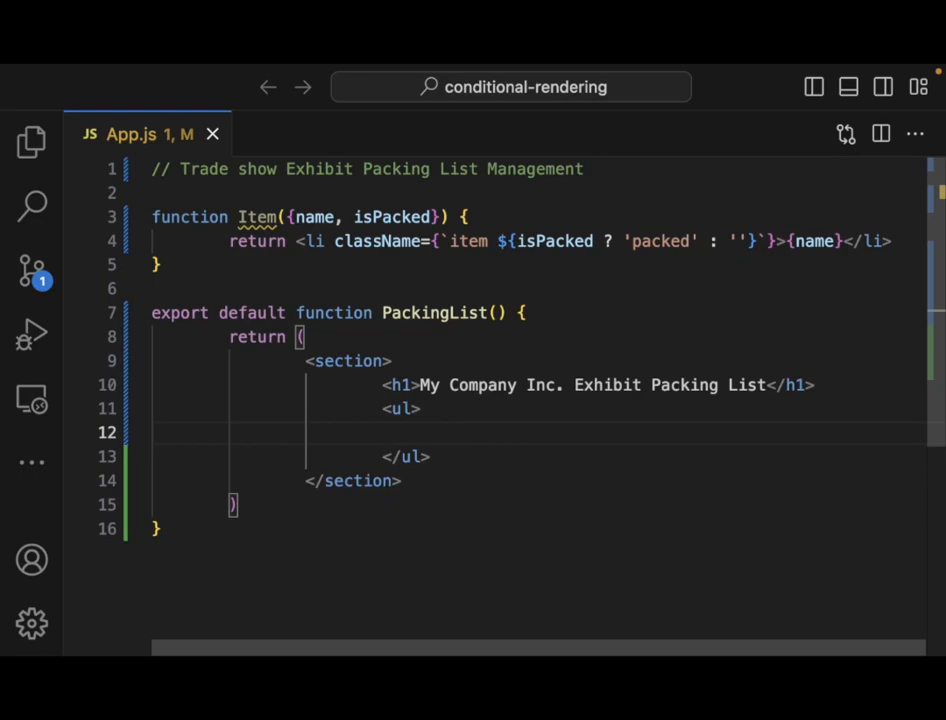
{"action": "type", "text": "I"}
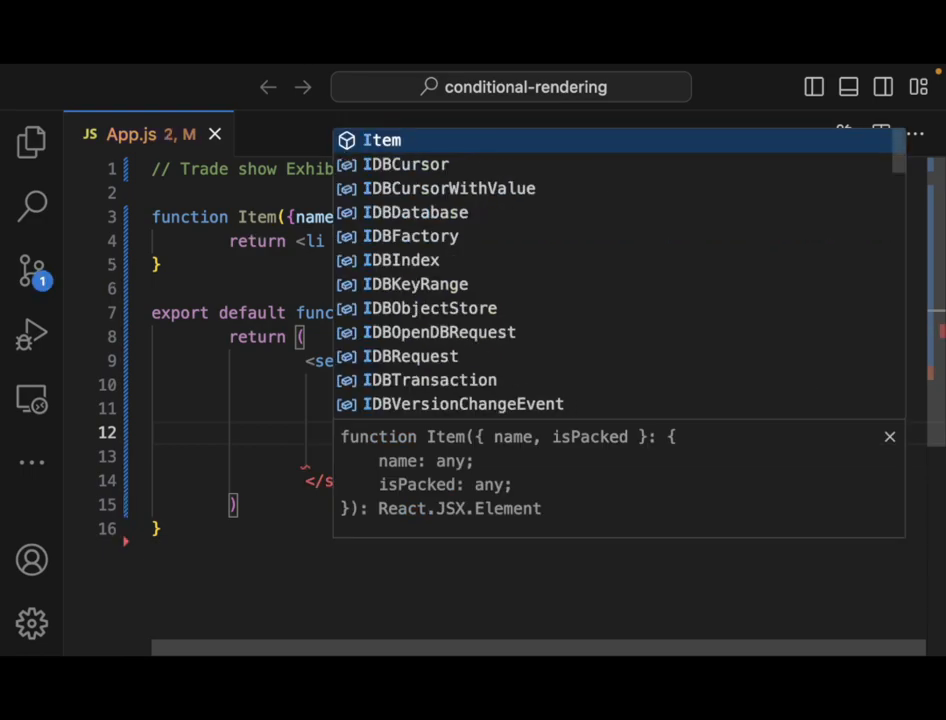
{"action": "key", "text": "Enter"}
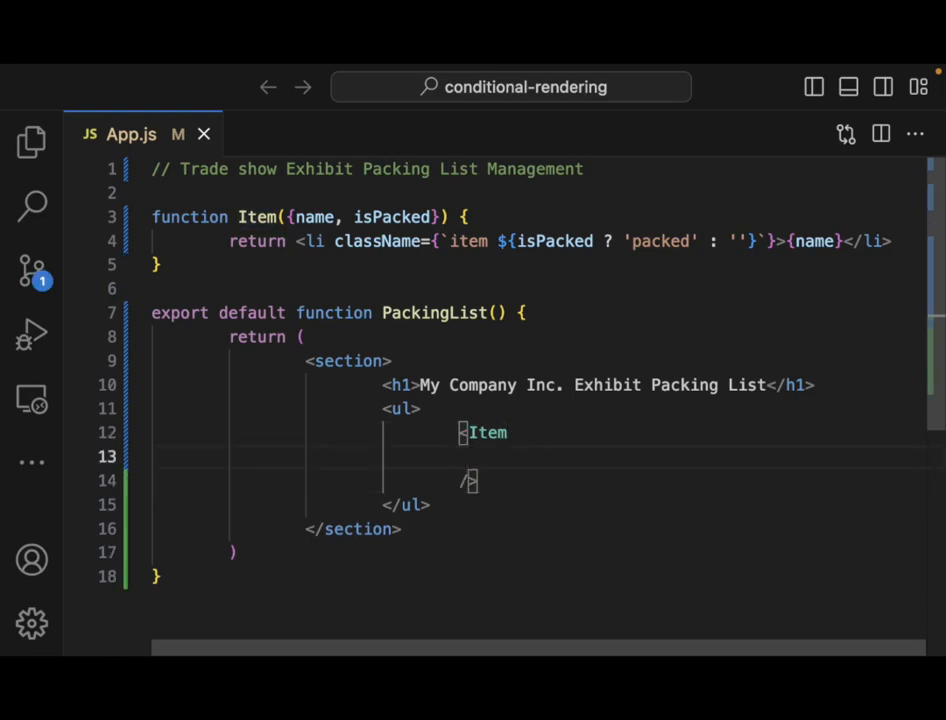
{"action": "type", "text": "isPacked"}
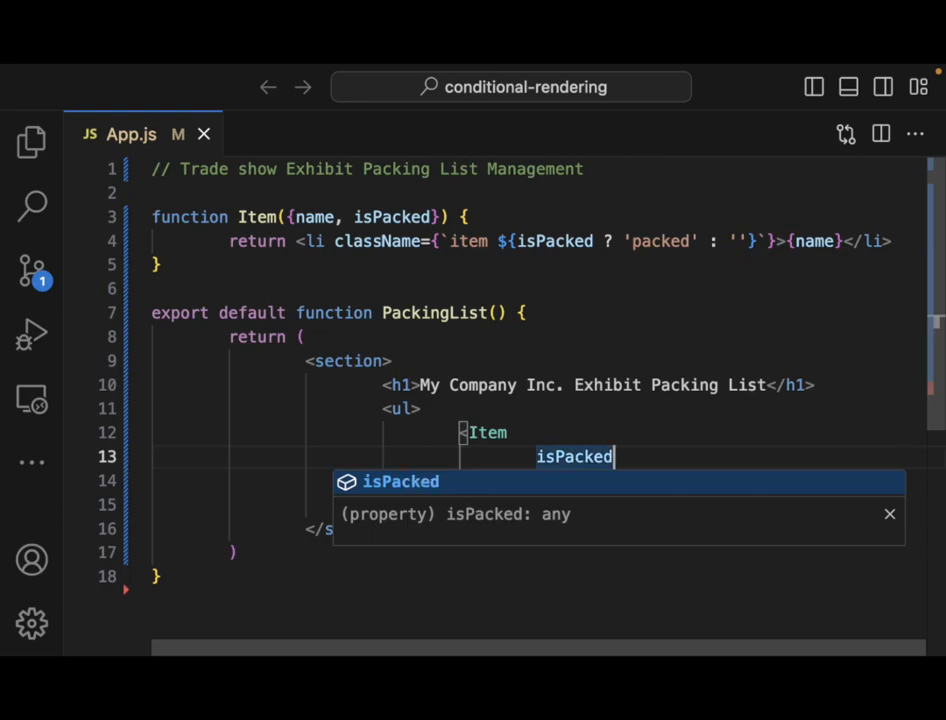
{"action": "type", "text": "="}
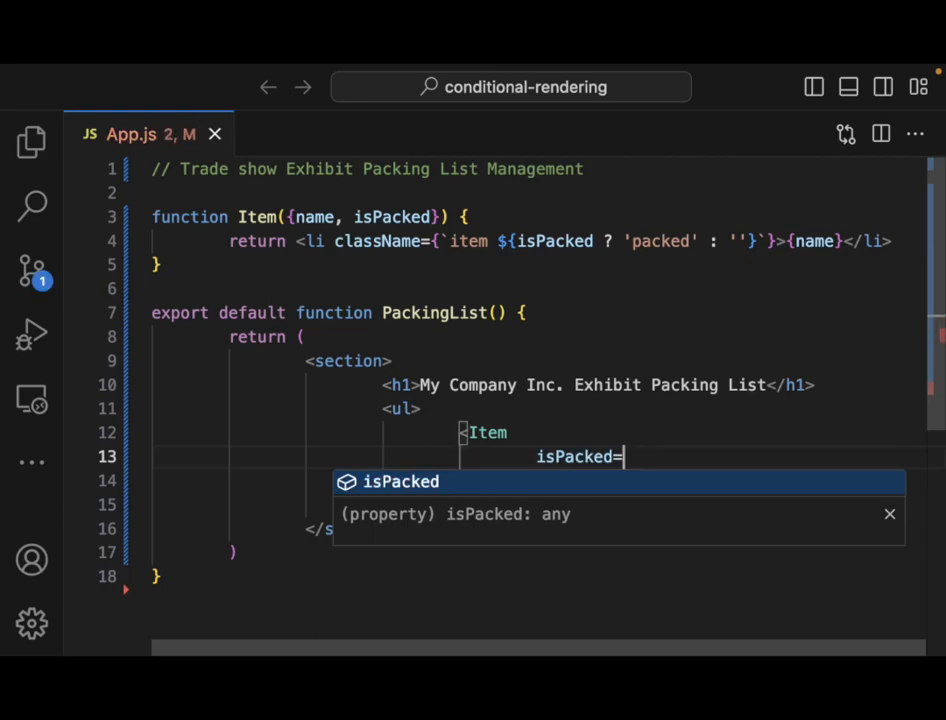
{"action": "type", "text": "{true}"}
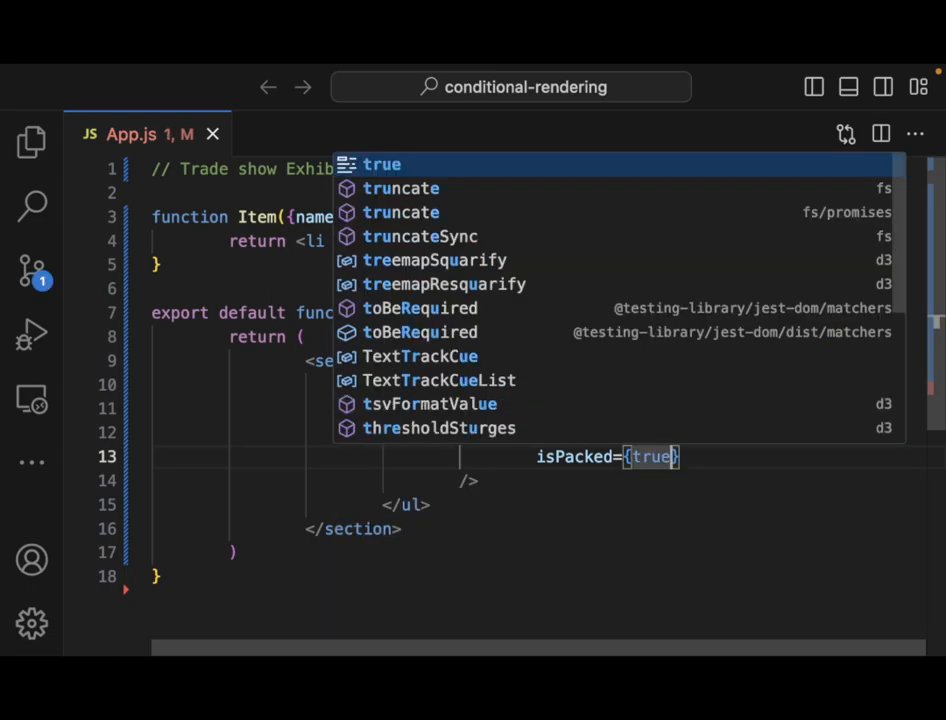
{"action": "key", "text": "Escape"}
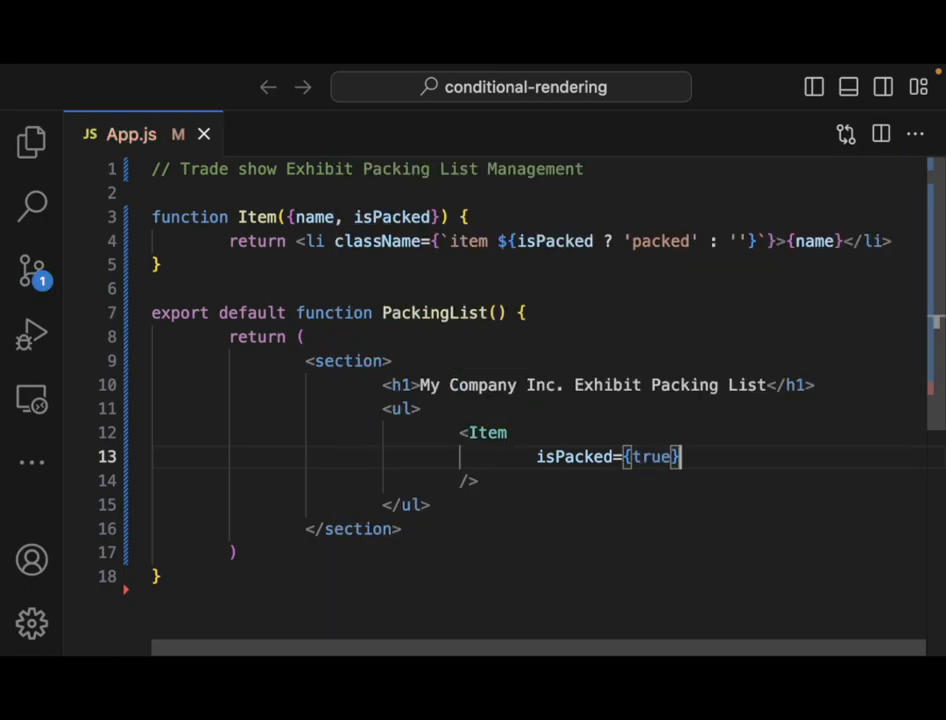
Give the Item name="Prototype Device Model X" and select the whole element for copying.
{"action": "key", "text": "Enter"}
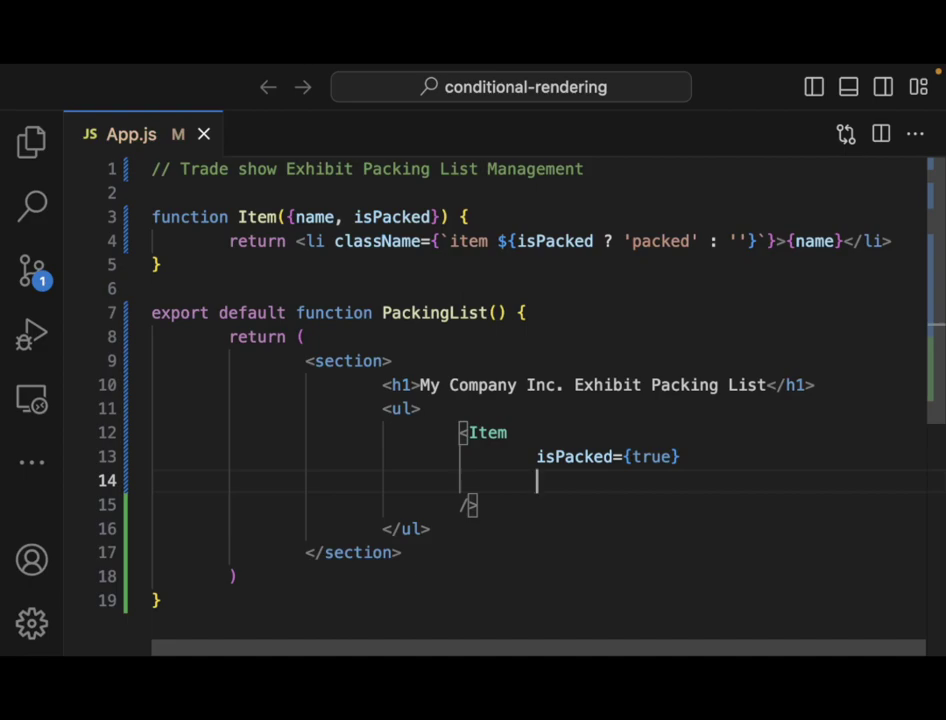
{"action": "type", "text": "name=\"P"}
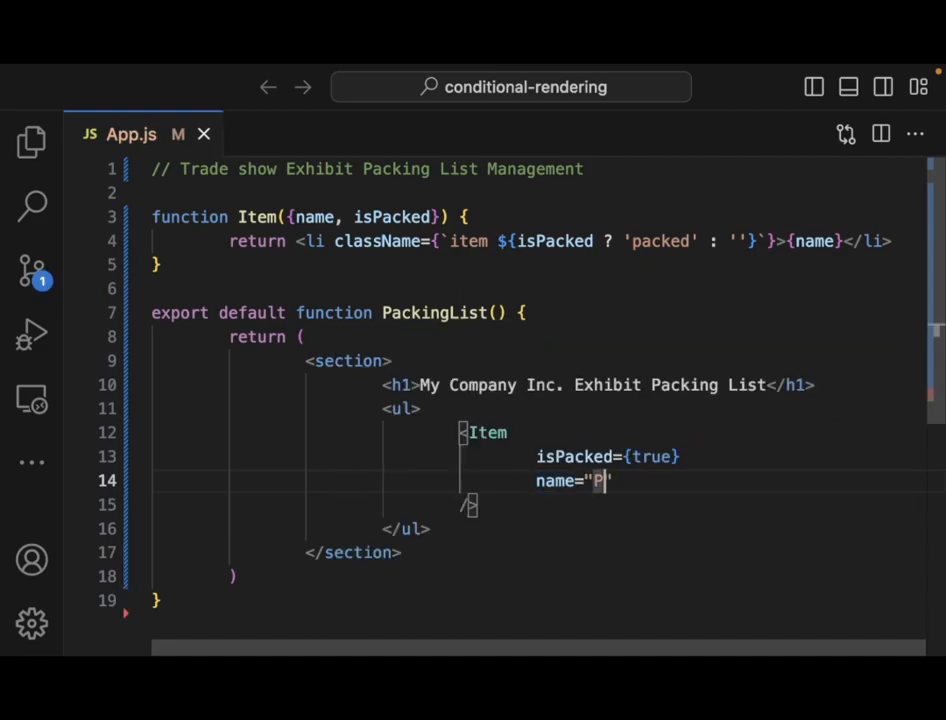
{"action": "type", "text": "rototype Dev"}
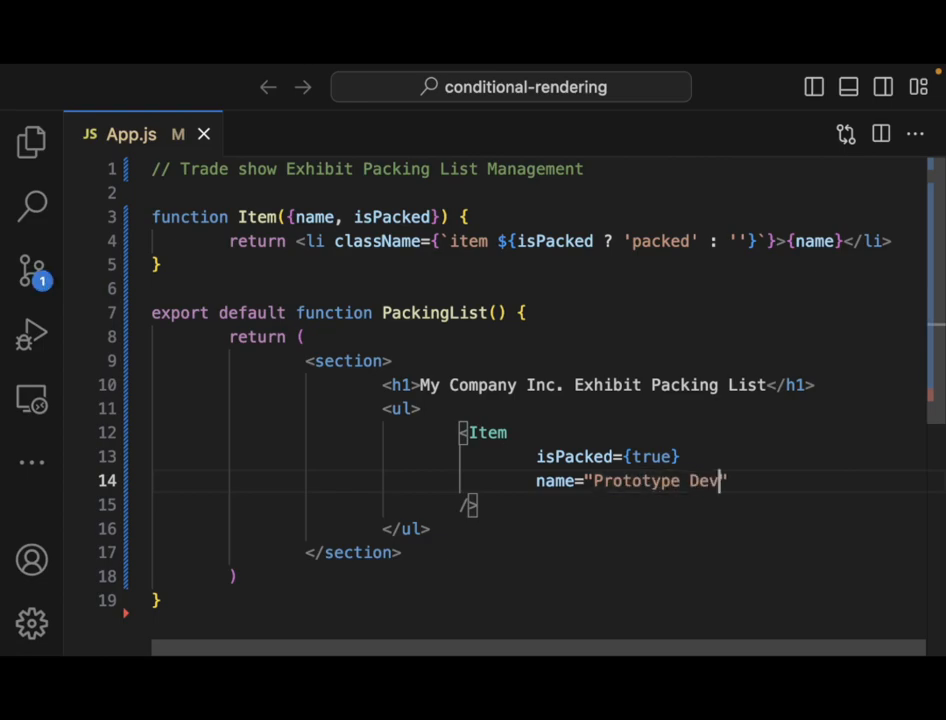
{"action": "type", "text": "ice Model X"}
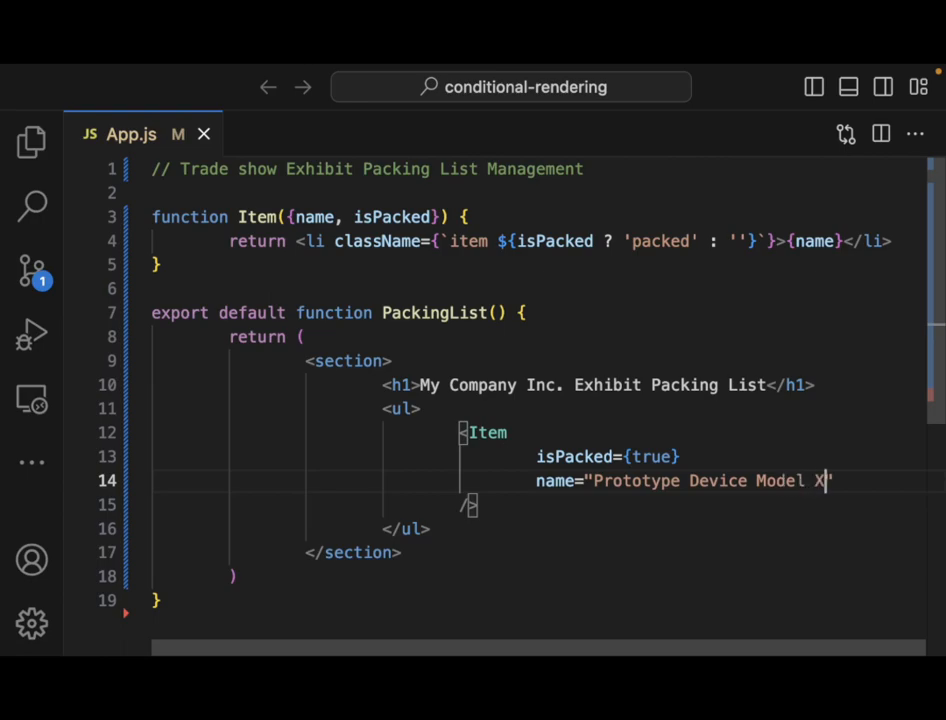
{"action": "left_click_drag", "start_coordinate": [596, 480], "coordinate": [822, 480]}
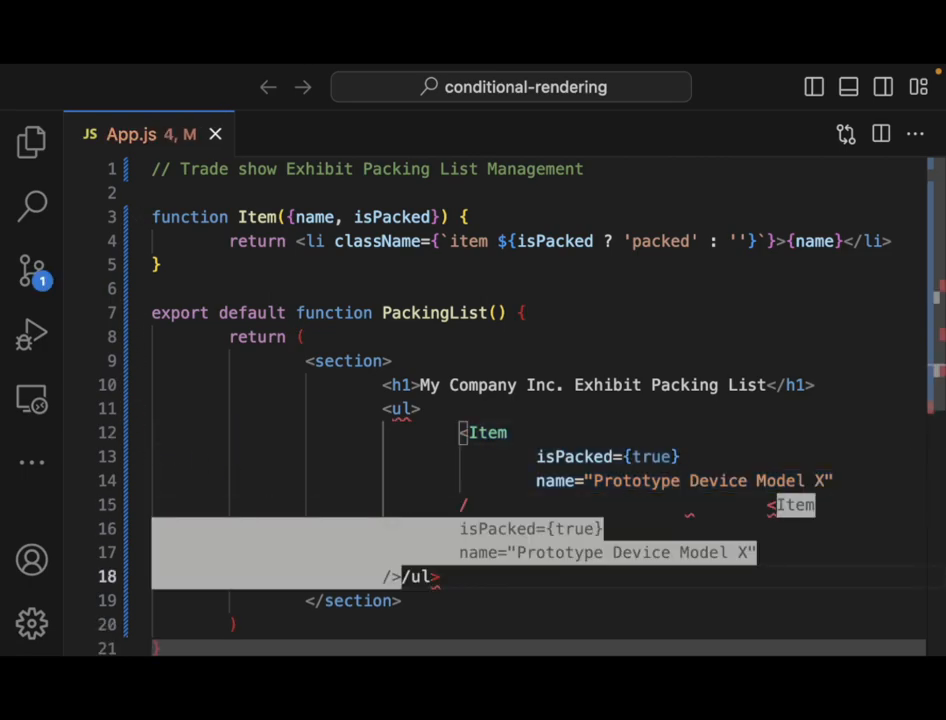
Undo the misplaced paste and paste two more identical Item elements into the ul.
{"action": "key", "text": "Delete"}
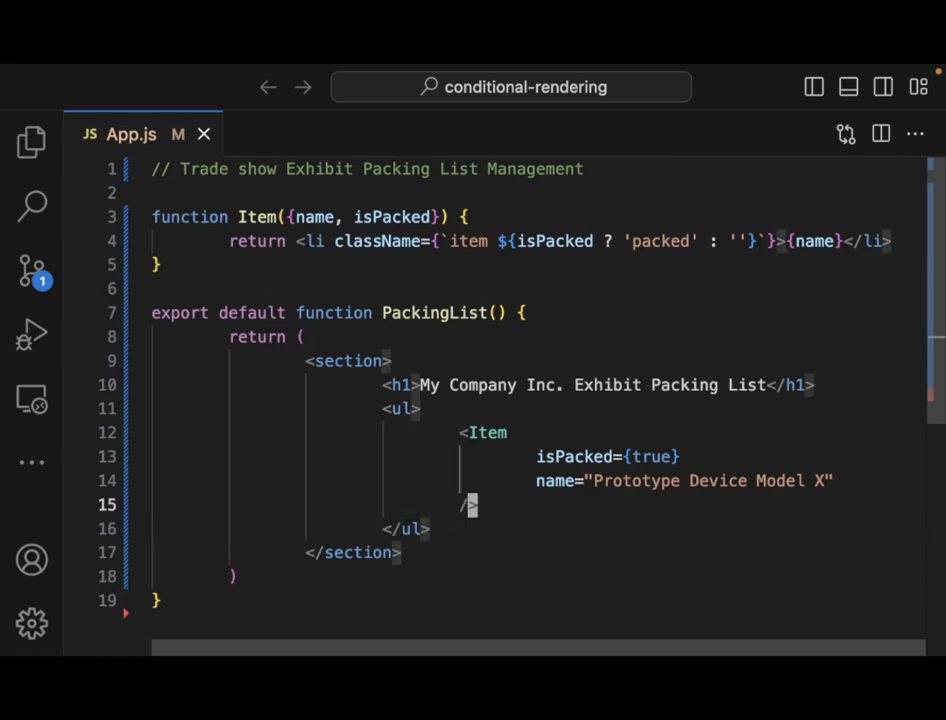
{"action": "key", "text": "Enter"}
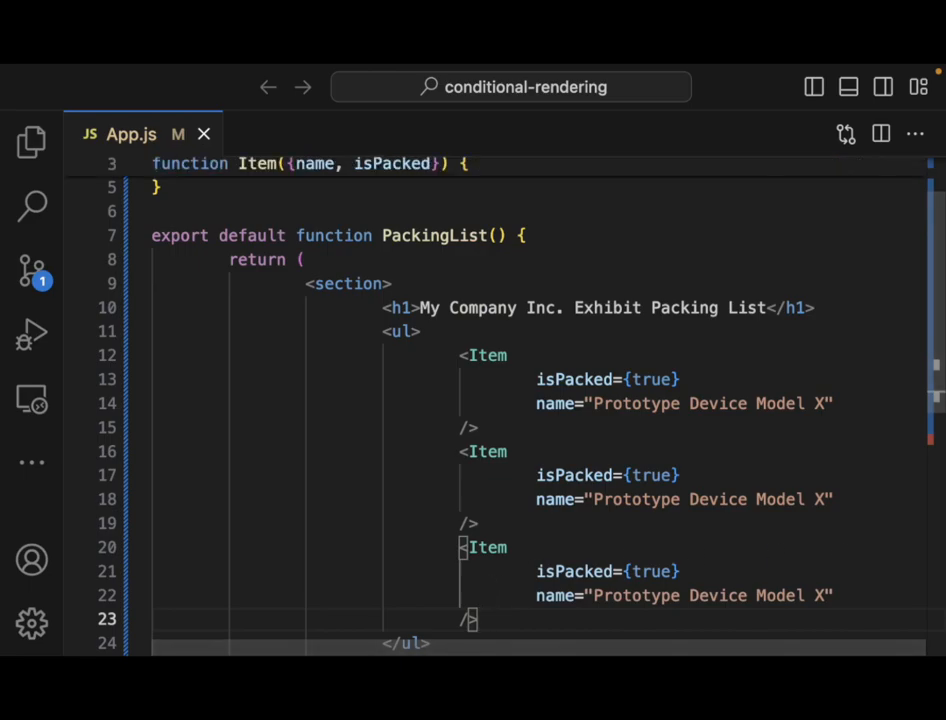
{"action": "mouse_move", "coordinate": [620, 500]}
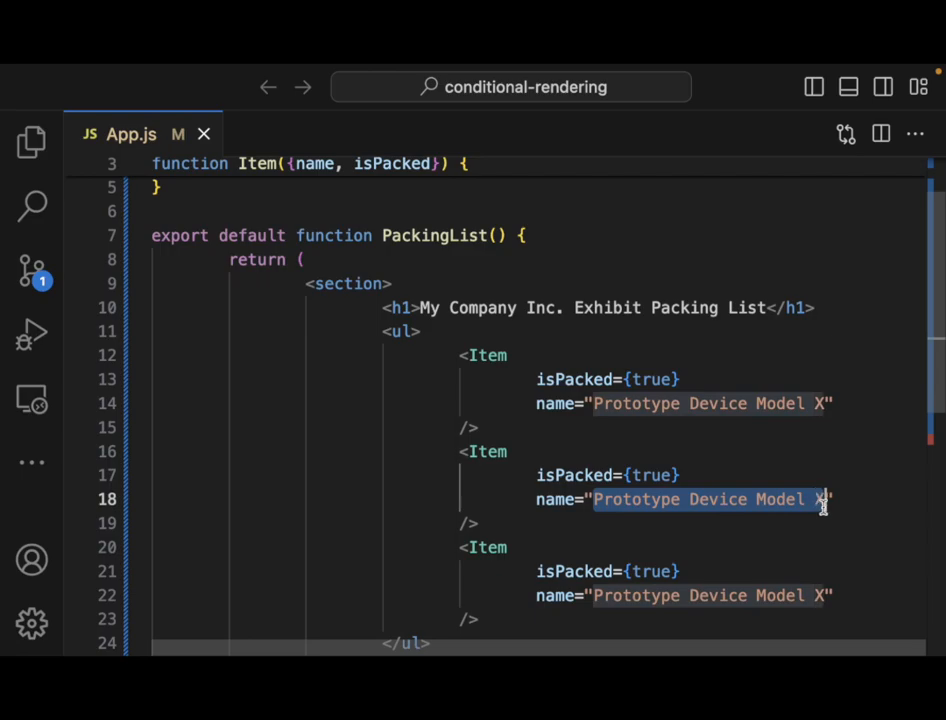
Rename the second Item 'Interactive Installtion Kit' and set the third's isPacked to {false}.
{"action": "type", "text": "Interactive I\""}
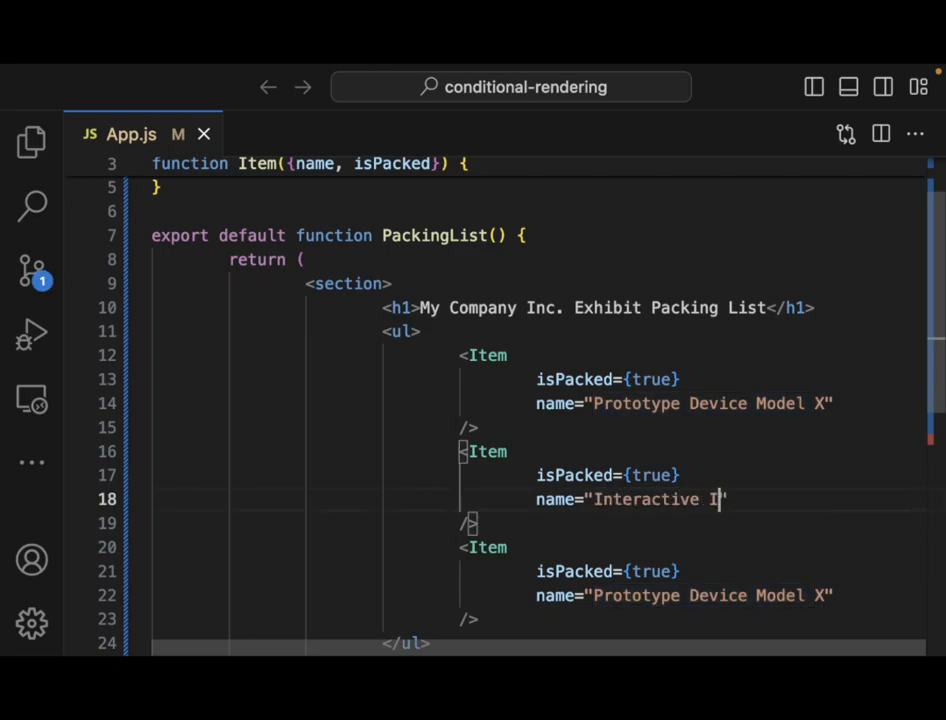
{"action": "type", "text": "nstall"}
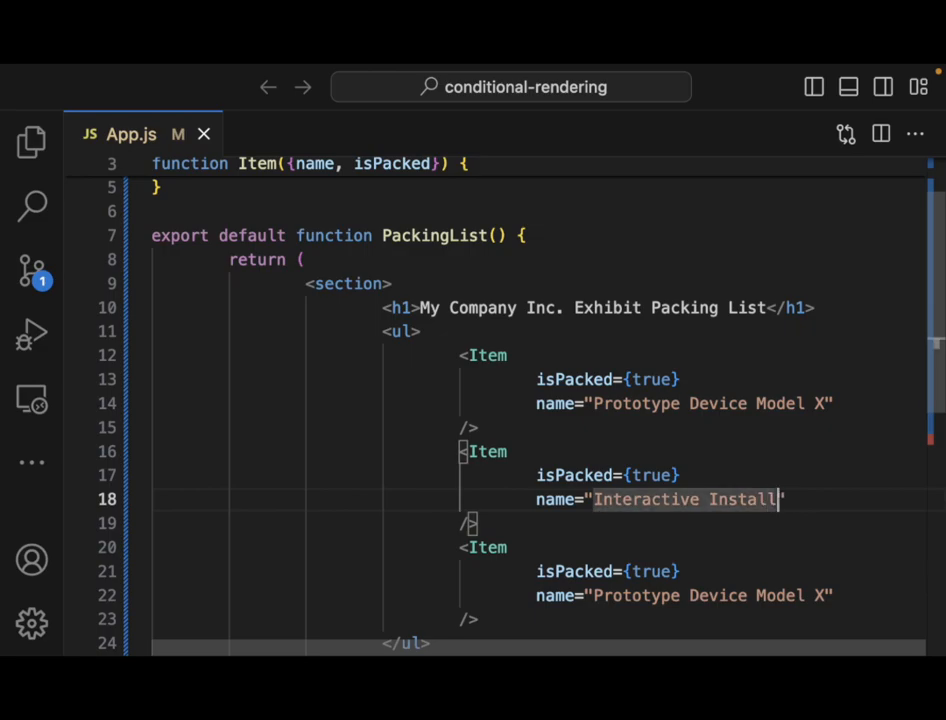
{"action": "type", "text": "tion Kit"}
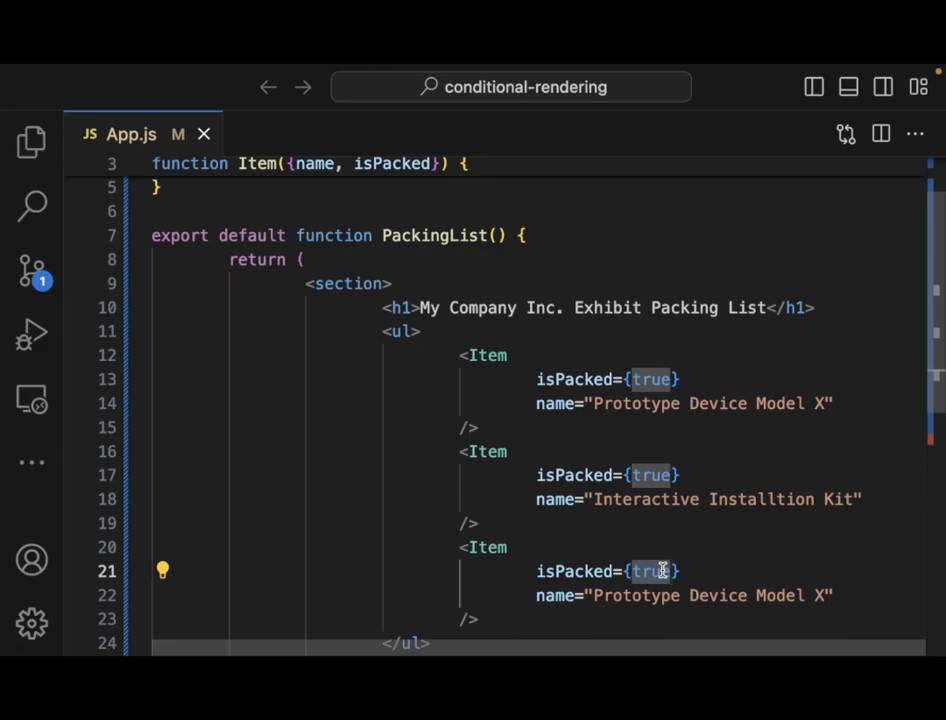
{"action": "type", "text": "false"}
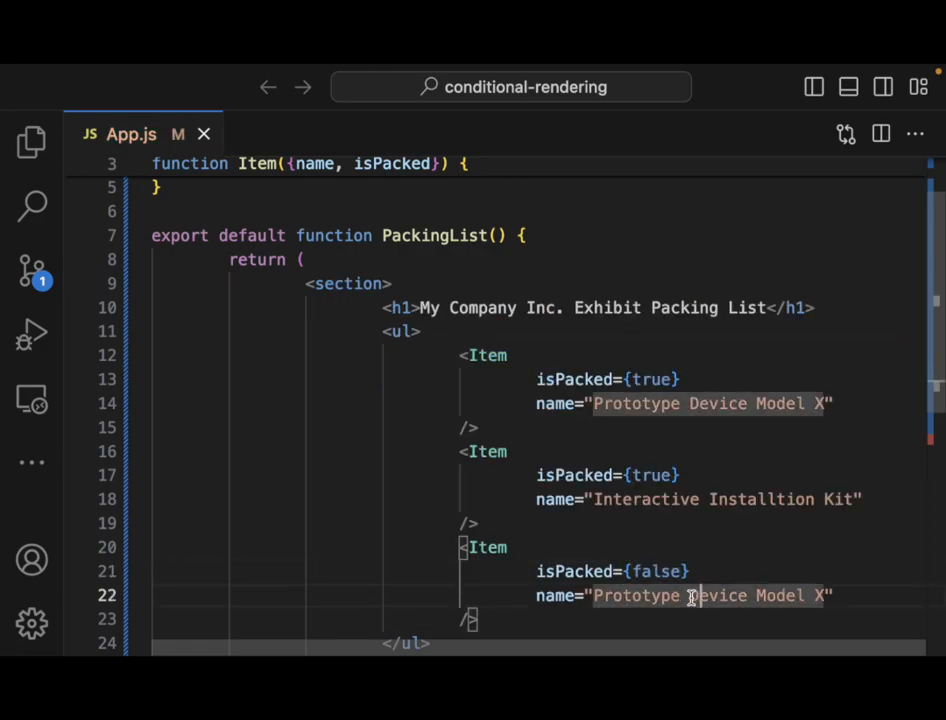
Name the third Item 'Marketing Brochures'.
{"action": "scroll", "scroll_direction": "down", "scroll_amount": 3}
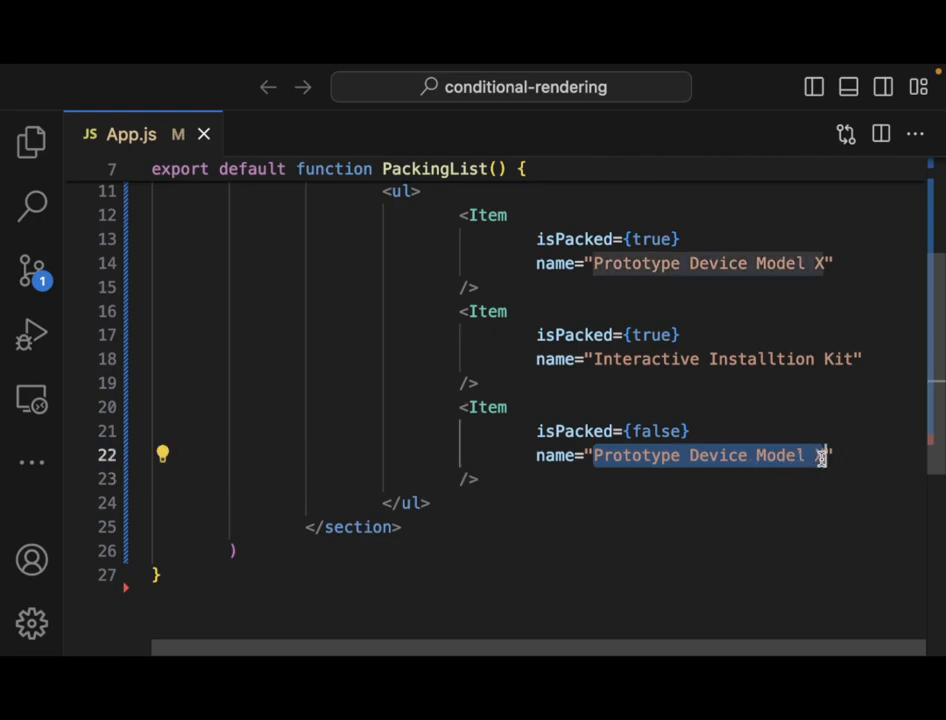
{"action": "type", "text": "Marketing \""}
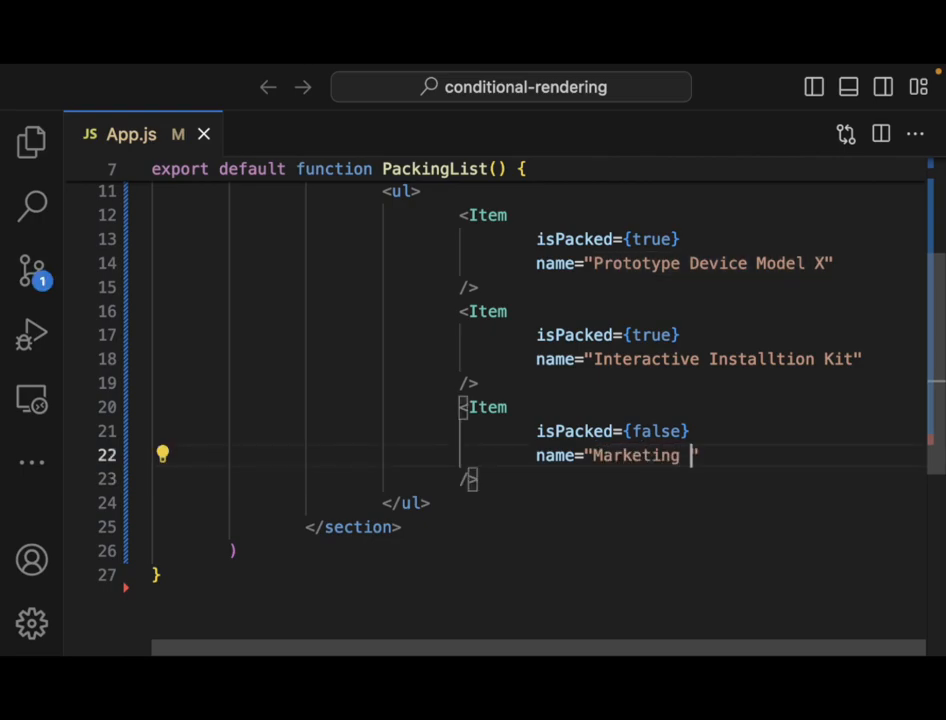
{"action": "type", "text": "Brochures"}
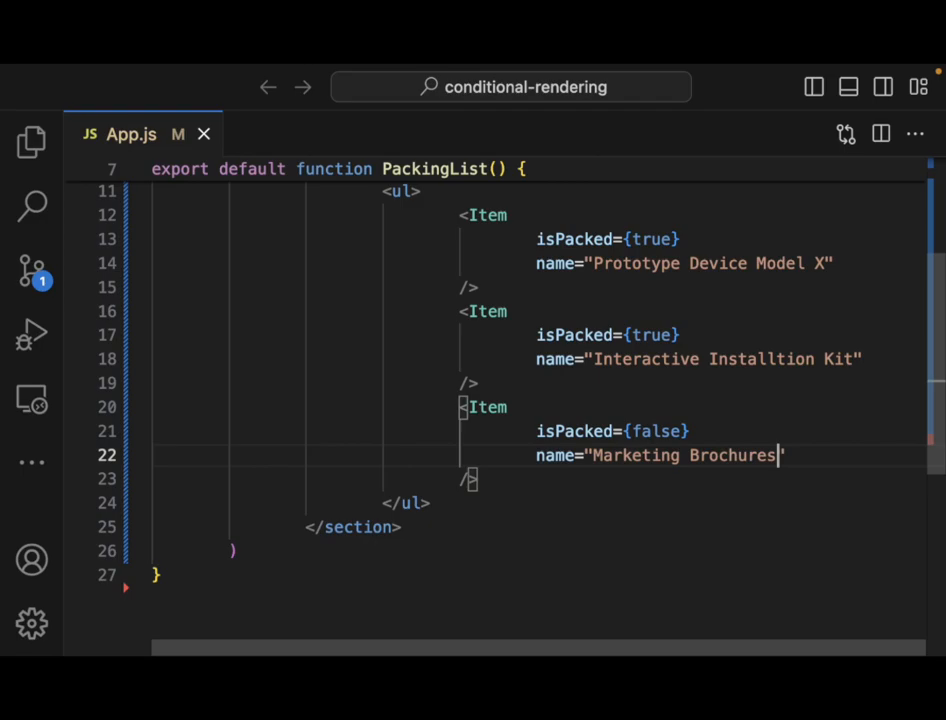
{"action": "double_click", "coordinate": [680, 456]}
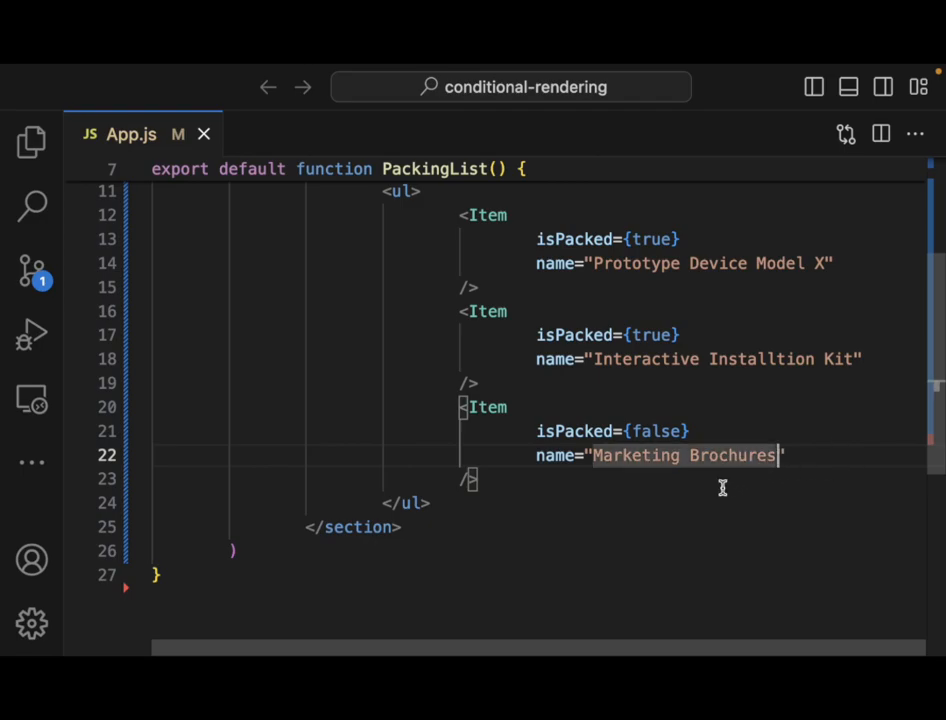
{"action": "scroll", "scroll_direction": "down", "scroll_amount": 3}
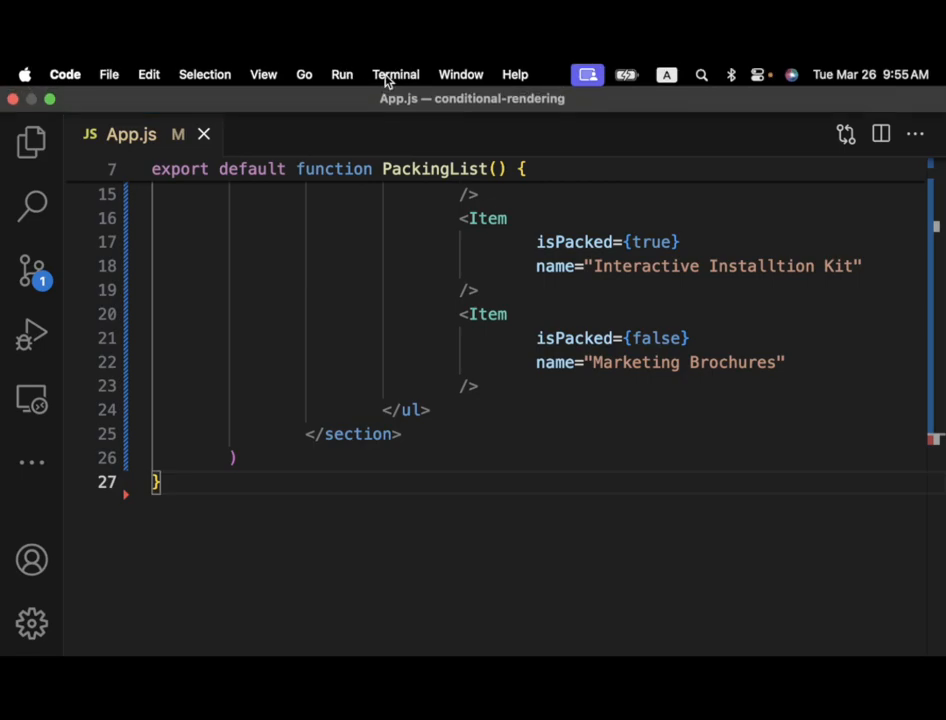
Start a new terminal via Terminal > New Terminal and begin an npm command.
{"action": "left_click", "coordinate": [396, 74]}
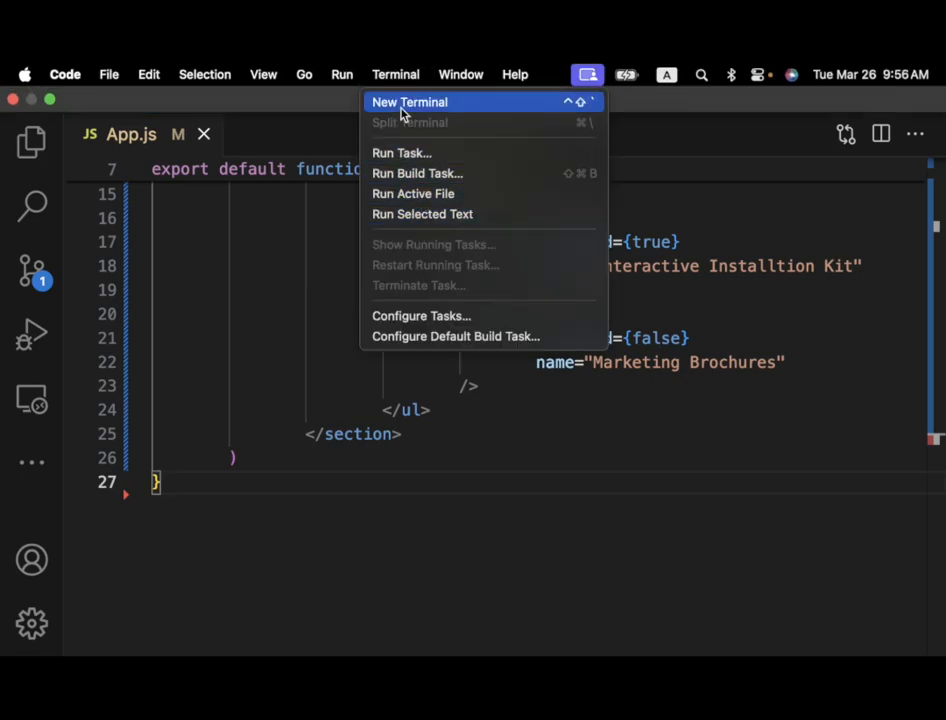
{"action": "left_click", "coordinate": [408, 102]}
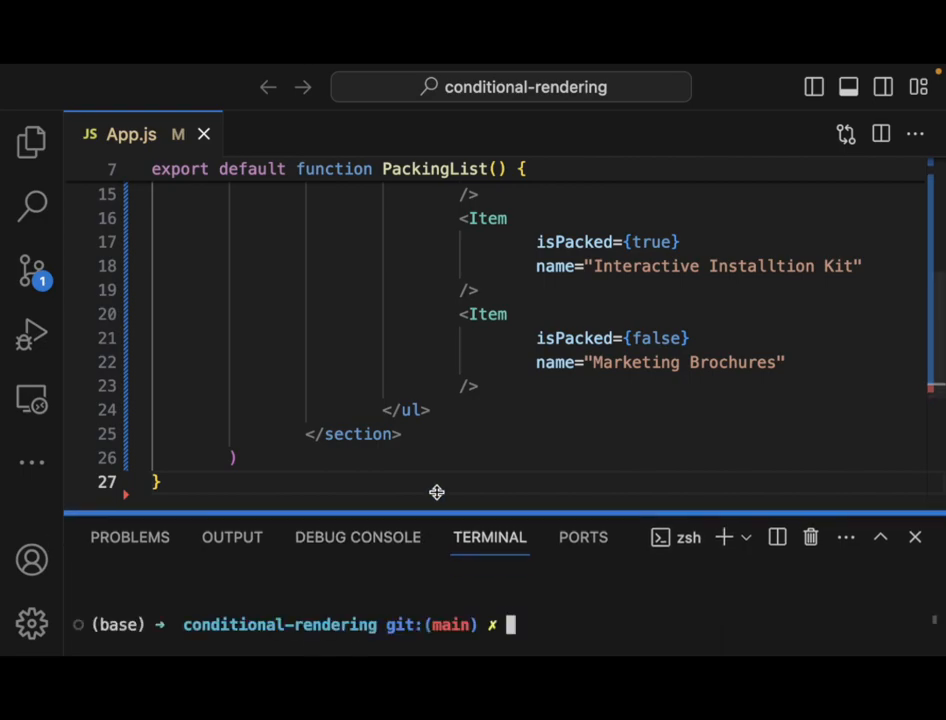
{"action": "type", "text": "npm"}
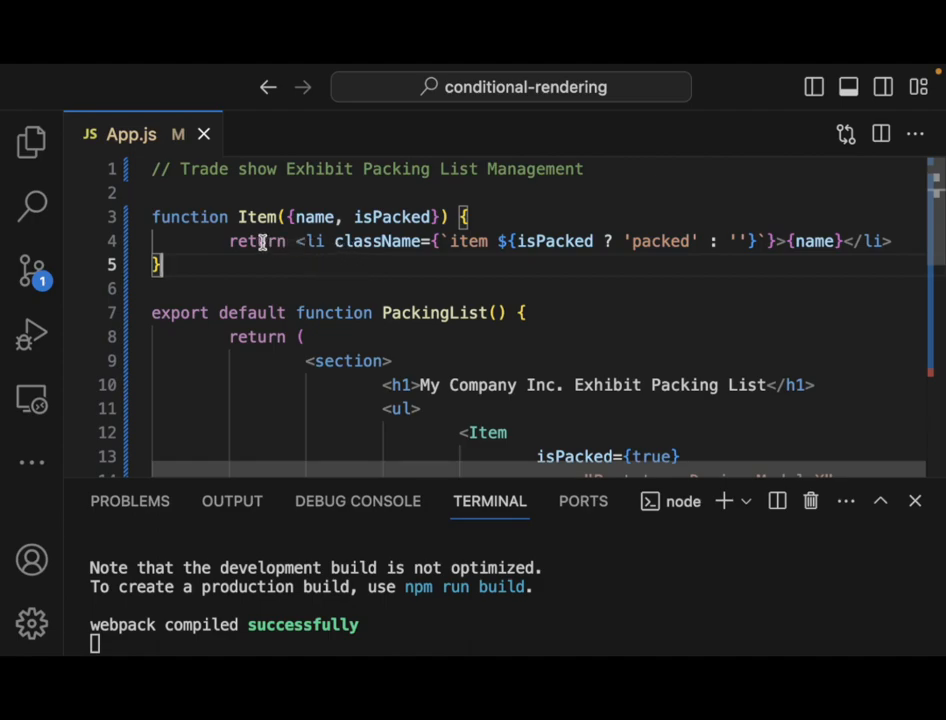
Replace Item's return with an if (isPacked) block returning the li with className and {name}.
{"action": "left_click_drag", "start_coordinate": [230, 240], "coordinate": [884, 240]}
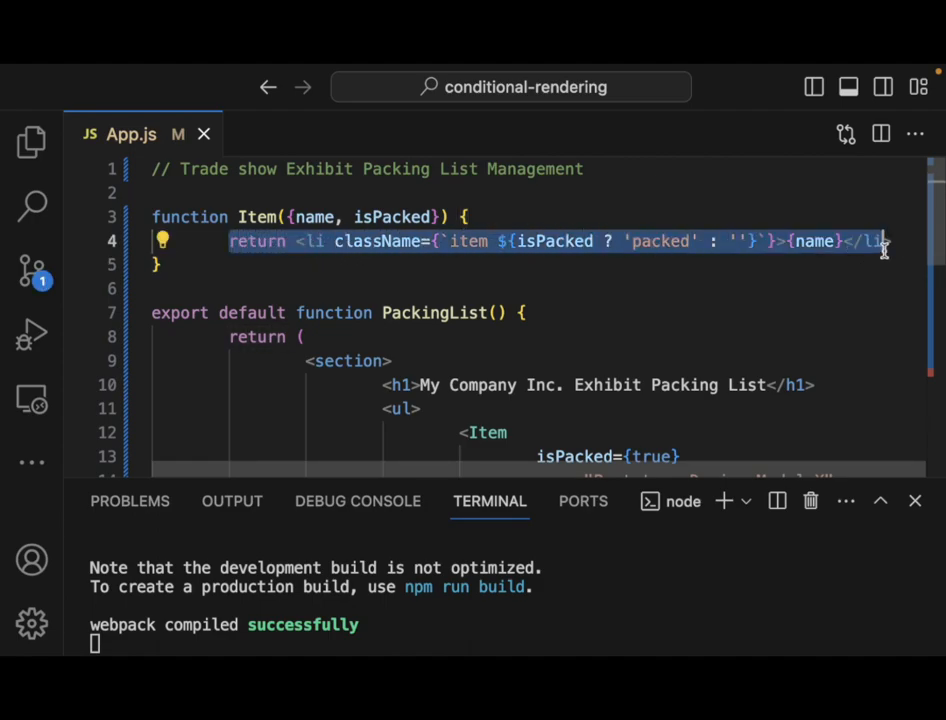
{"action": "key", "text": "Delete"}
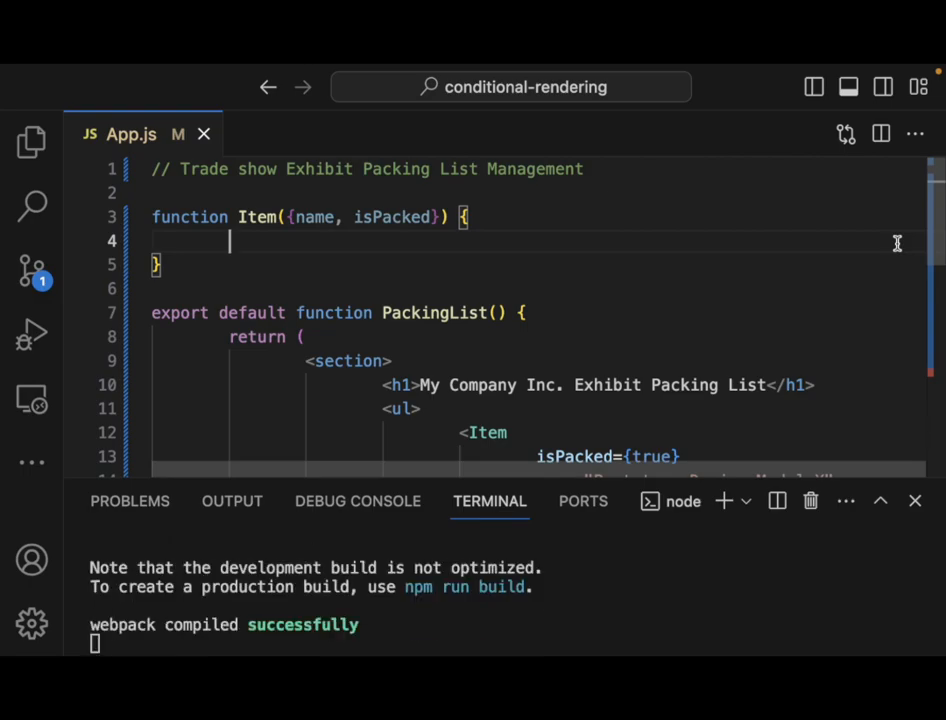
{"action": "type", "text": "if"}
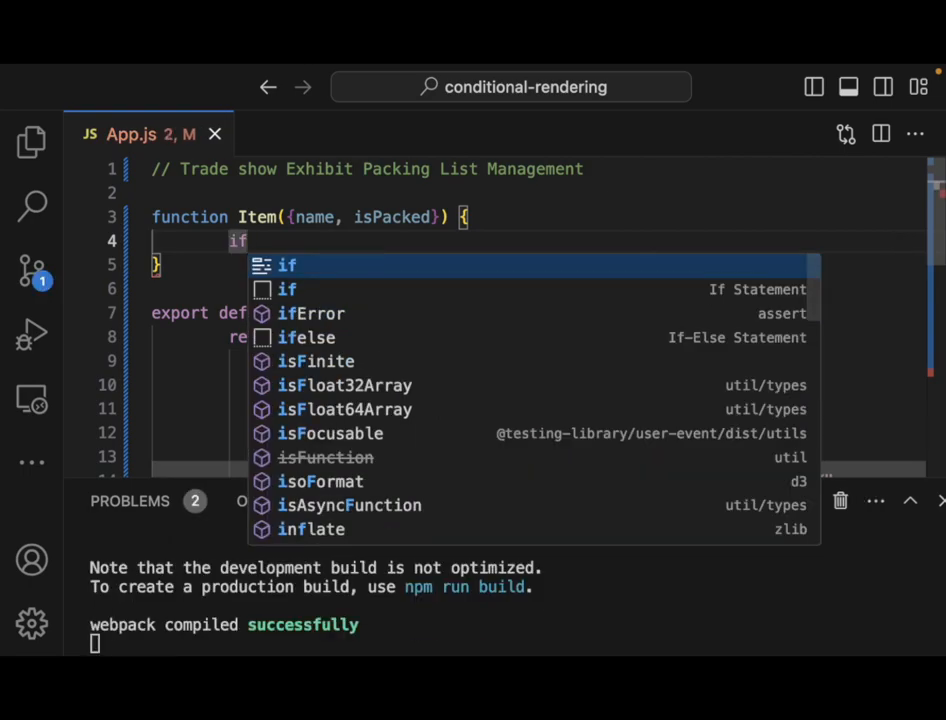
{"action": "left_click", "coordinate": [288, 264]}
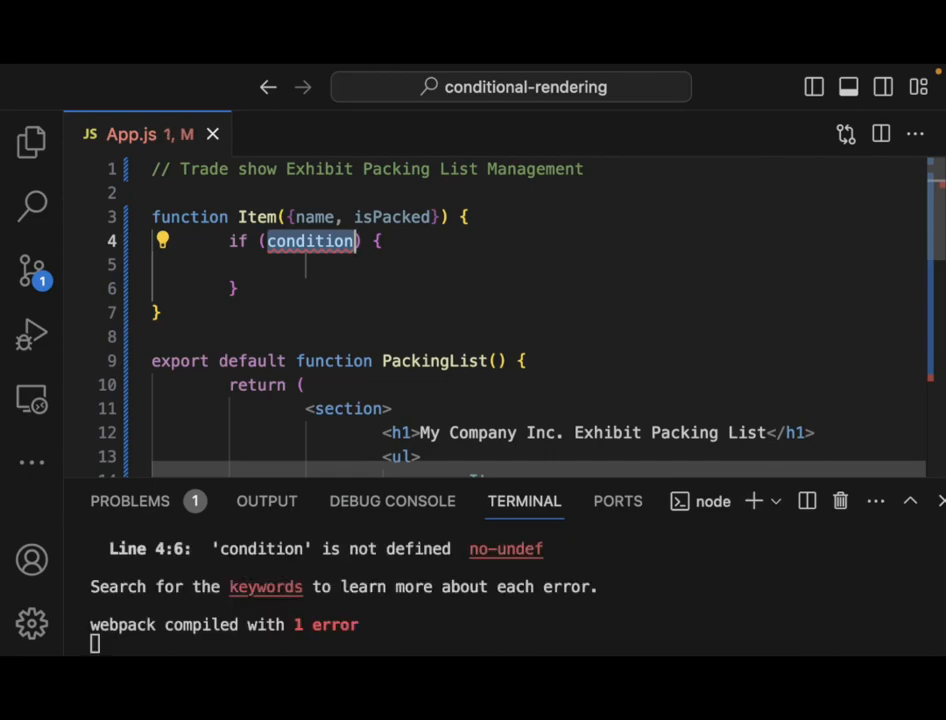
{"action": "type", "text": "isPacked"}
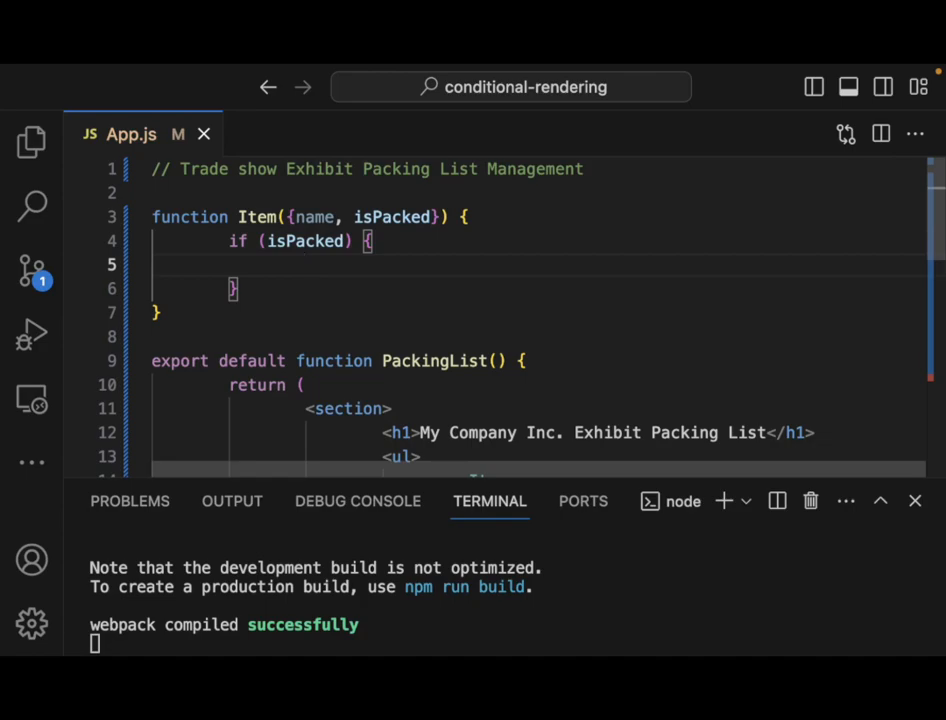
{"action": "type", "text": "return <li className={`item ${isPacked ? 'packed' : ''}`}>{name}</li>"}
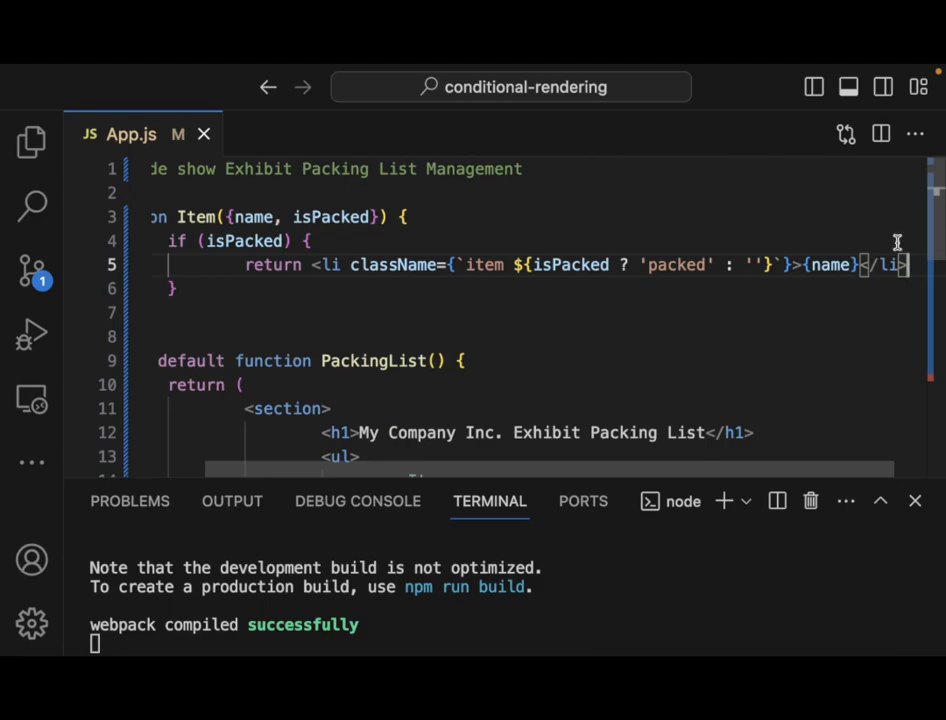
{"action": "mouse_move", "coordinate": [352, 258]}
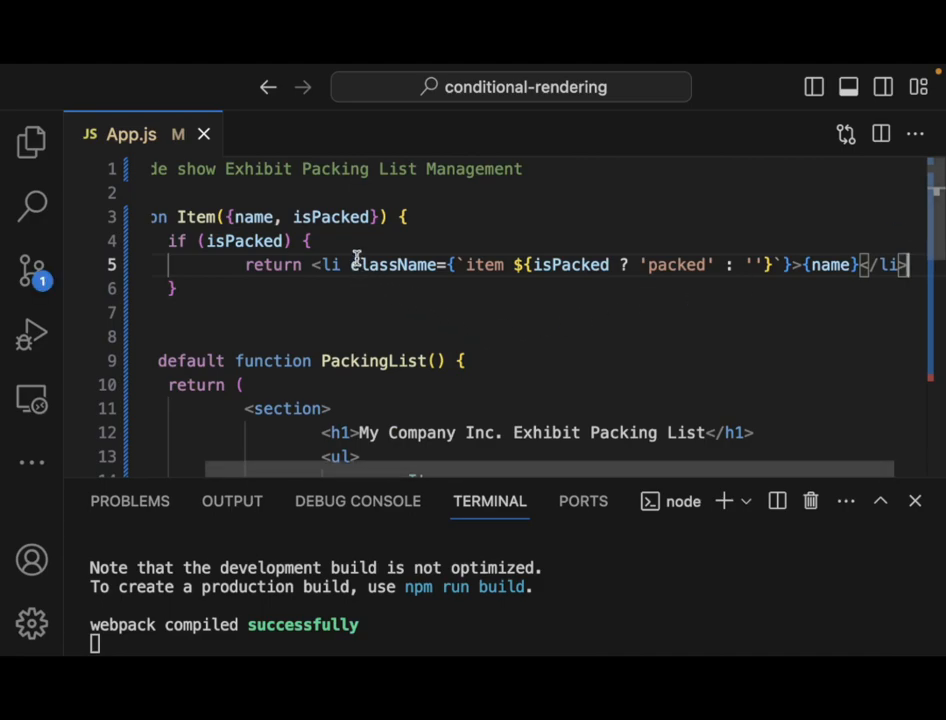
{"action": "mouse_move", "coordinate": [352, 264]}
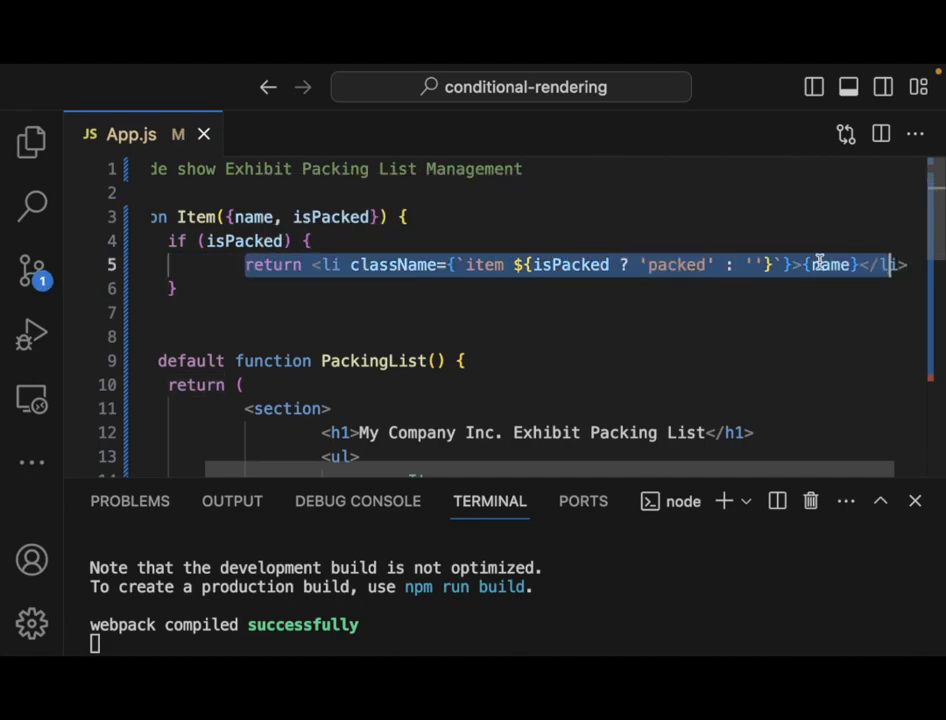
Add a fallback <li> return below the if block and set both className values to plain 'item'.
{"action": "left_click", "coordinate": [344, 294]}
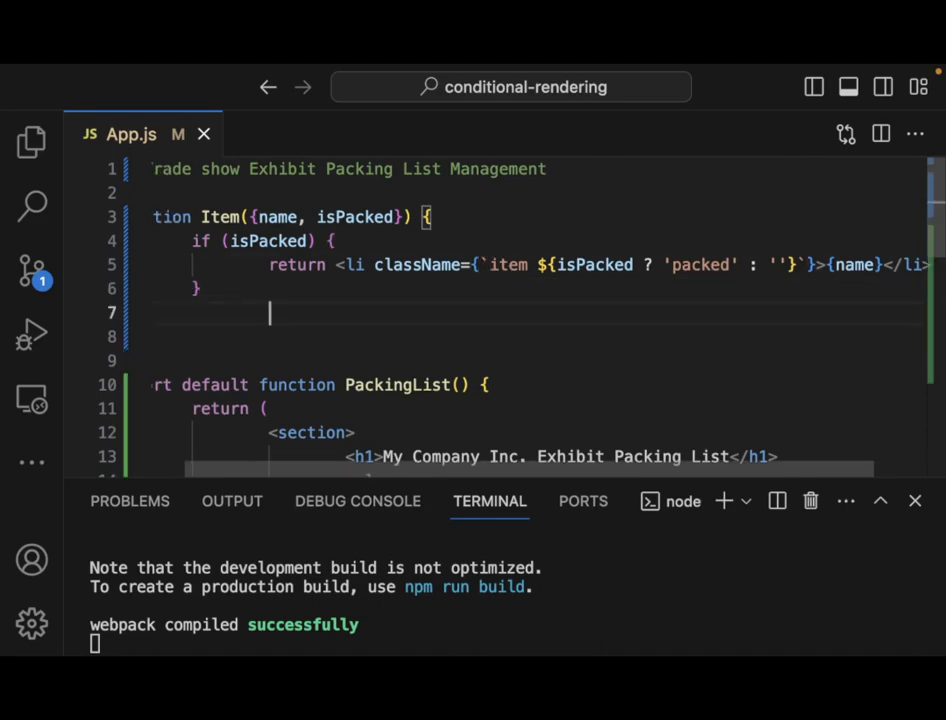
{"action": "type", "text": "return <li className={`item ${isPacked ? 'packed' : ''}`}>{name}</li>"}
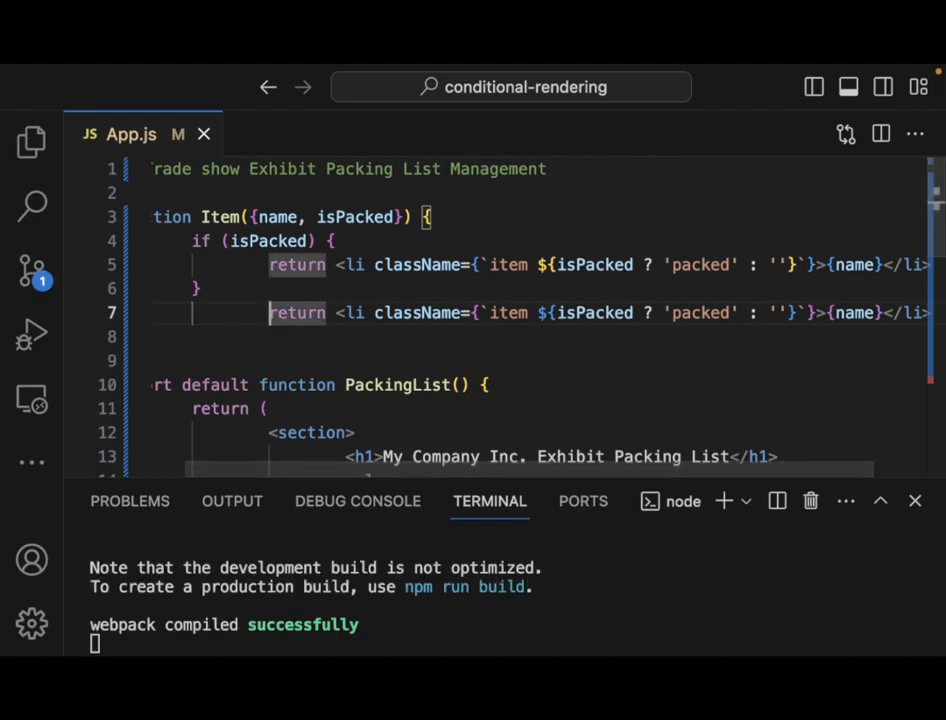
{"action": "mouse_move", "coordinate": [572, 276]}
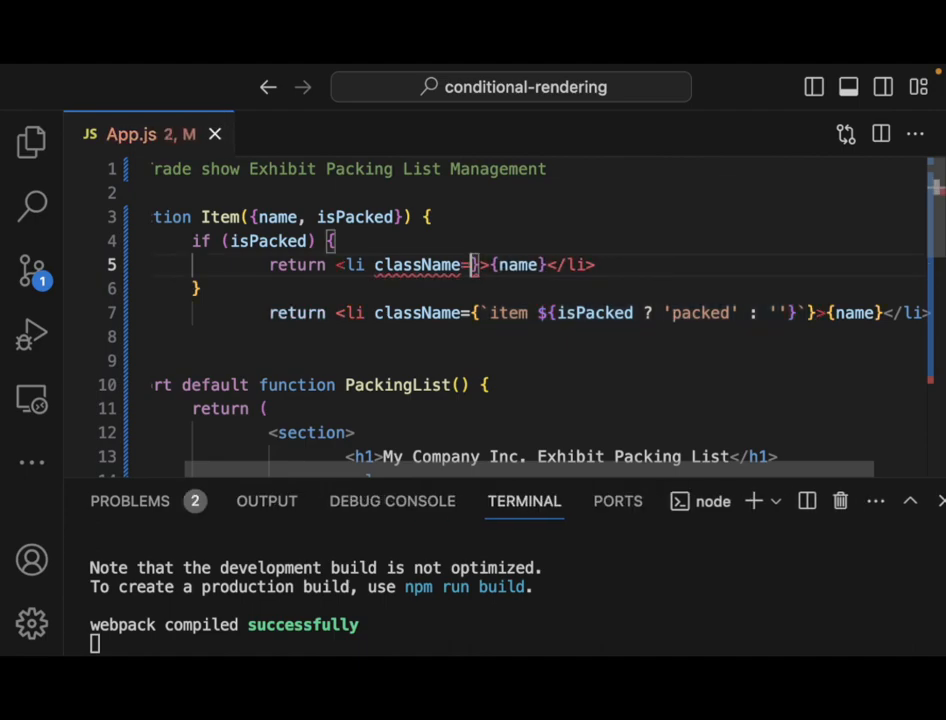
{"action": "type", "text": "item"}
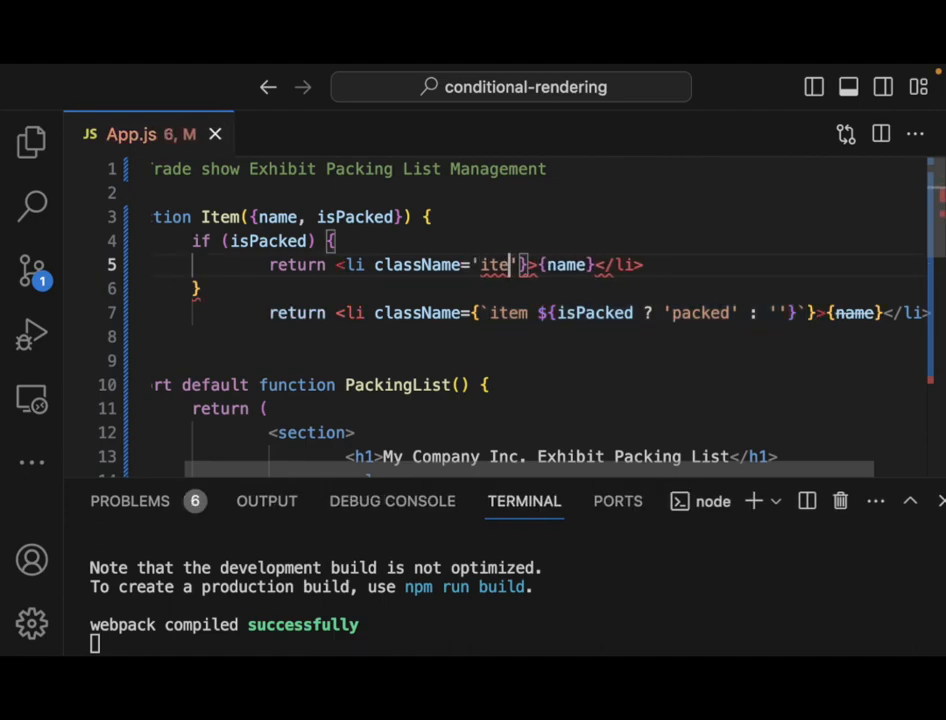
{"action": "type", "text": "m"}
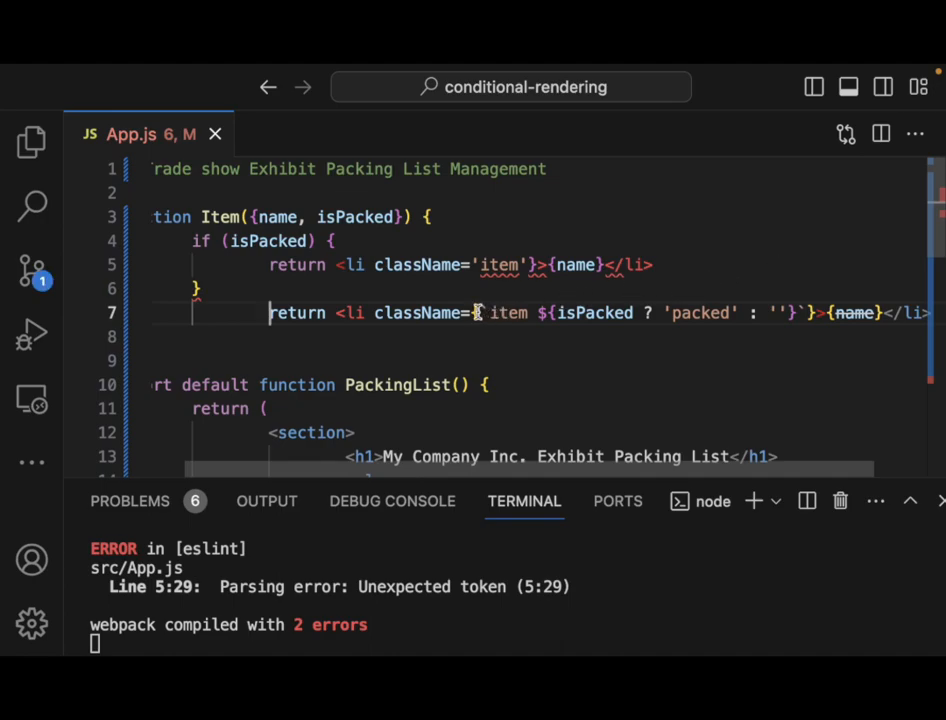
{"action": "left_click_drag", "start_coordinate": [478, 312], "coordinate": [790, 312]}
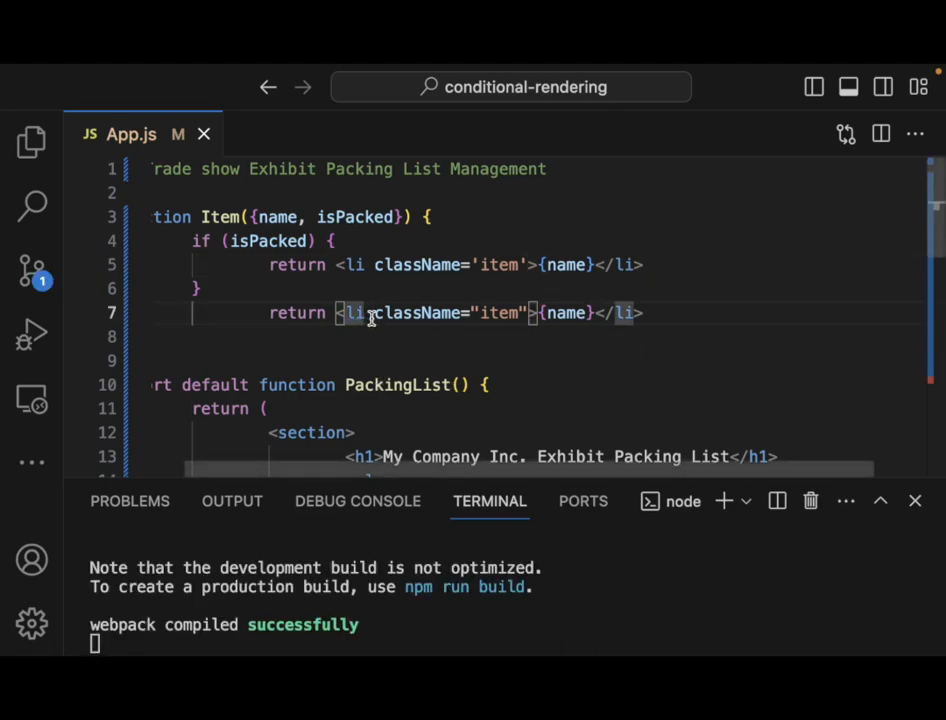
{"action": "mouse_move", "coordinate": [646, 238]}
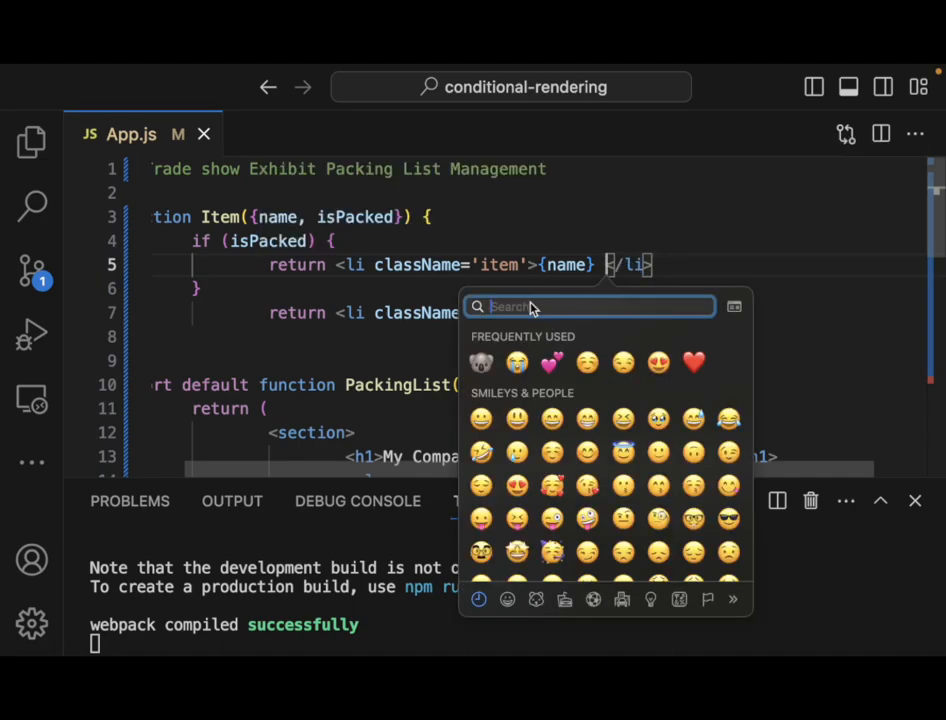
{"action": "mouse_move", "coordinate": [588, 448]}
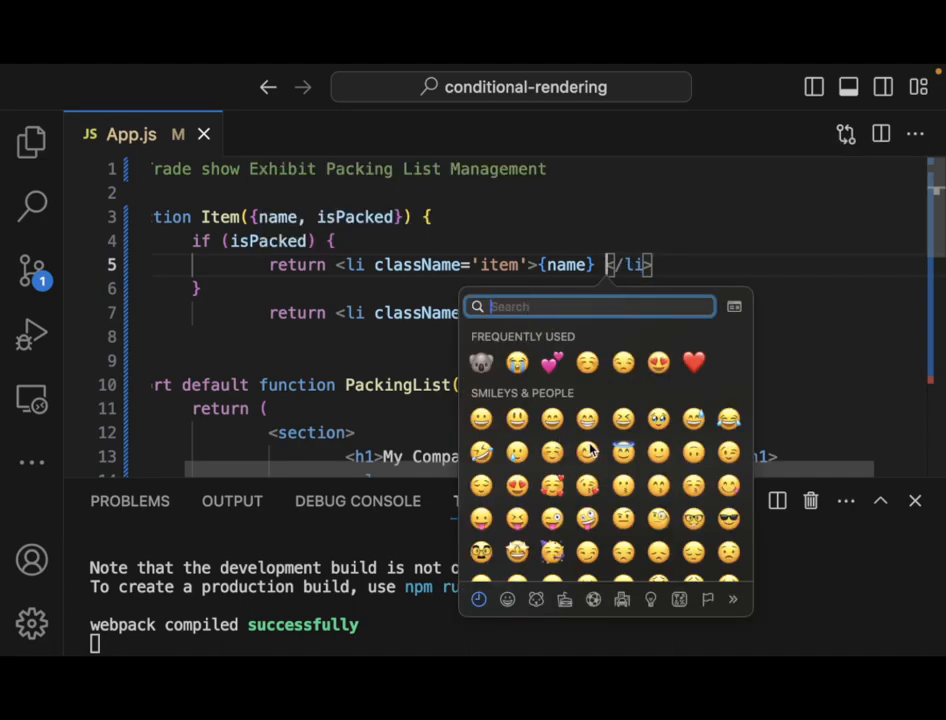
Insert ✅ after {name} in the packed return and ❌ after it in the fallback return.
{"action": "type", "text": "check"}
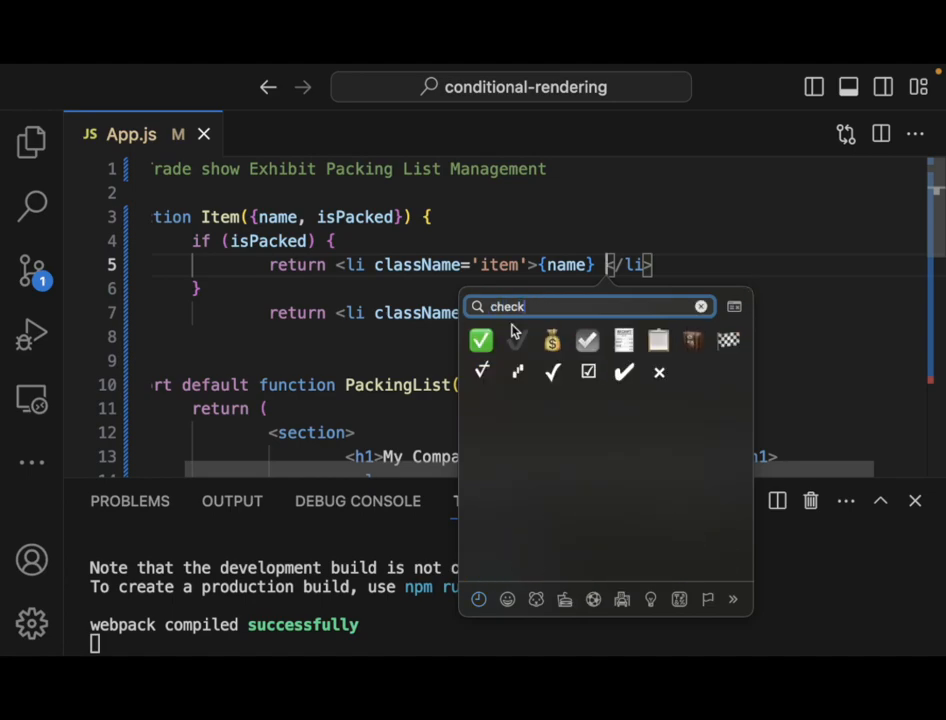
{"action": "left_click", "coordinate": [480, 340]}
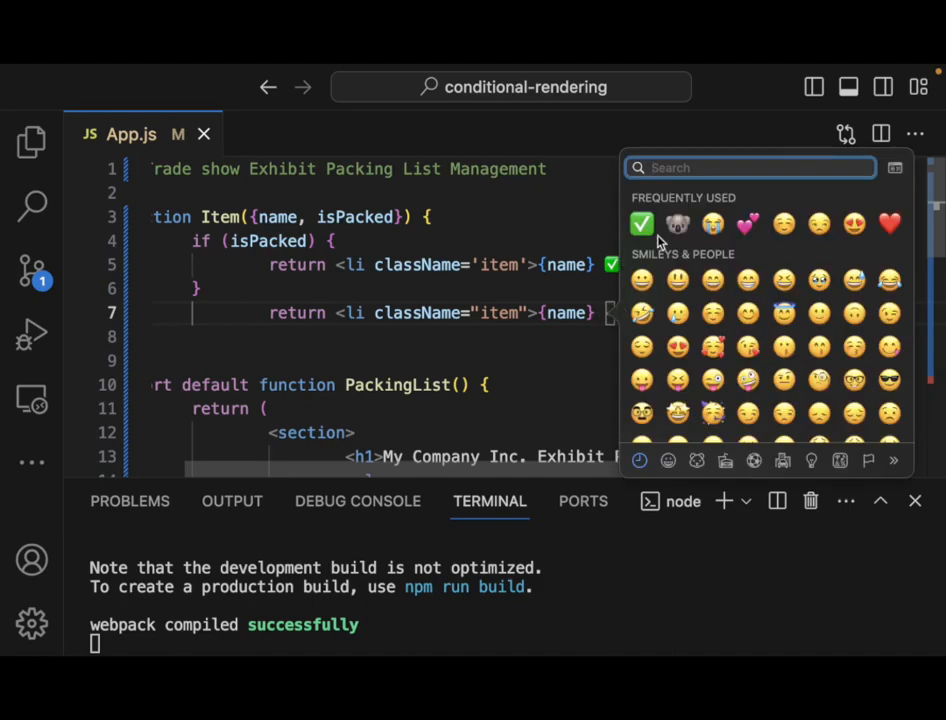
{"action": "mouse_move", "coordinate": [684, 200]}
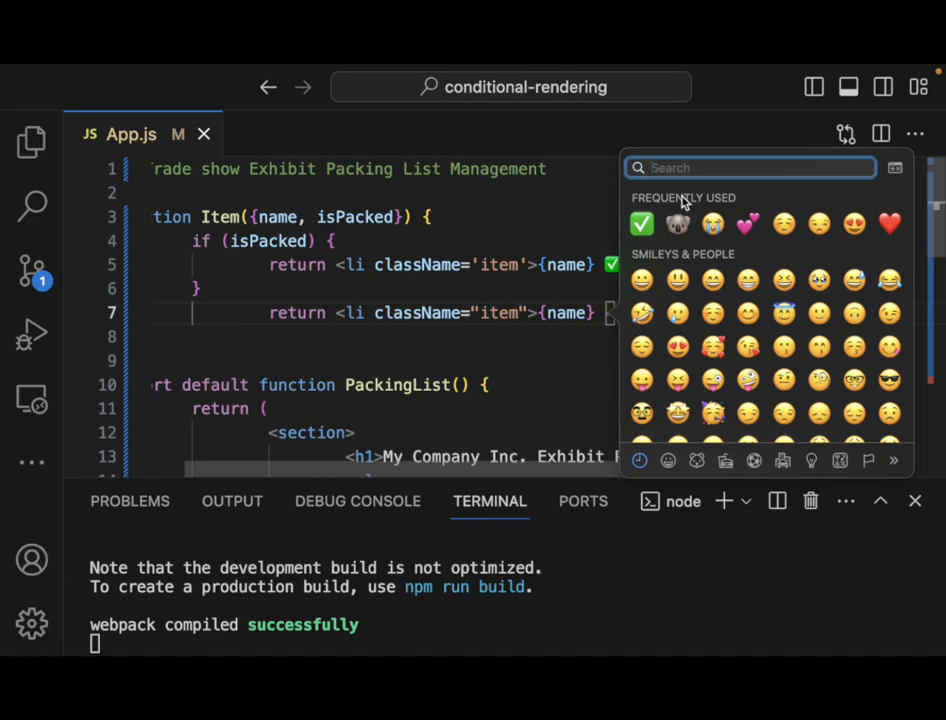
{"action": "type", "text": "x"}
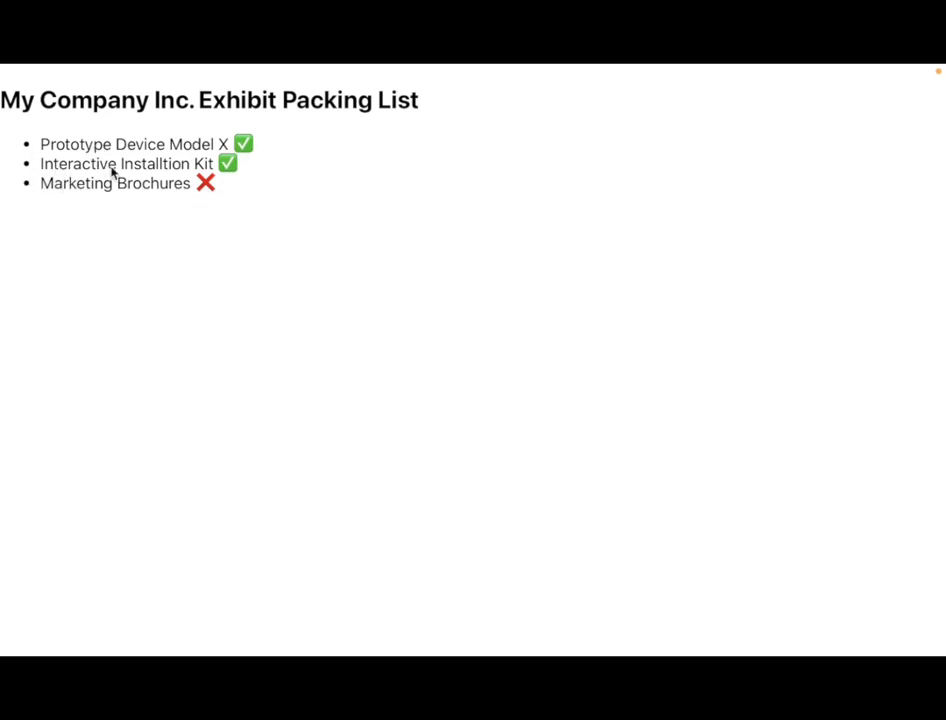
{"action": "mouse_move", "coordinate": [318, 230]}
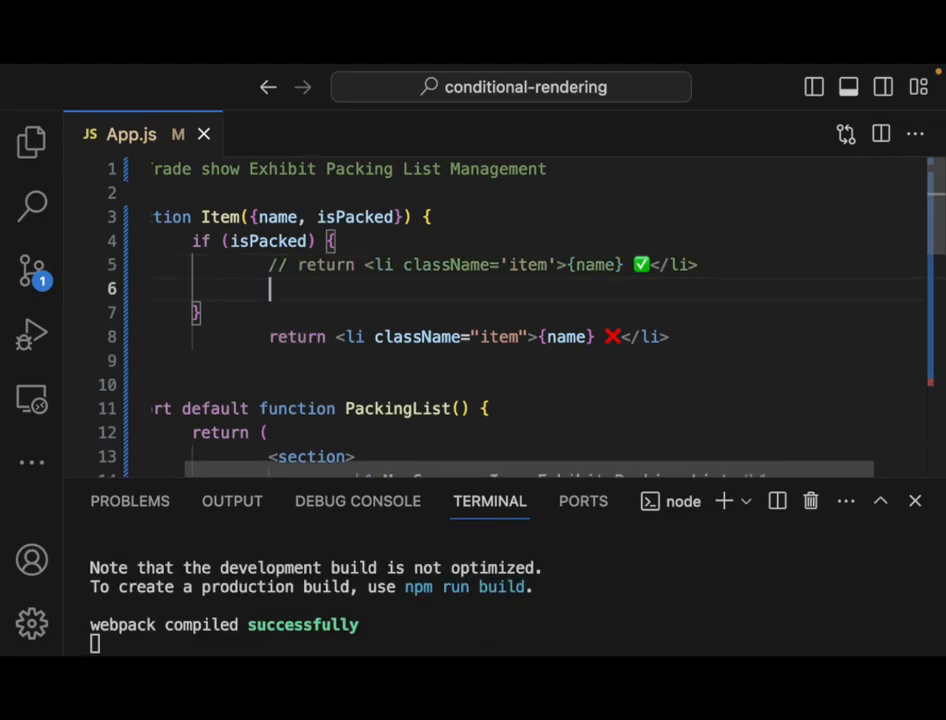
Comment out the checkmark return and write return null inside the if (isPacked) block.
{"action": "type", "text": "return null"}
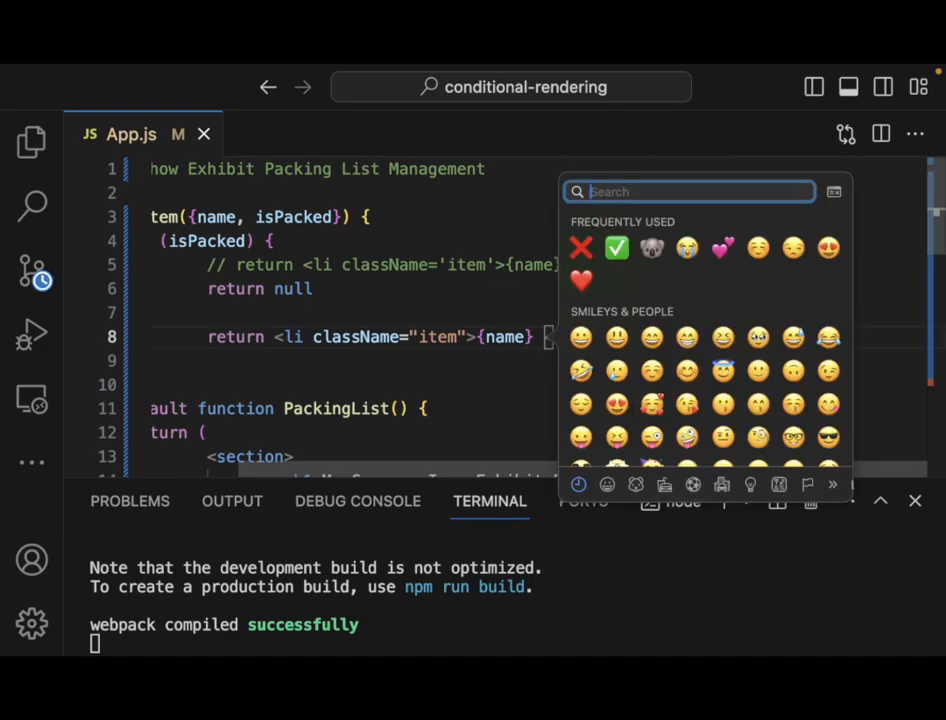
Swap the ❌ on the fallback return for a ⭕ emoji from the picker.
{"action": "type", "text": "o"}
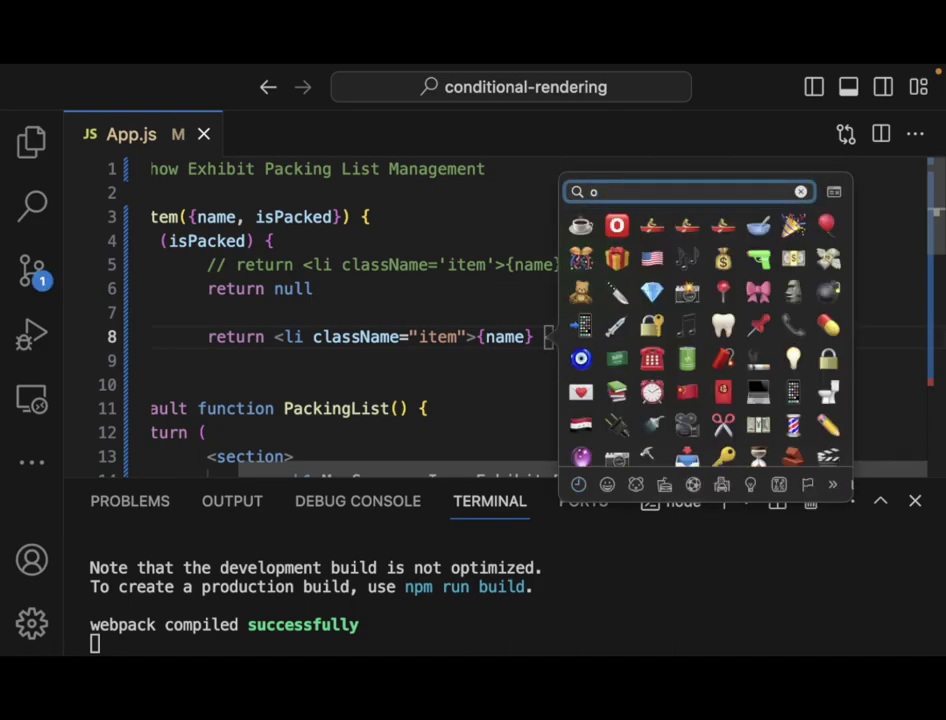
{"action": "left_click", "coordinate": [618, 224]}
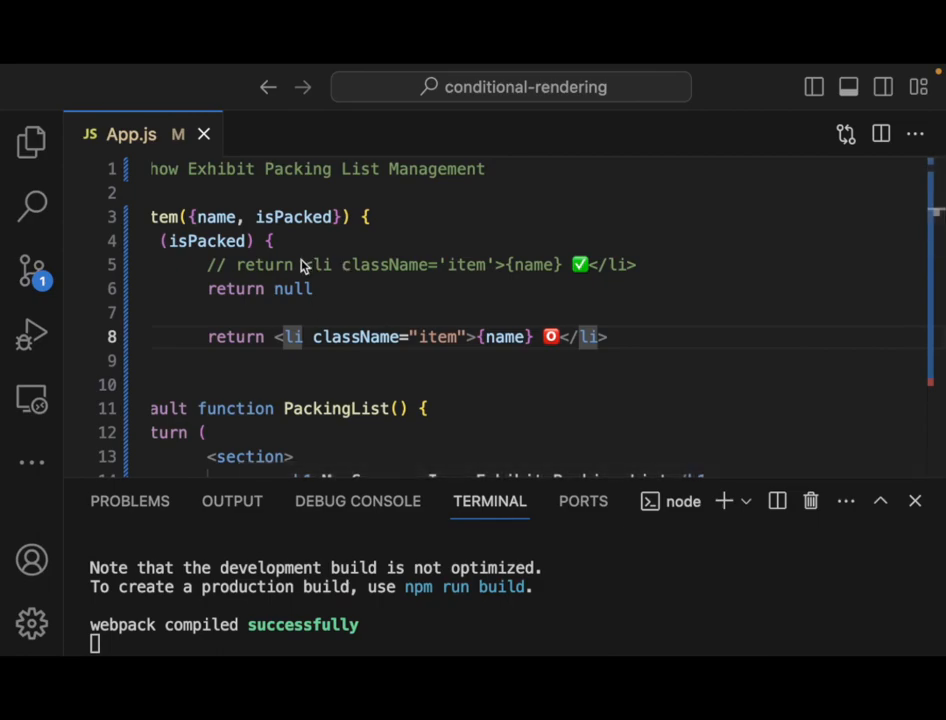
Toggle comments on lines 5–6 so the ✅ return is active and return null is commented.
{"action": "left_click_drag", "start_coordinate": [208, 264], "coordinate": [290, 264]}
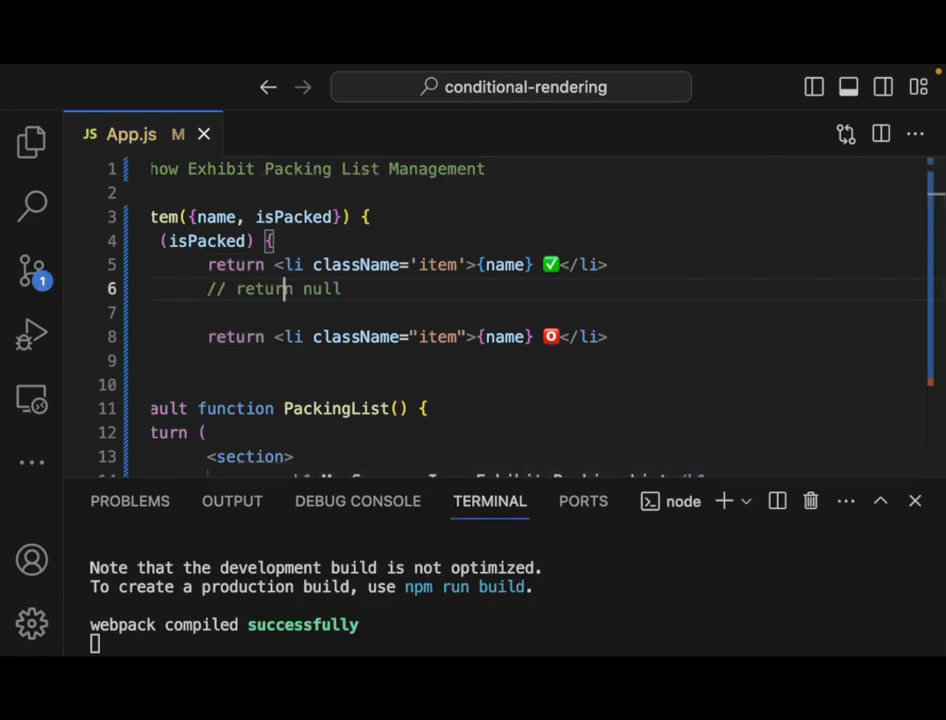
{"action": "mouse_move", "coordinate": [872, 262]}
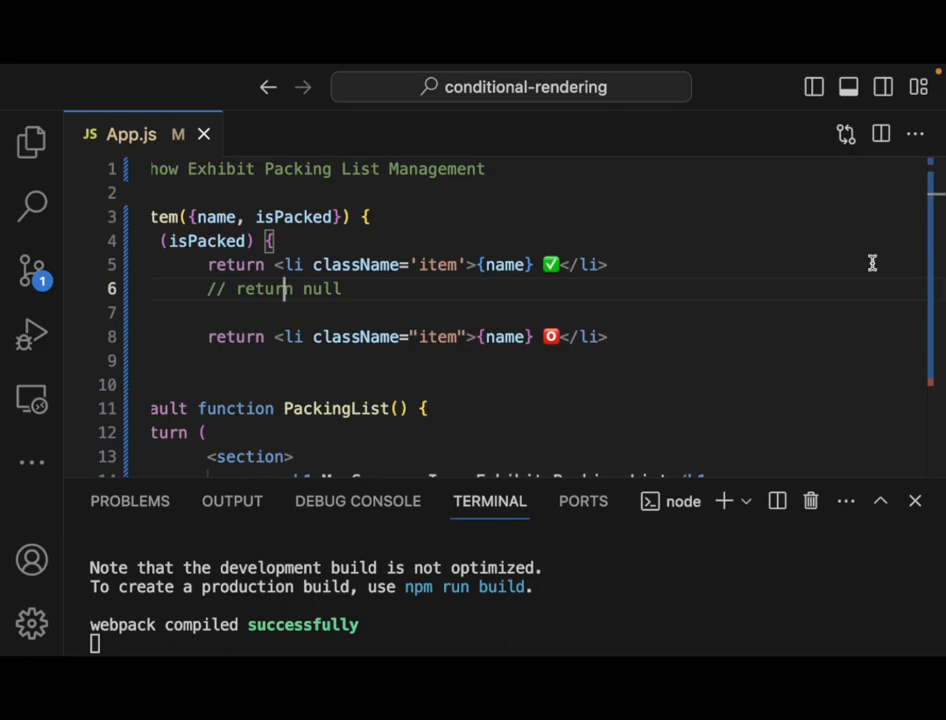
{"action": "mouse_move", "coordinate": [440, 288]}
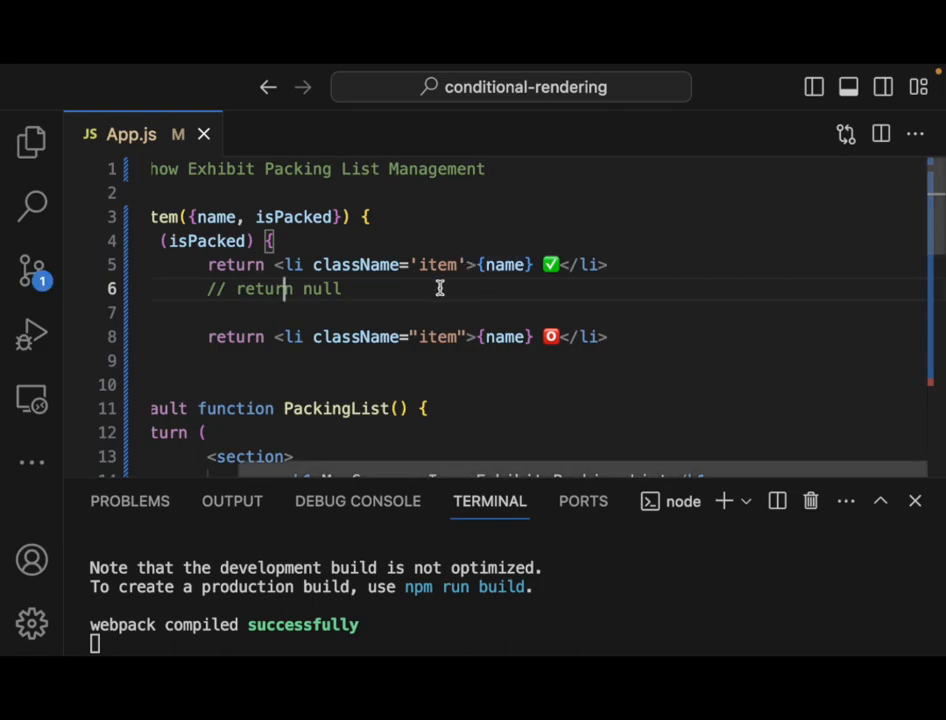
{"action": "mouse_move", "coordinate": [358, 336]}
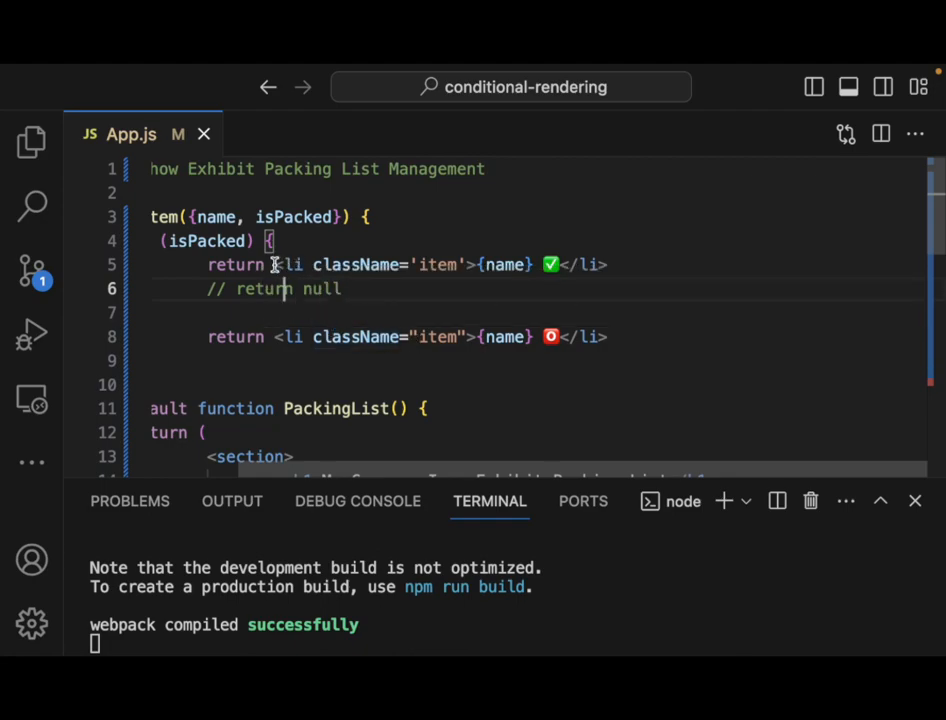
{"action": "mouse_move", "coordinate": [436, 276]}
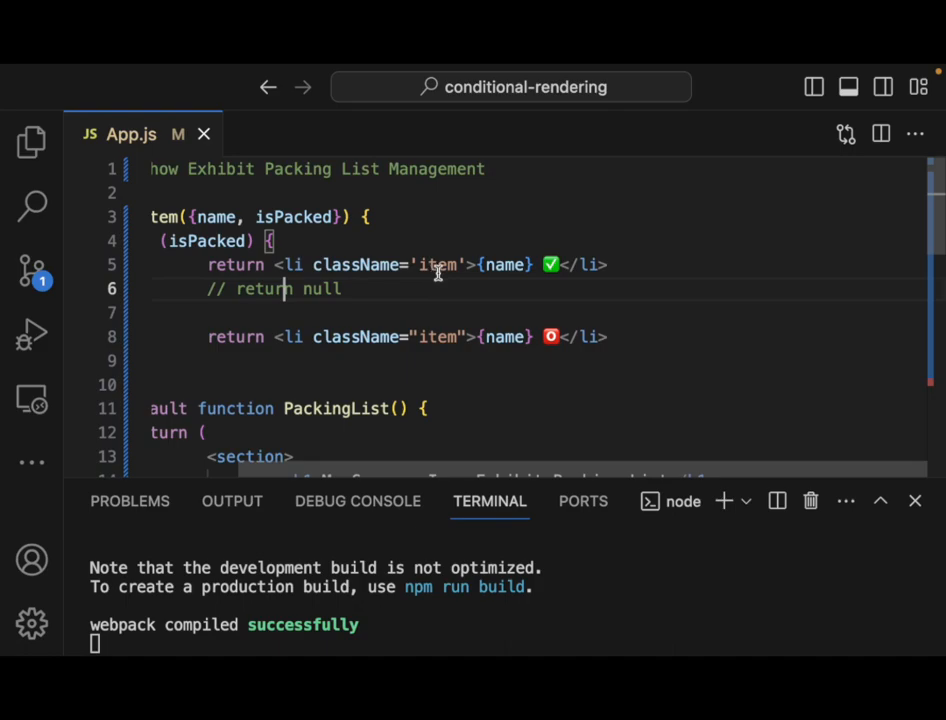
{"action": "mouse_move", "coordinate": [514, 276]}
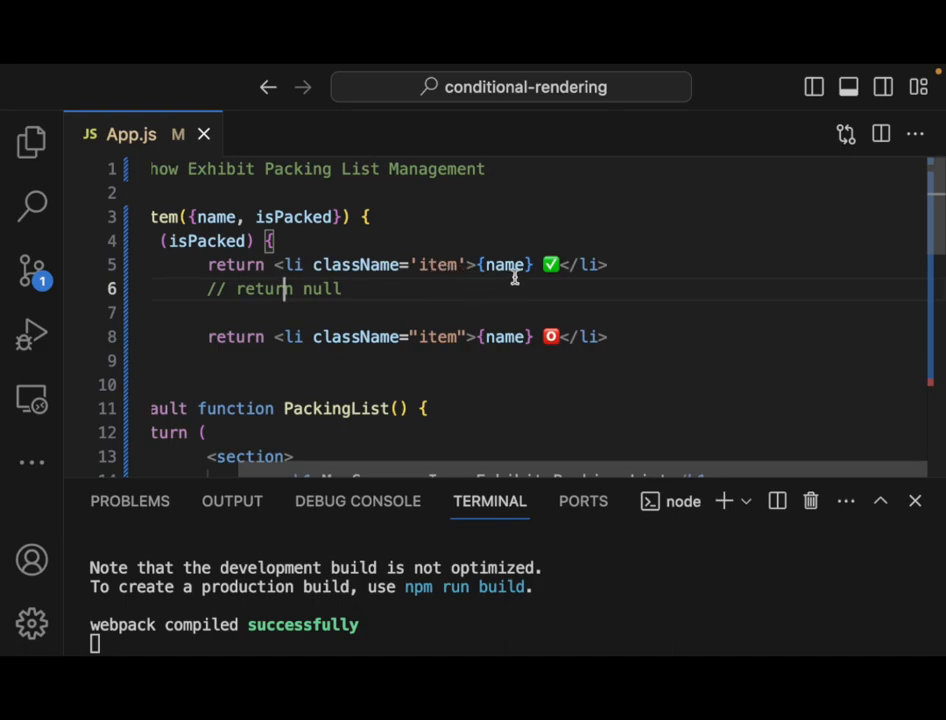
{"action": "mouse_move", "coordinate": [322, 248]}
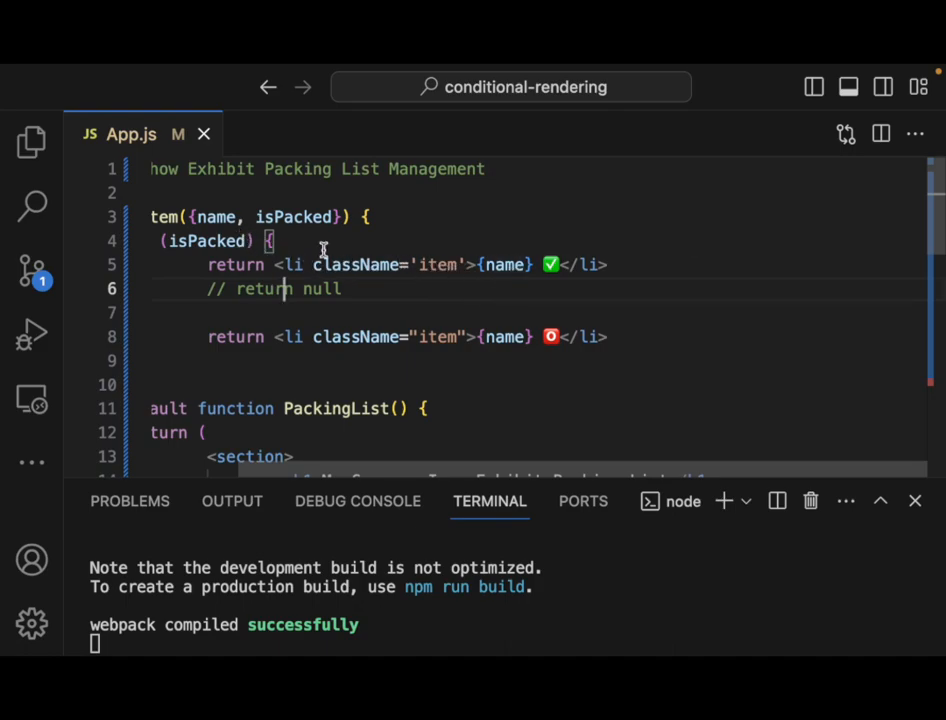
{"action": "mouse_move", "coordinate": [320, 248]}
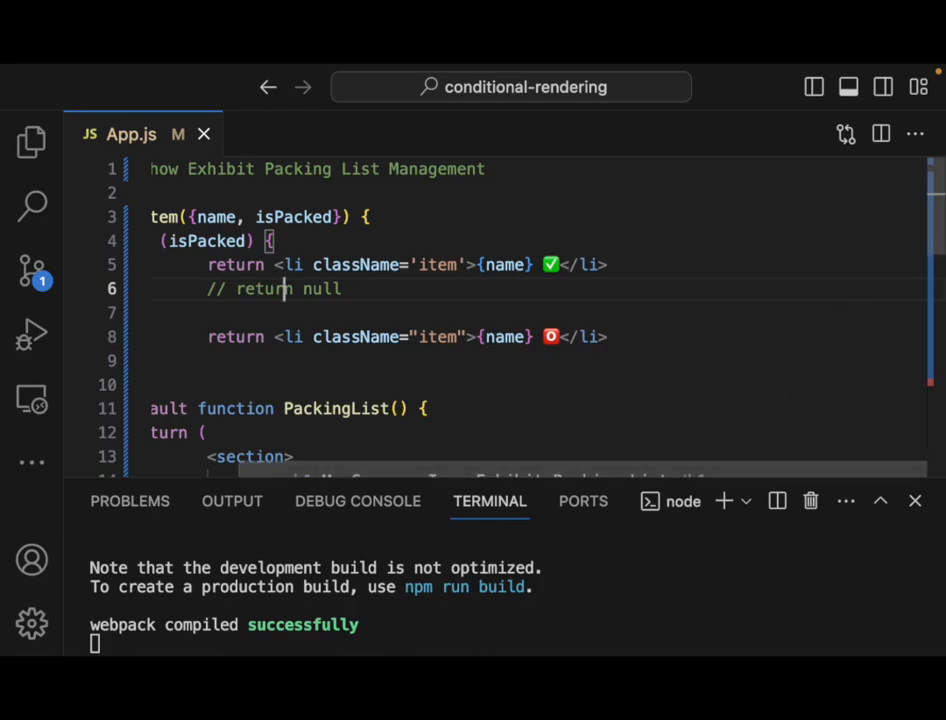
{"action": "mouse_move", "coordinate": [296, 308]}
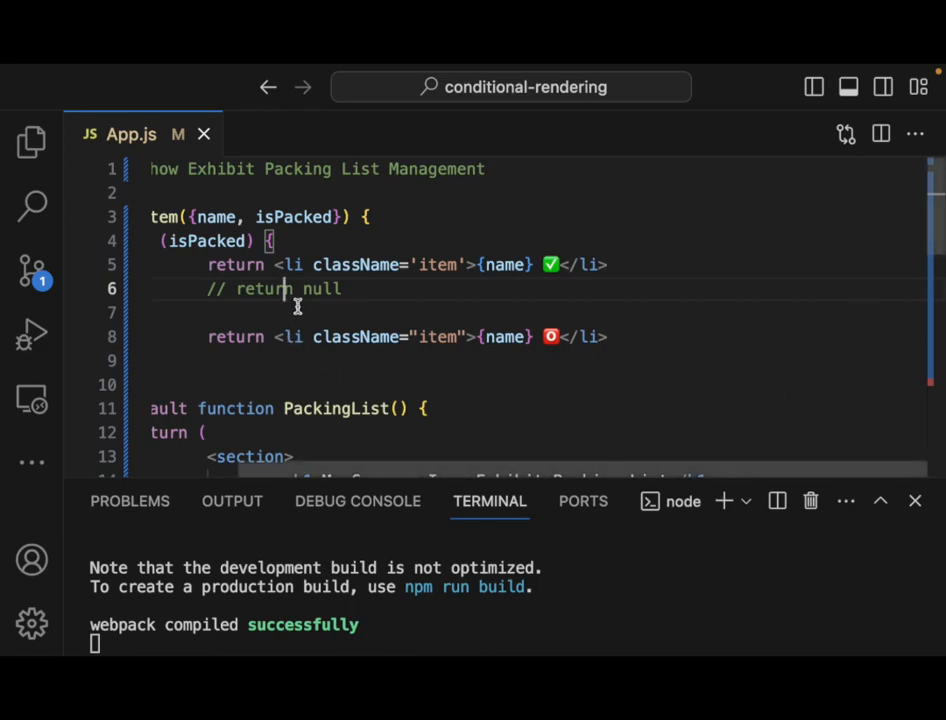
{"action": "mouse_move", "coordinate": [360, 252]}
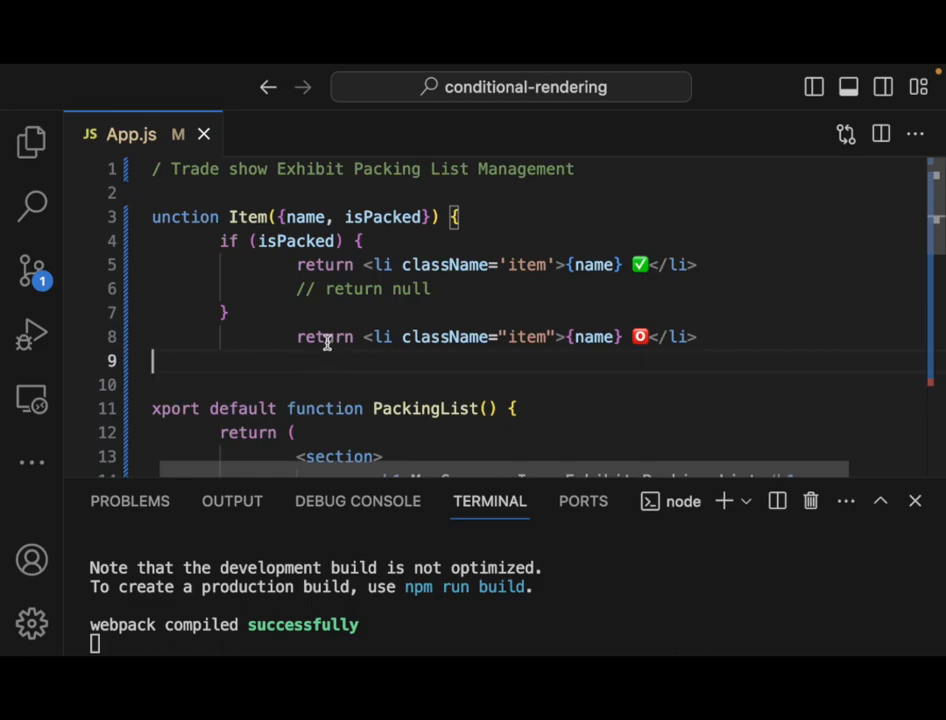
Comment out the whole isPacked block and the fallback return.
{"action": "left_click_drag", "start_coordinate": [220, 240], "coordinate": [696, 336]}
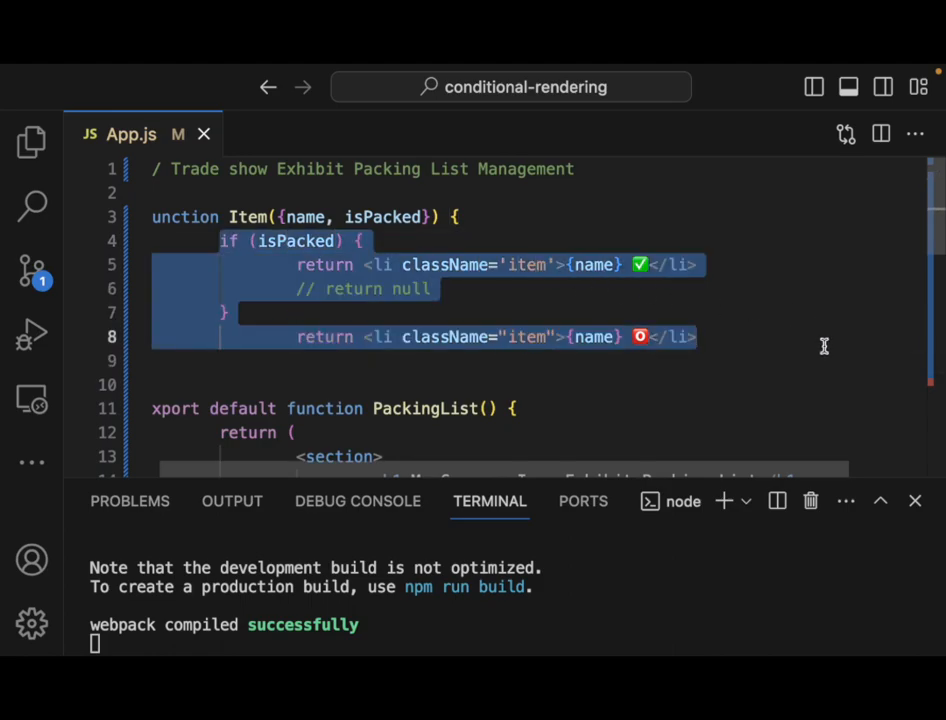
{"action": "key", "text": "Ctrl+/"}
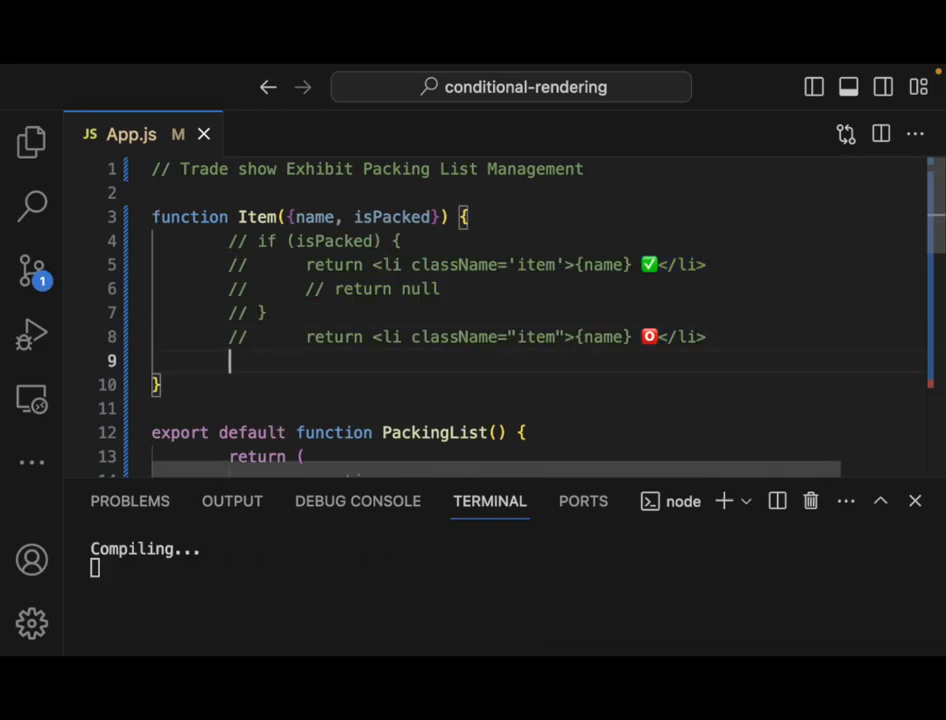
Write a new return ( <li className="item"> with the closing tag on its own line.
{"action": "type", "text": "re"}
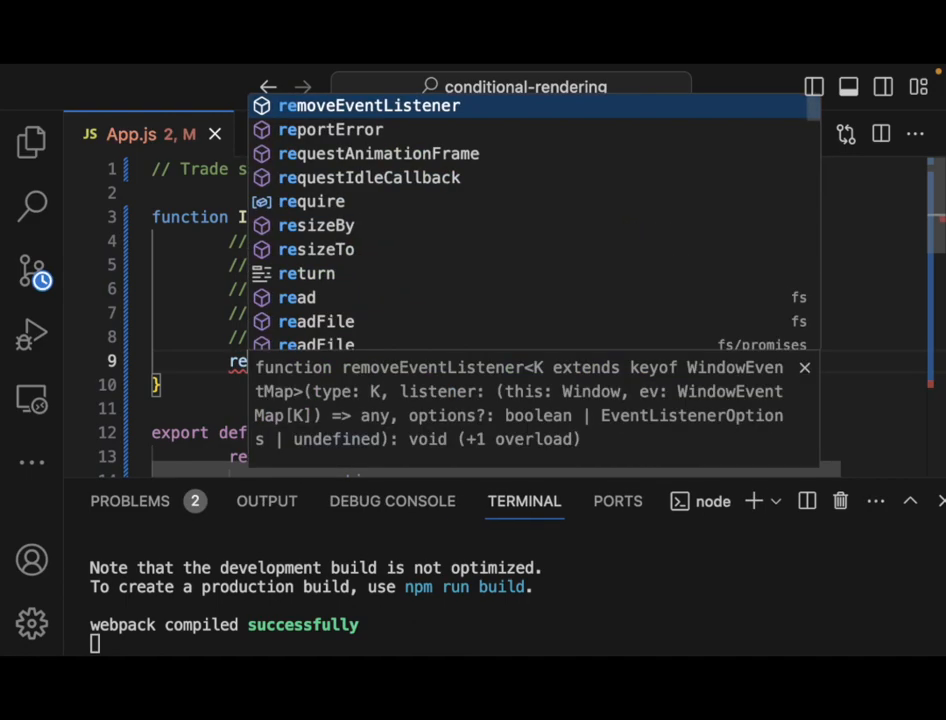
{"action": "type", "text": "return"}
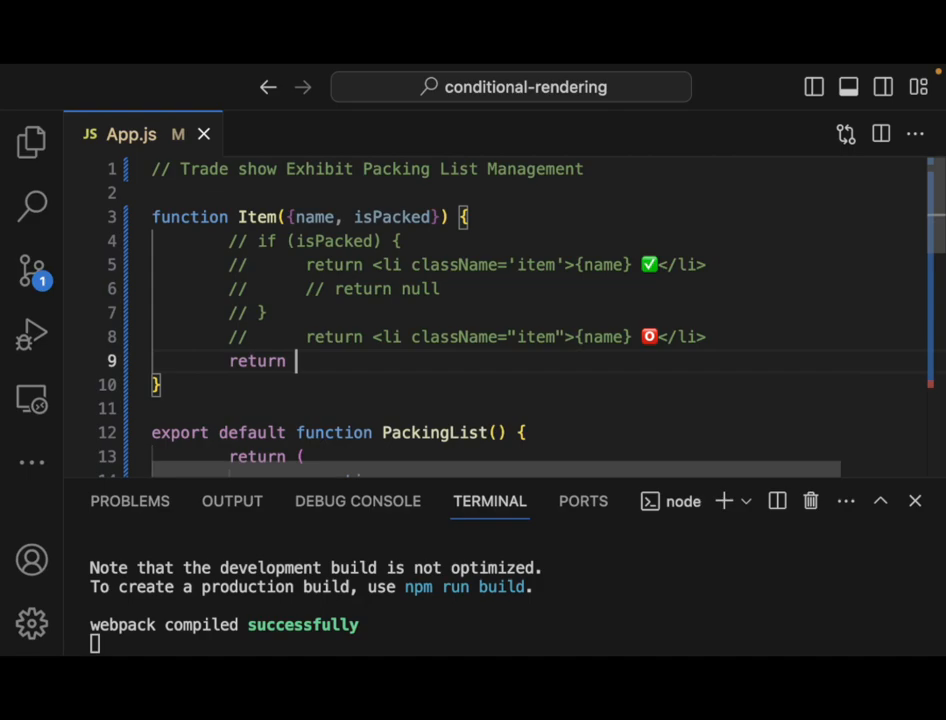
{"action": "type", "text": "("}
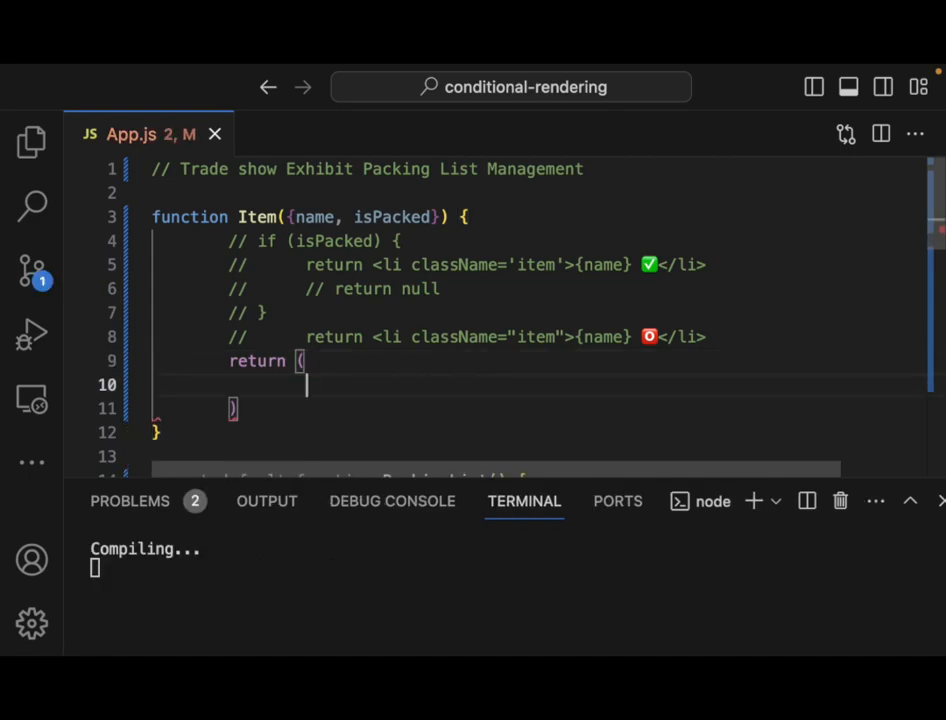
{"action": "type", "text": "<li></li>"}
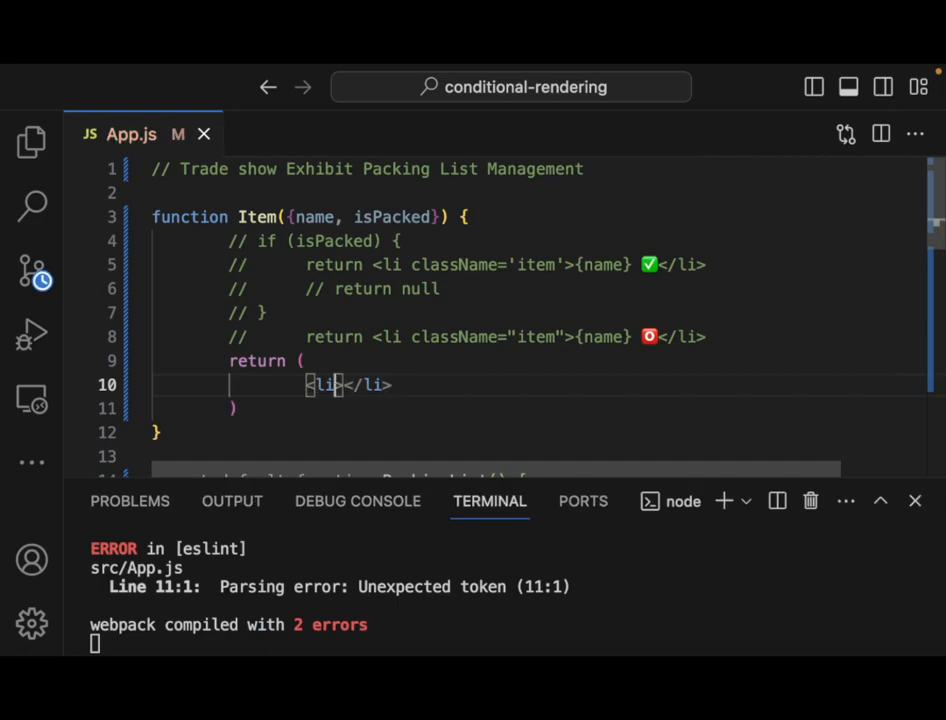
{"action": "key", "text": "Enter"}
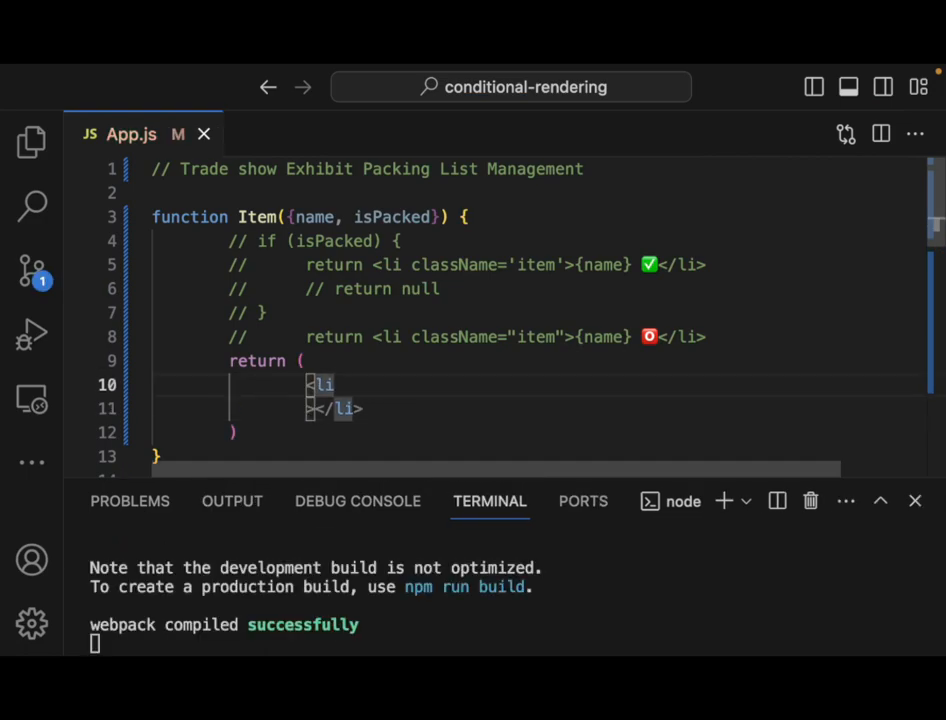
{"action": "type", "text": "className"}
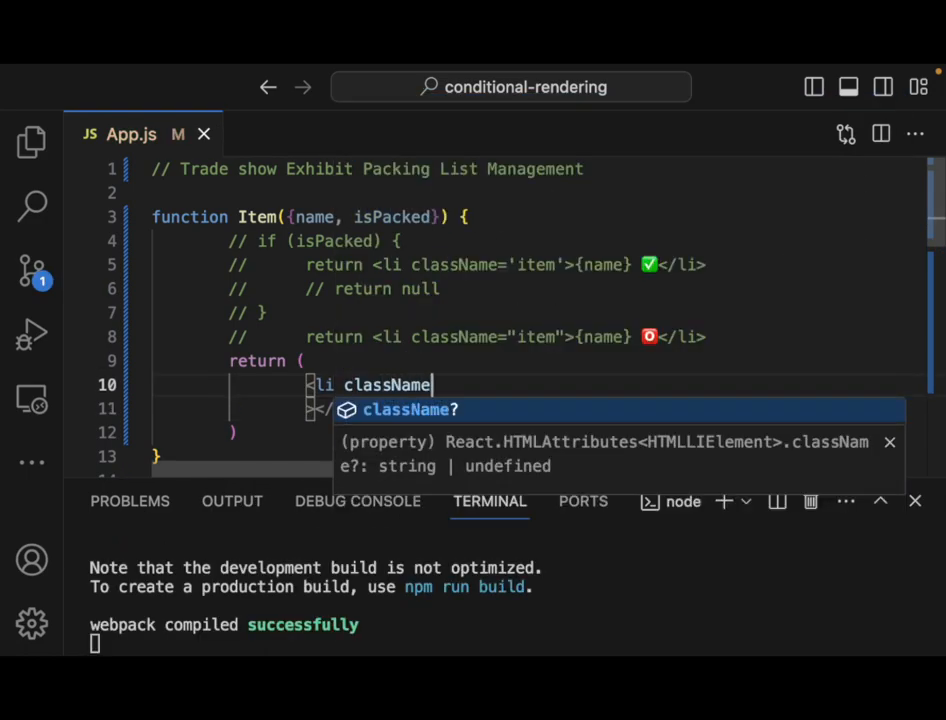
{"action": "type", "text": "=\"item\"></li>"}
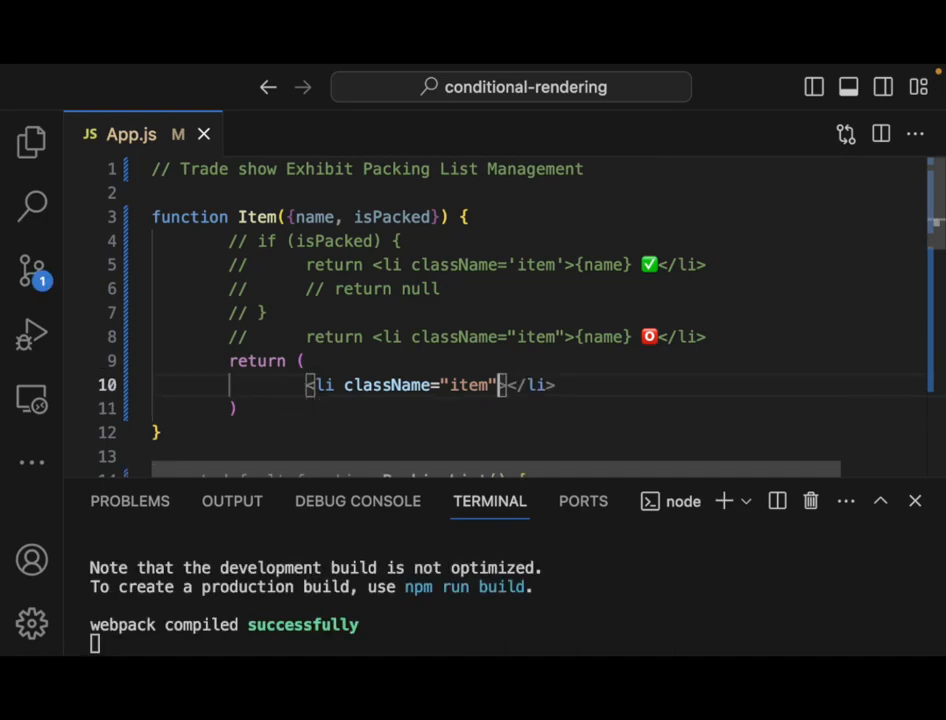
{"action": "key", "text": "Enter"}
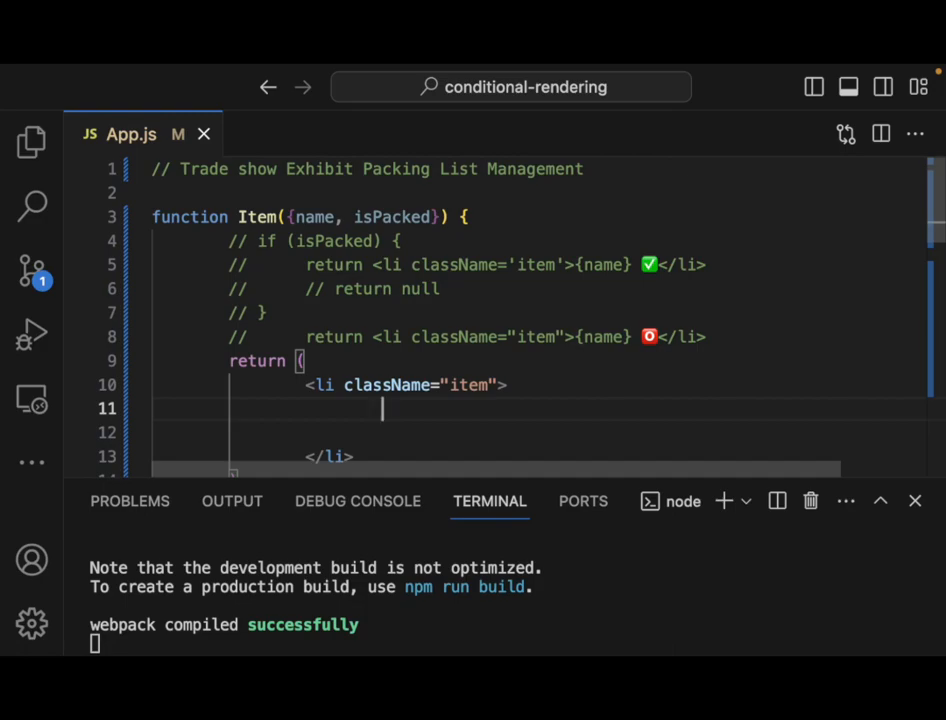
Inside the li, start the conditional {isPacked ? name + ''}.
{"action": "type", "text": "I"}
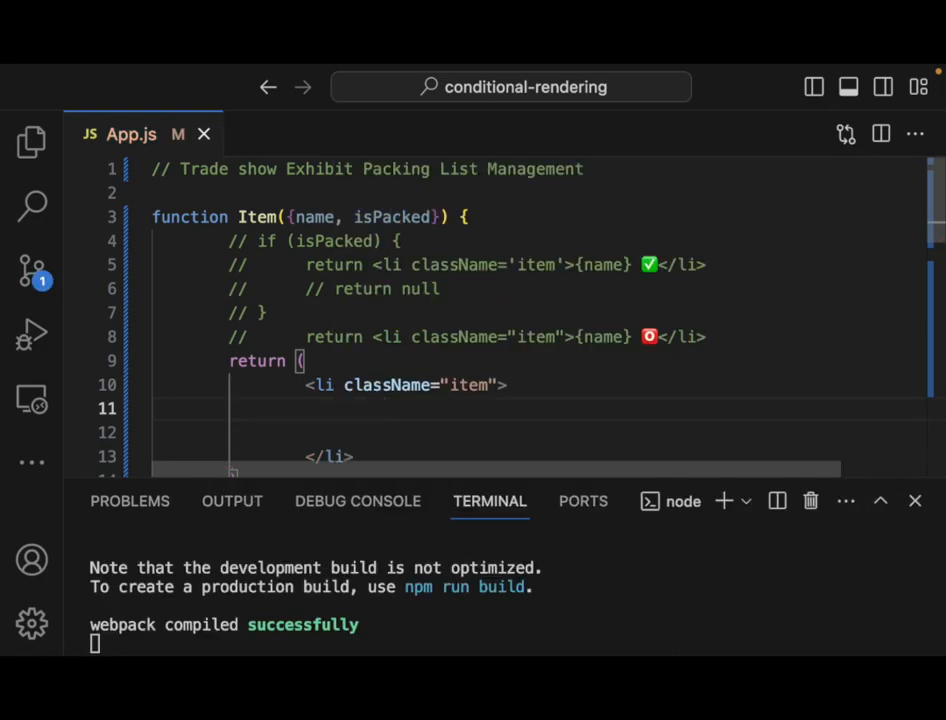
{"action": "type", "text": "{}"}
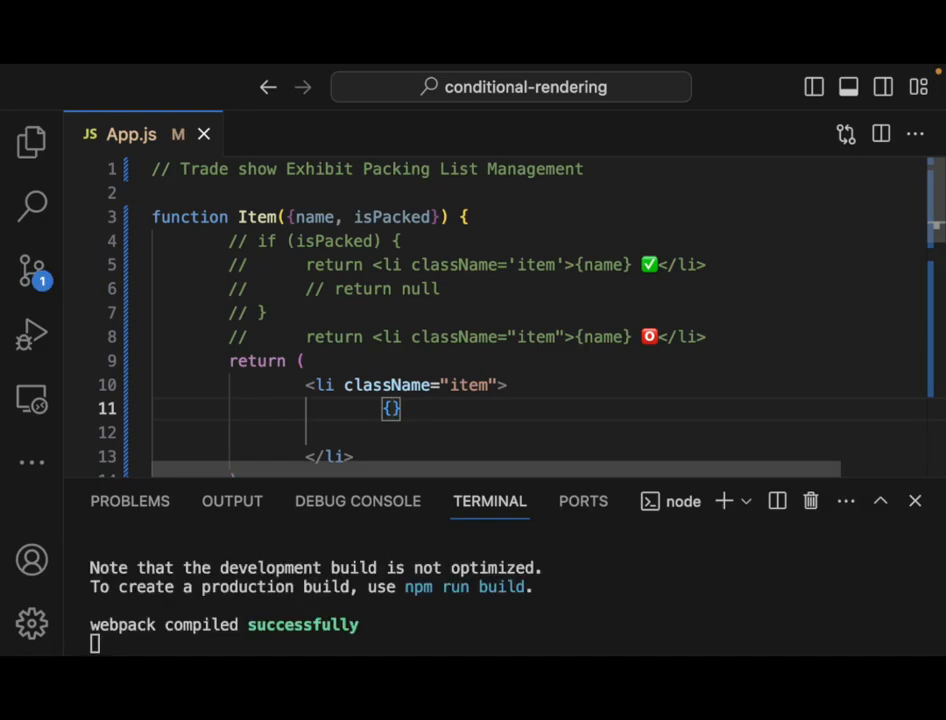
{"action": "type", "text": "isPacked"}
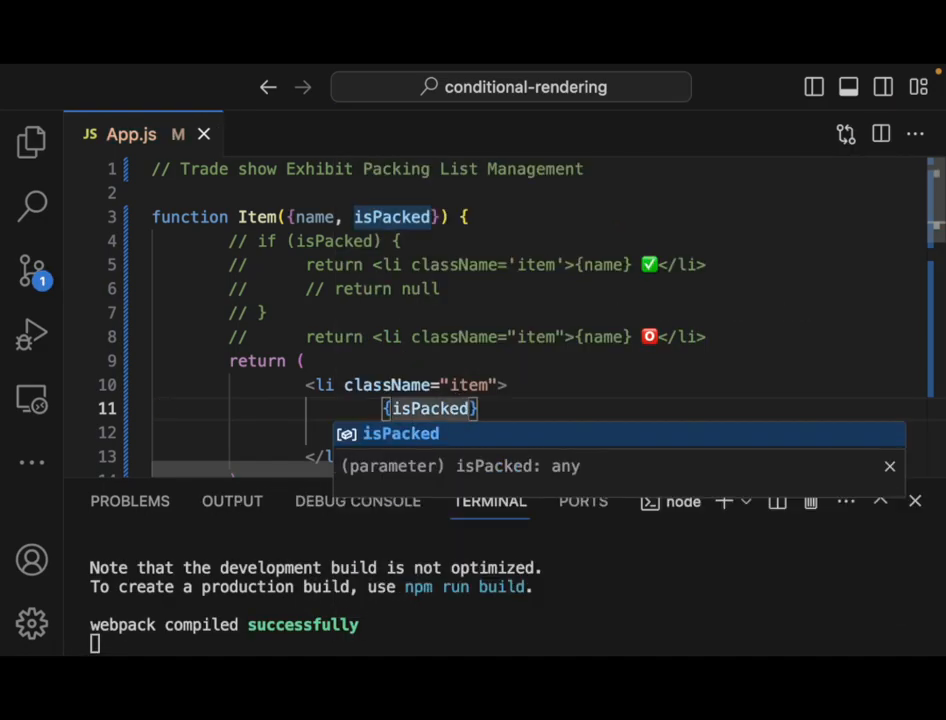
{"action": "type", "text": "\" \""}
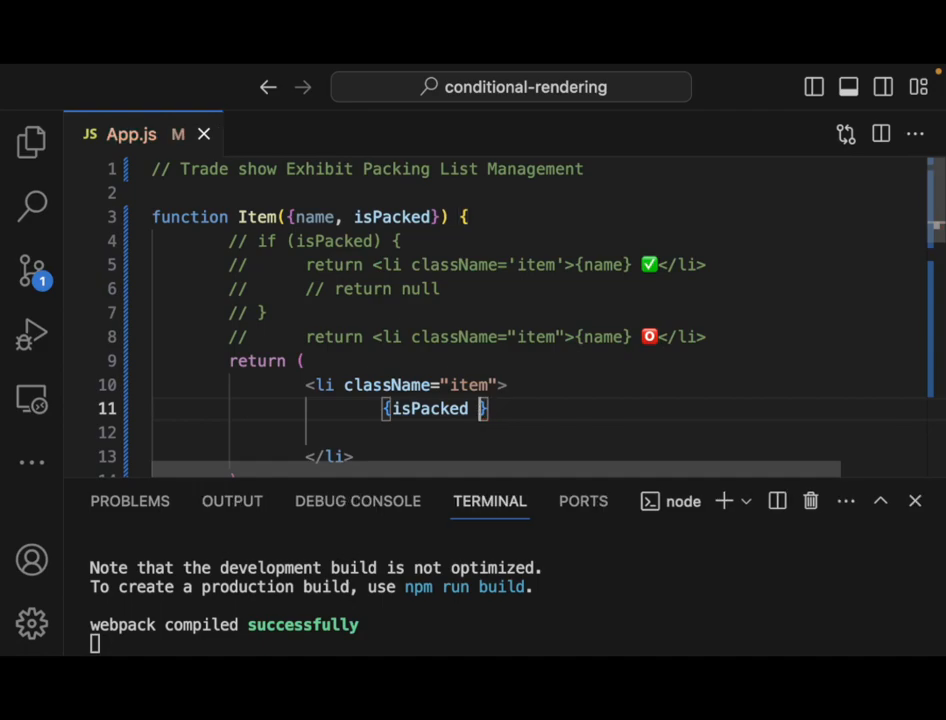
{"action": "type", "text": "?"}
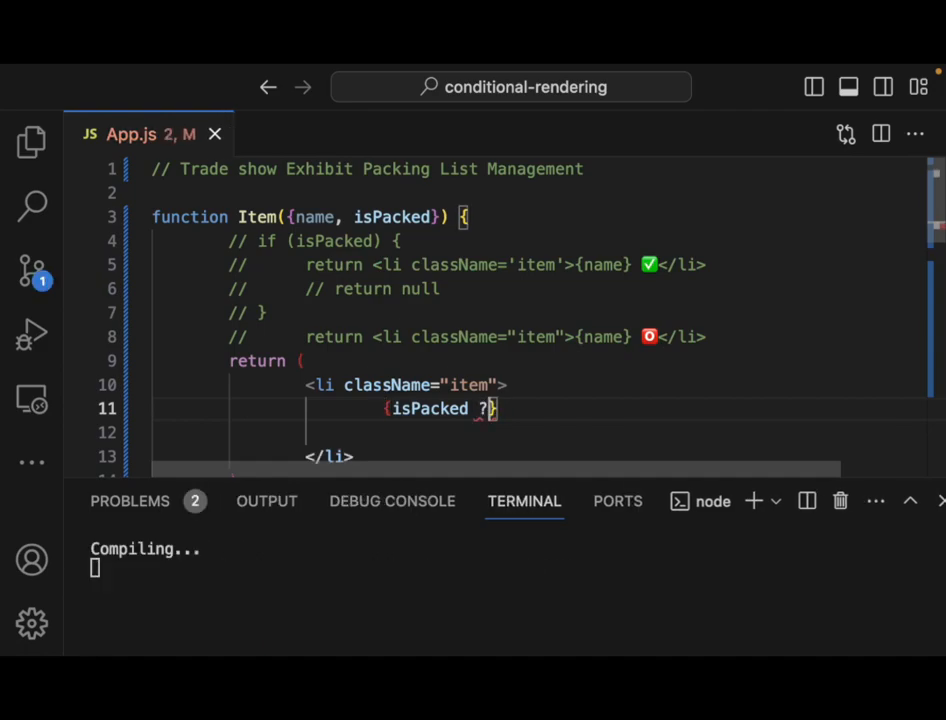
{"action": "type", "text": "name"}
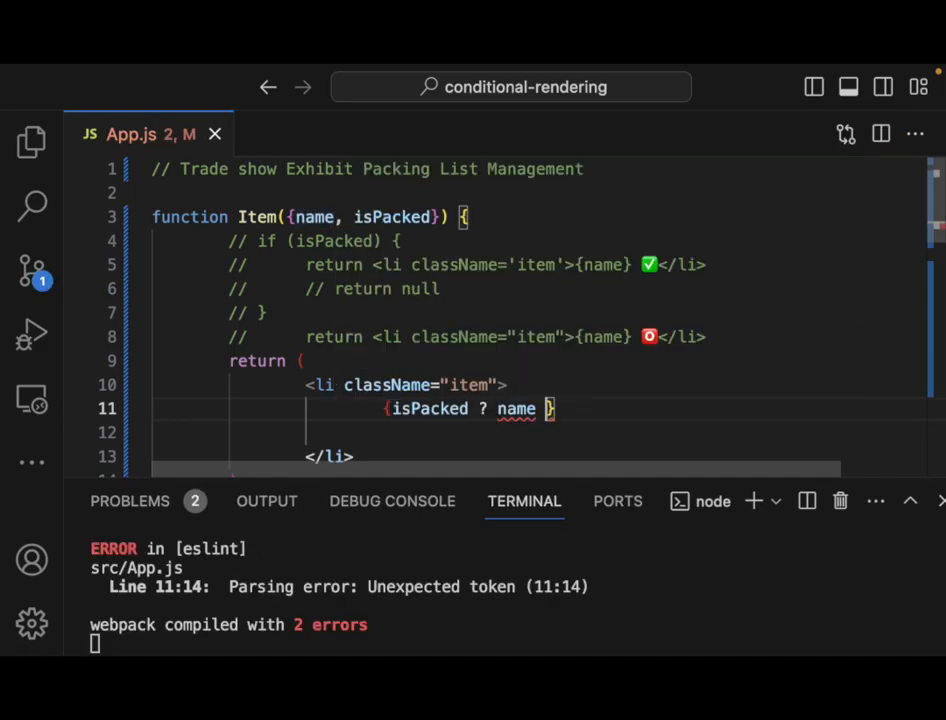
{"action": "type", "text": "+ ''"}
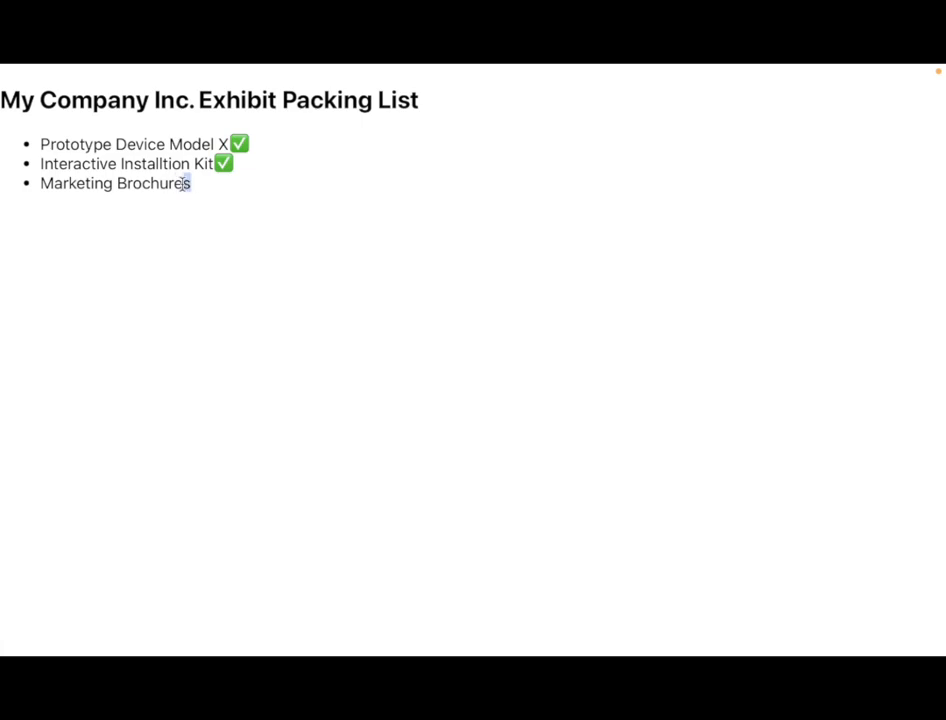
{"action": "mouse_move", "coordinate": [242, 204]}
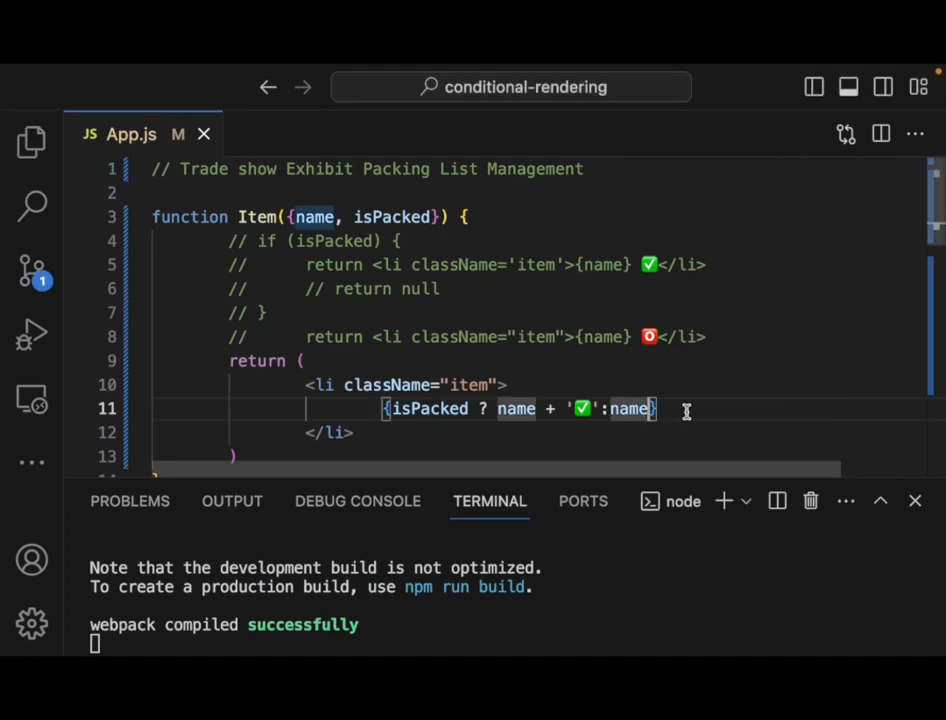
Extend the ternary toward <del>name + '✅'</del> : name + '⭕'.
{"action": "type", "text": "\" \""}
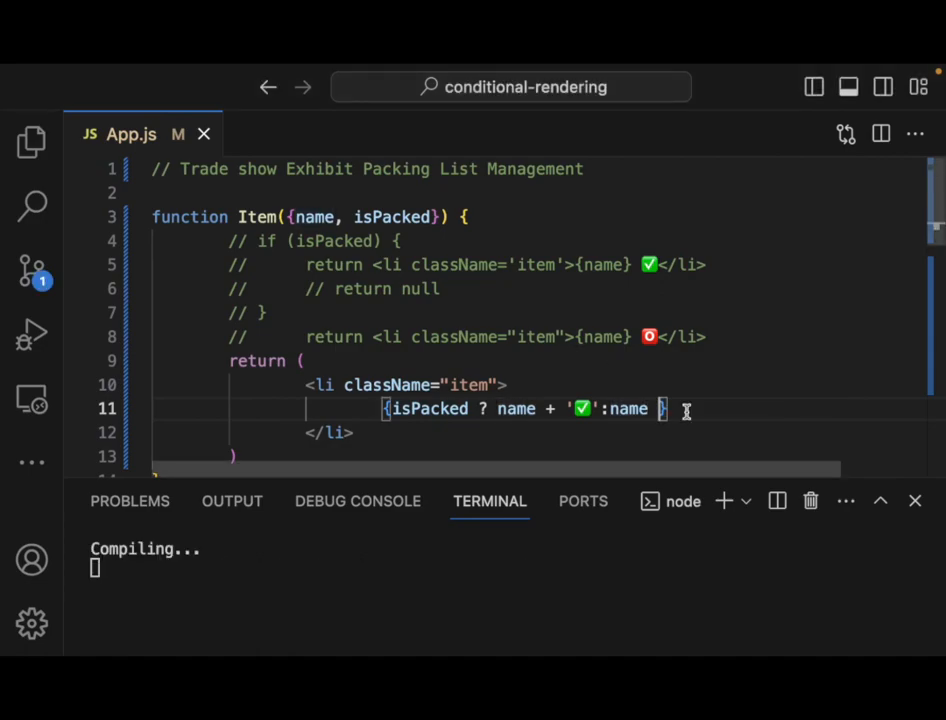
{"action": "type", "text": "+"}
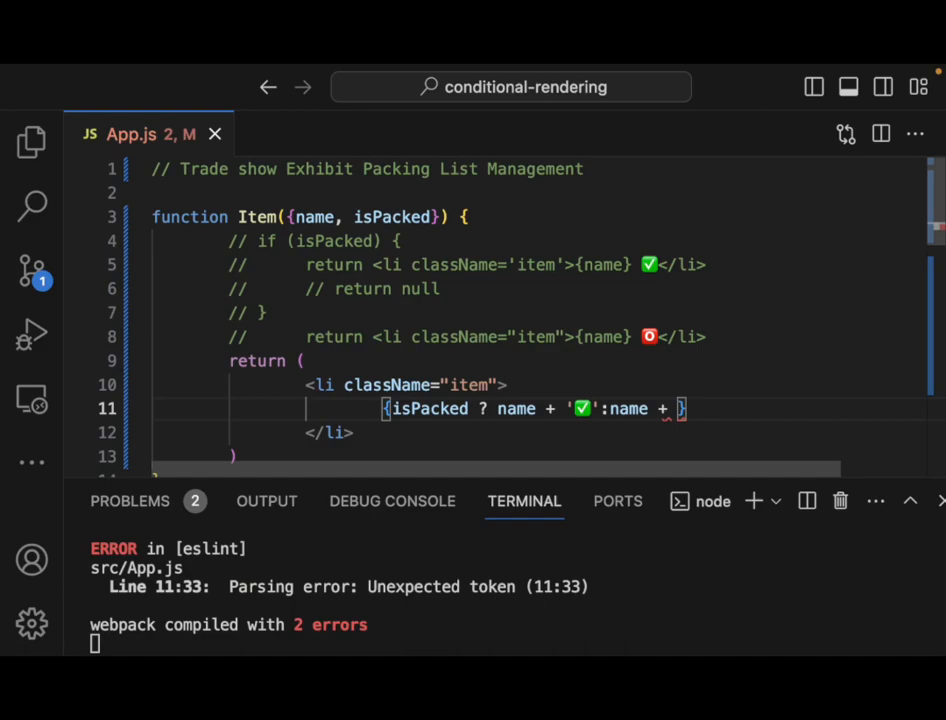
{"action": "type", "text": "\"\""}
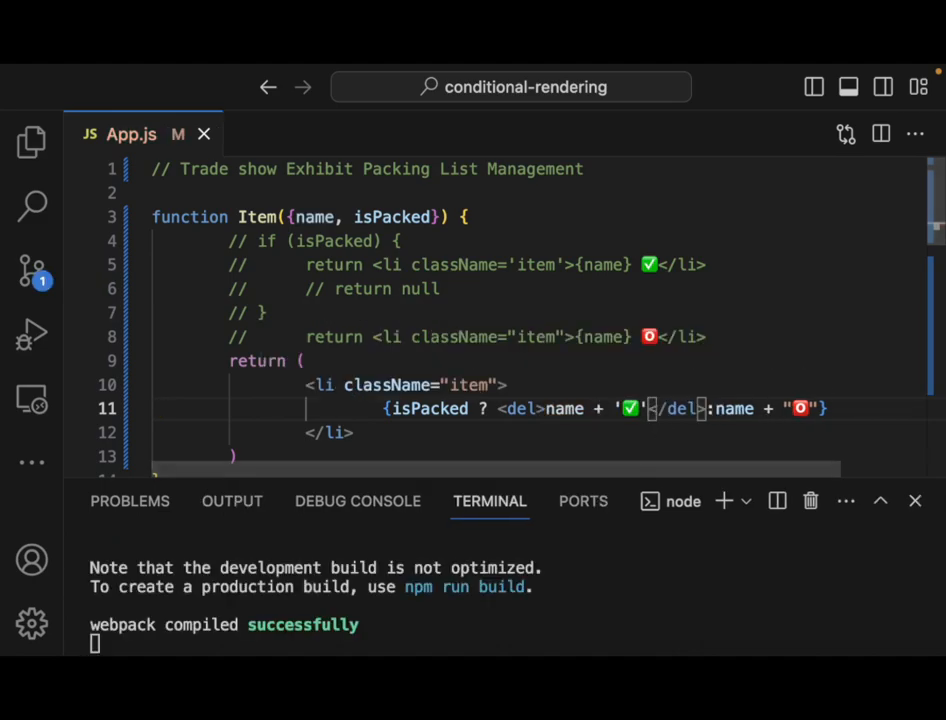
{"action": "mouse_move", "coordinate": [596, 264]}
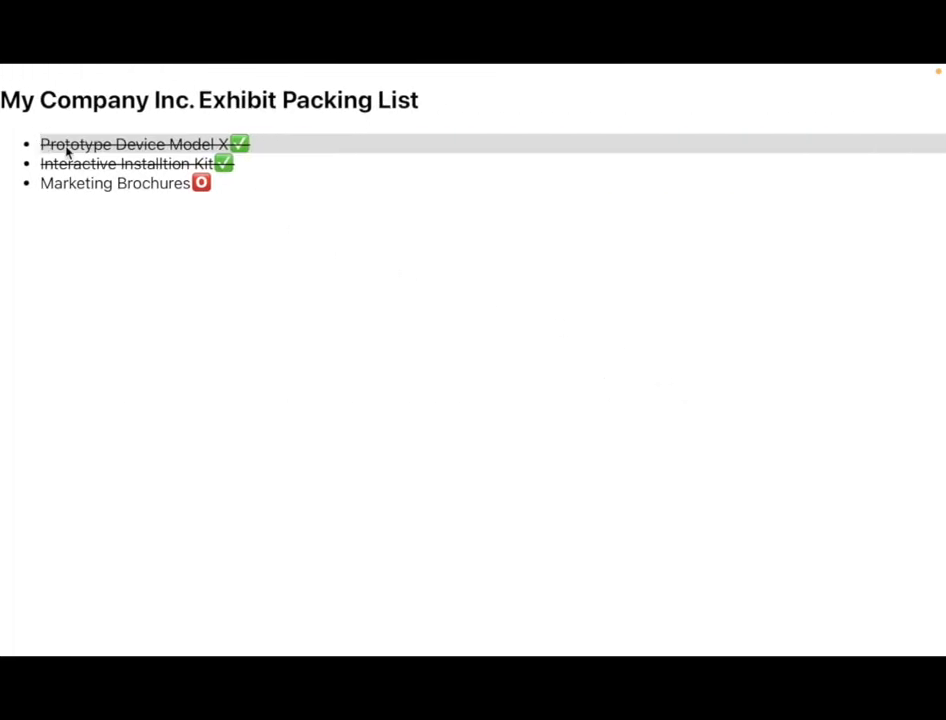
{"action": "mouse_move", "coordinate": [178, 168]}
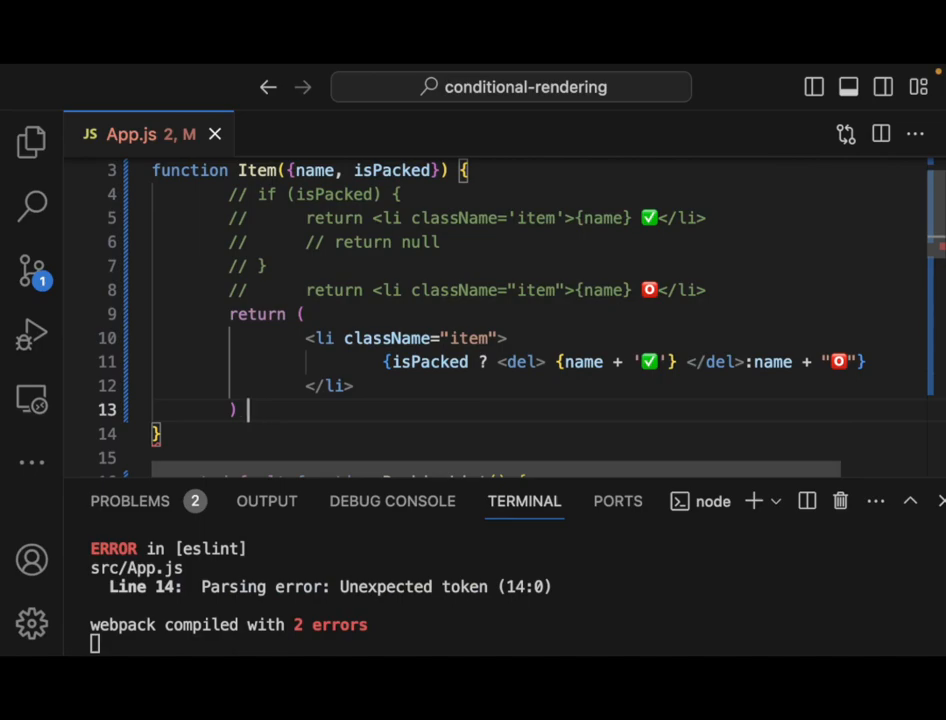
Save App.js after changing the del content to {name + '✅'} so webpack recompiles.
{"action": "key", "text": "Ctrl+s"}
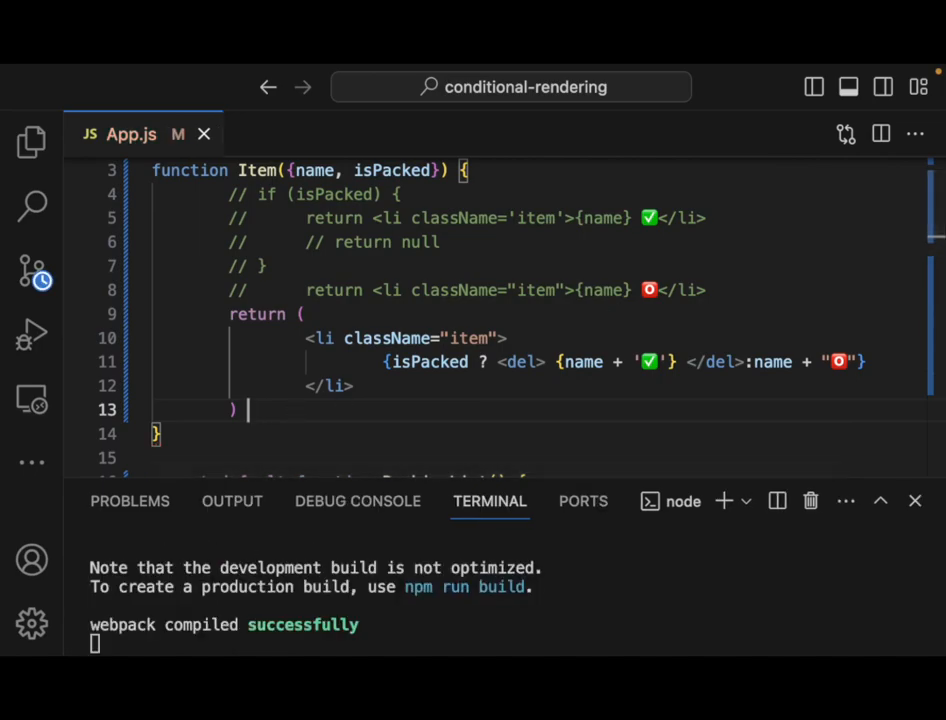
{"action": "mouse_move", "coordinate": [406, 338]}
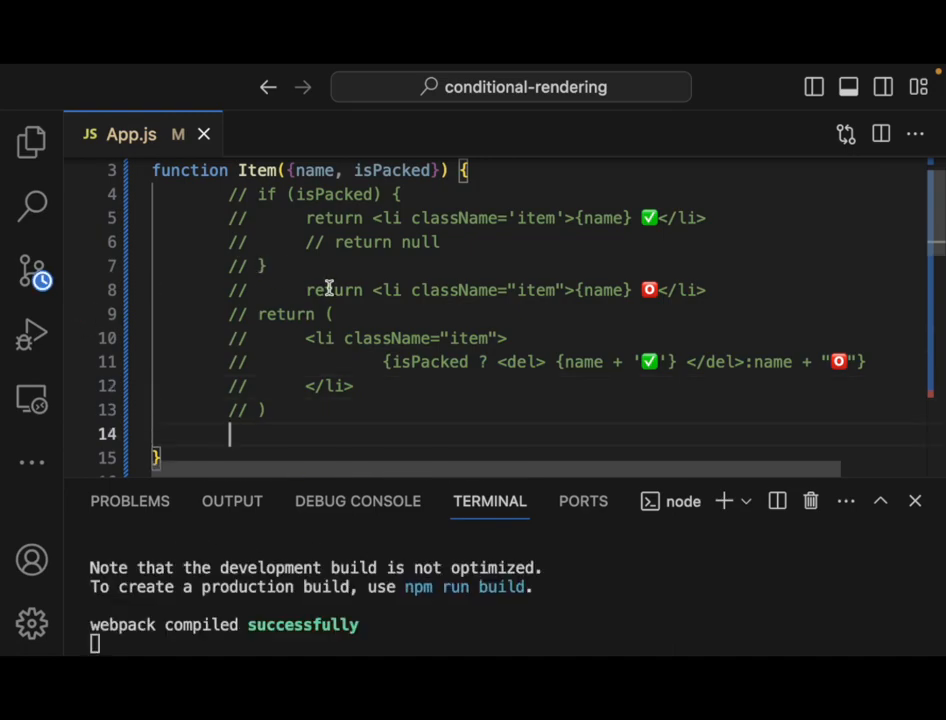
Write return ( <li className="item">{name} as a fresh return in Item.
{"action": "scroll", "scroll_direction": "down", "scroll_amount": 3}
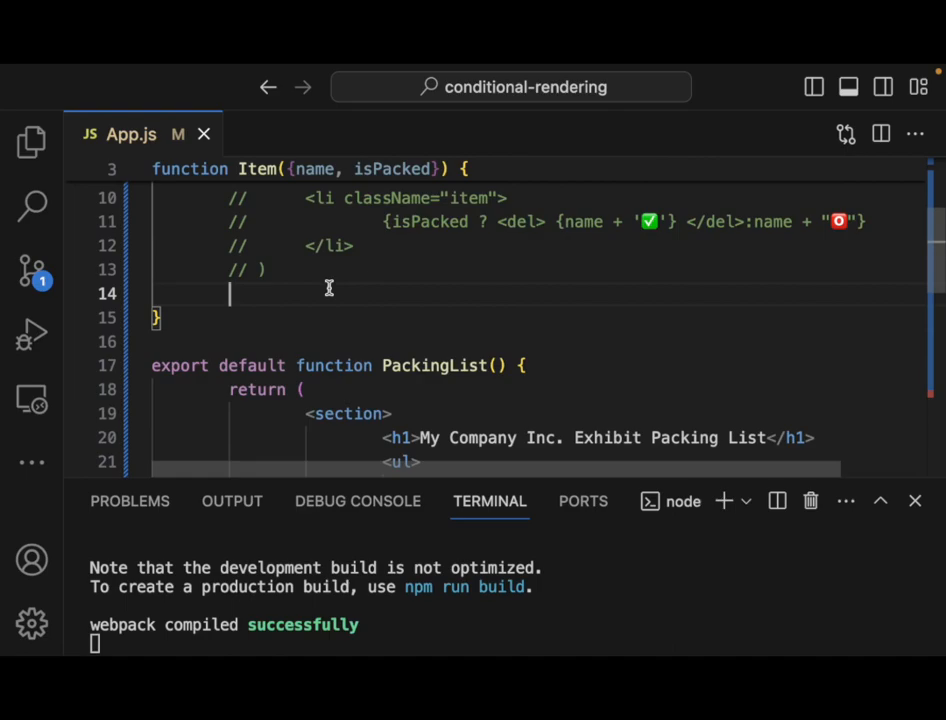
{"action": "type", "text": "ret"}
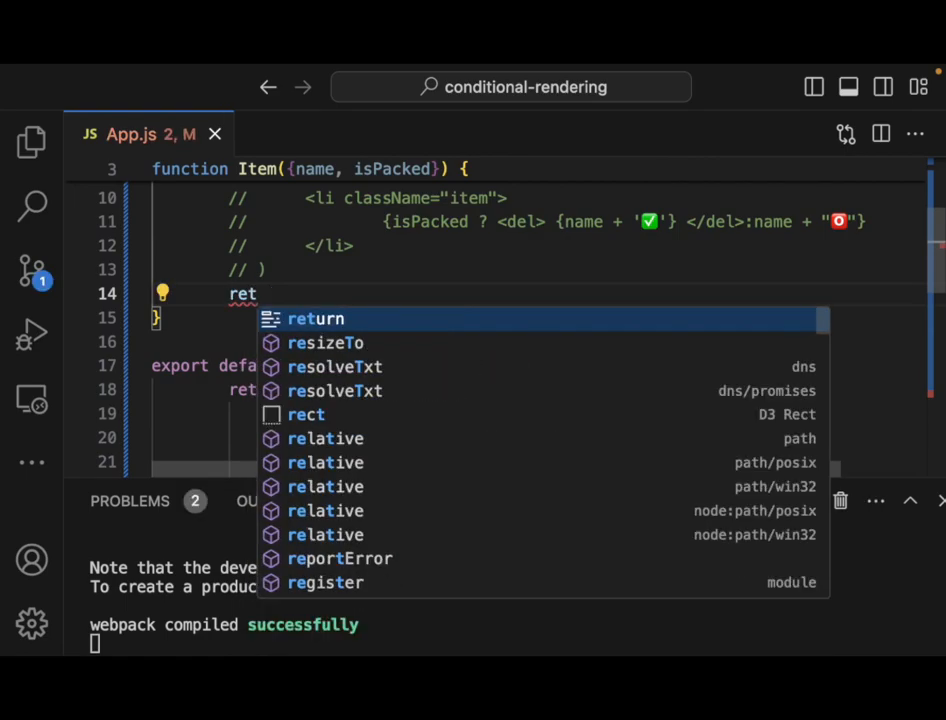
{"action": "key", "text": "Enter"}
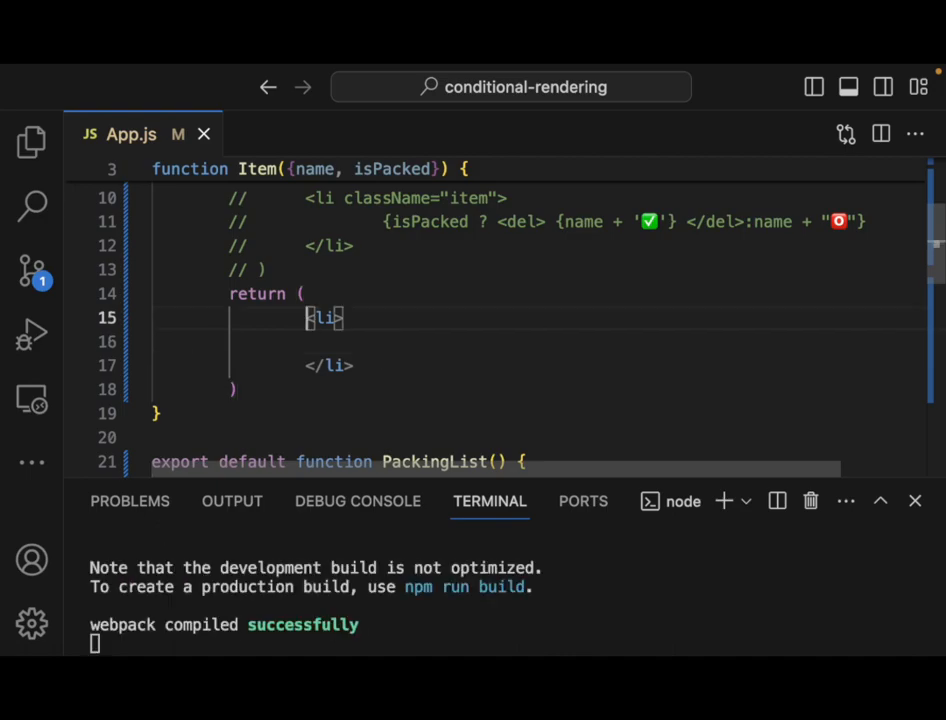
{"action": "type", "text": "\" \""}
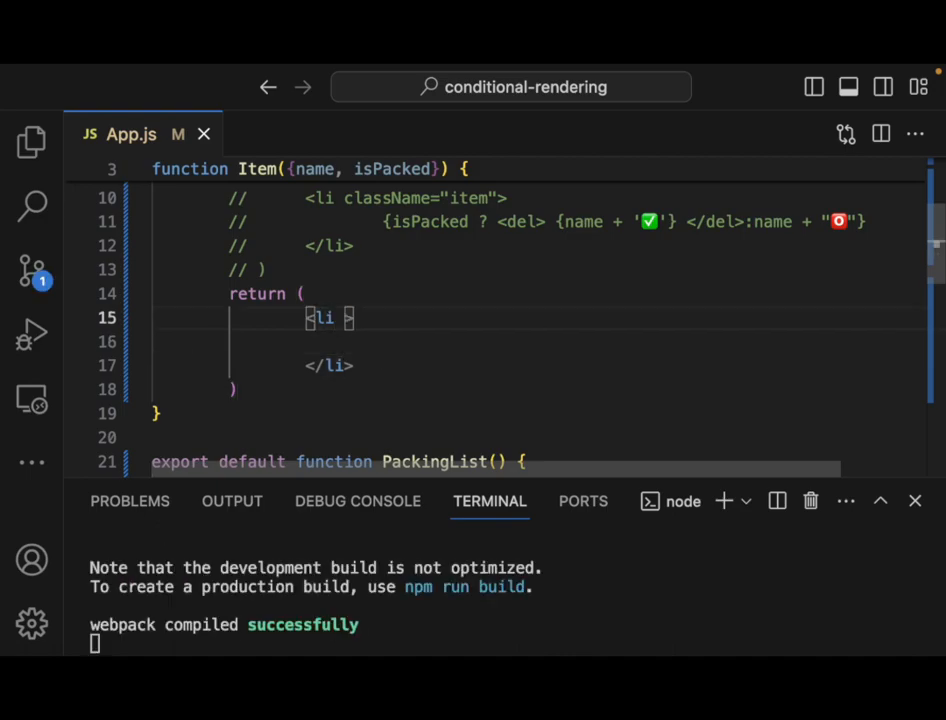
{"action": "type", "text": "className=\"item"}
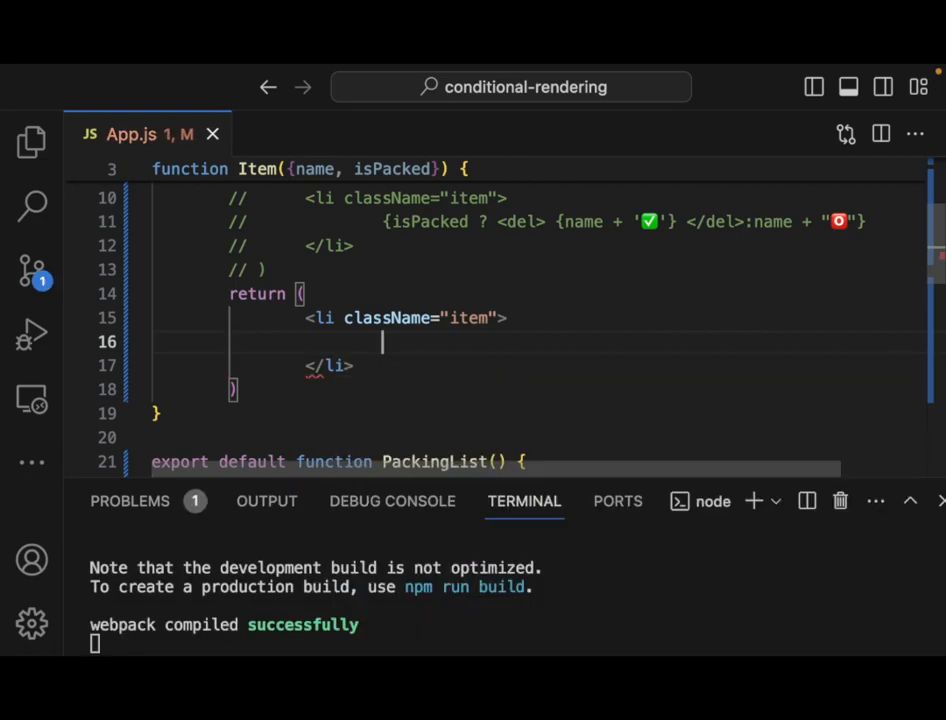
{"action": "type", "text": "{name}"}
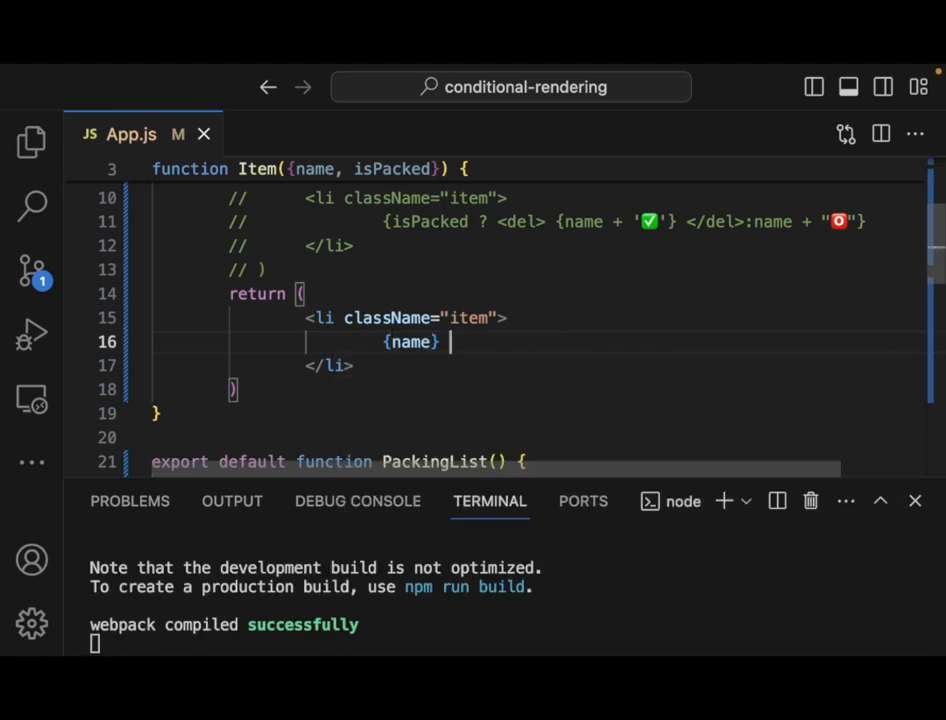
Follow the name with {isPacked && '✅'} so the checkmark shows only when packed.
{"action": "type", "text": "{isPacked &"}
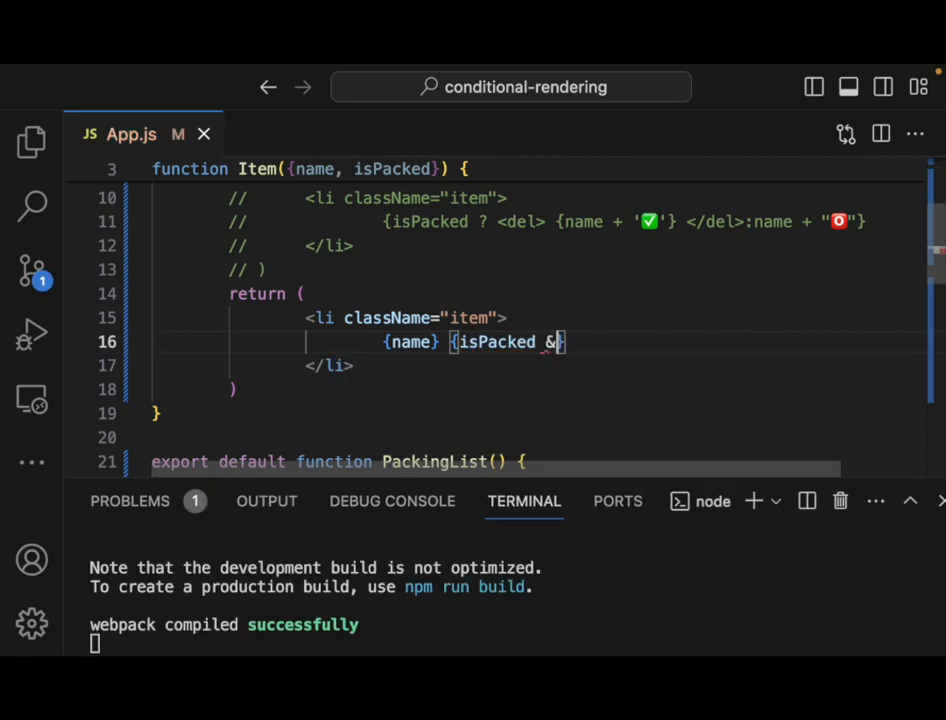
{"action": "type", "text": "&"}
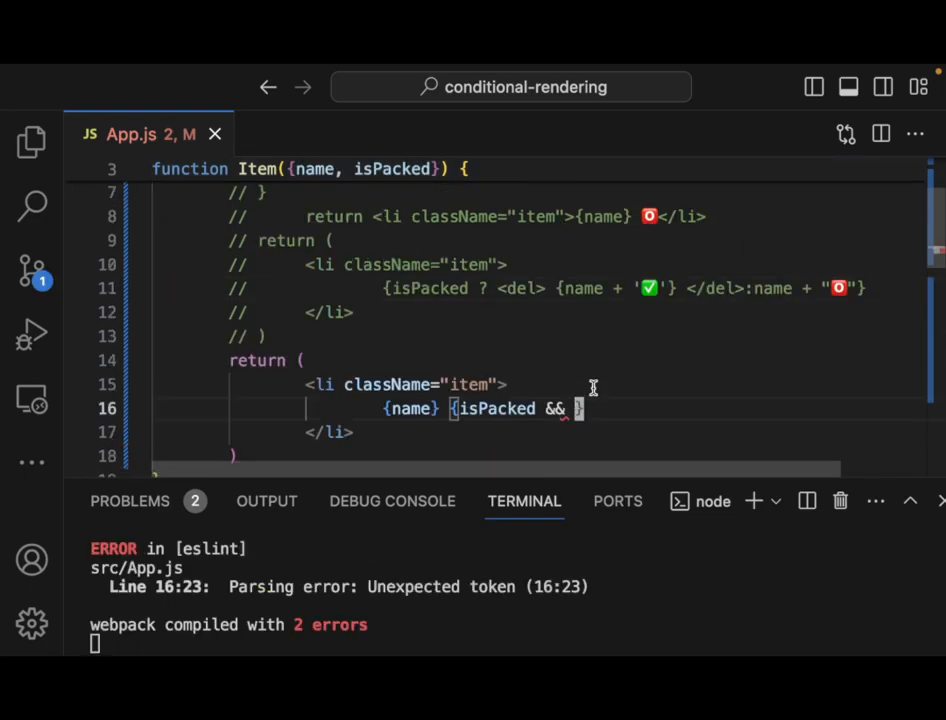
{"action": "type", "text": "'✅'}"}
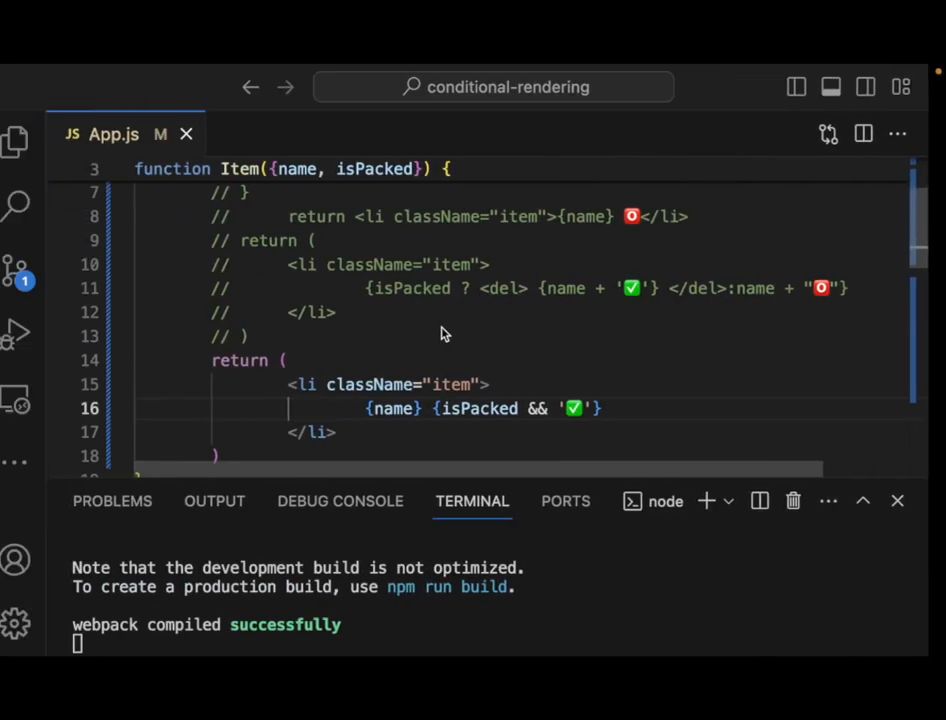
Scroll to the {isPacked && '✅'} return block to comment it out and leave a blank line.
{"action": "scroll", "scroll_direction": "down", "scroll_amount": 3}
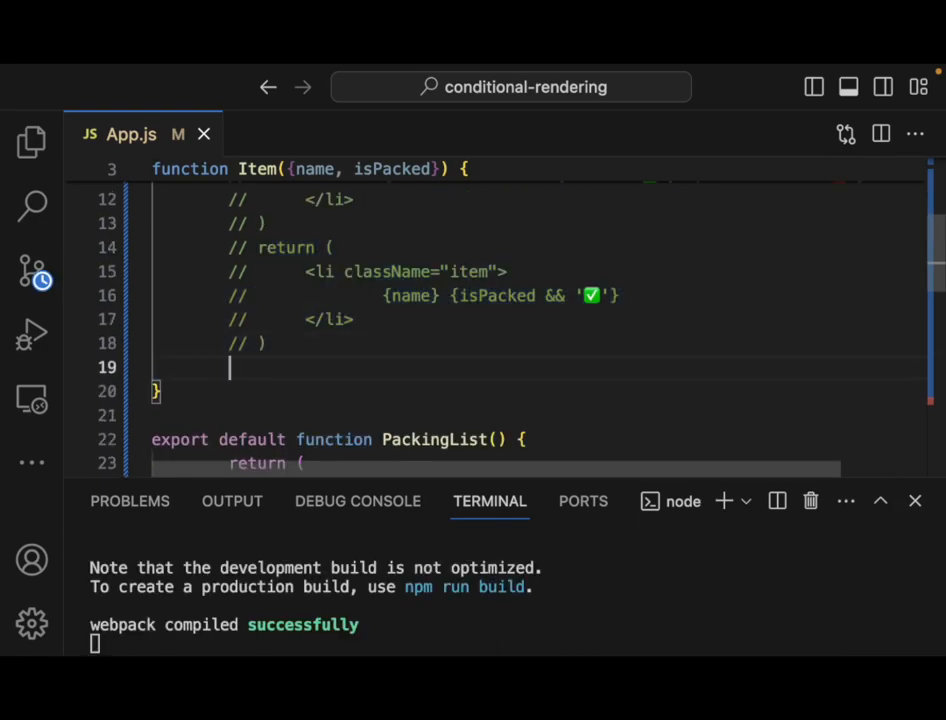
Declare let itemContent = name; at the start of Item.
{"action": "type", "text": "let"}
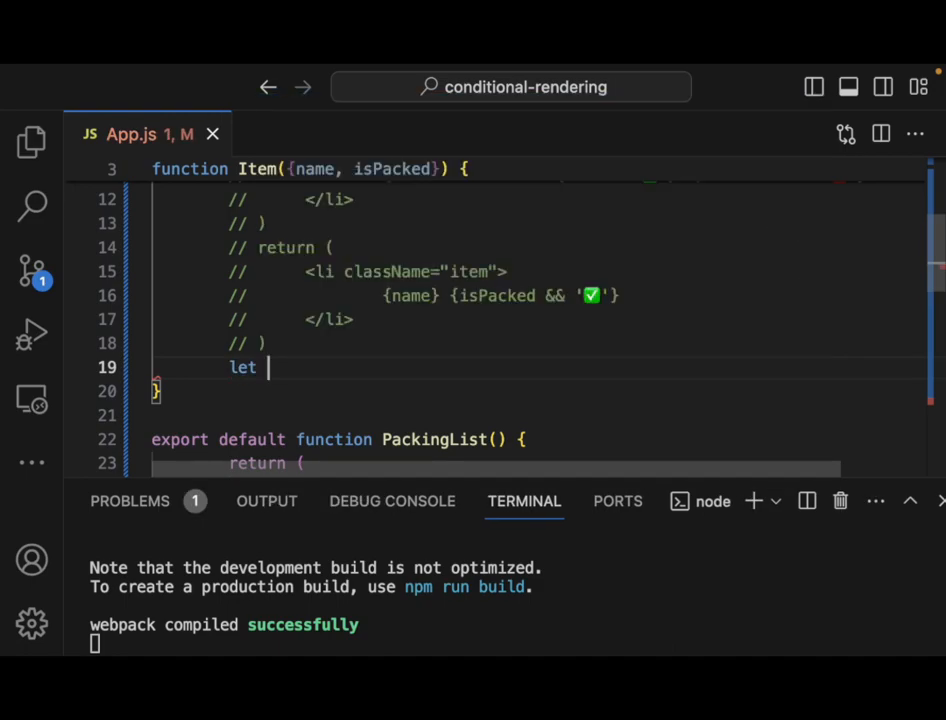
{"action": "type", "text": "itemCont"}
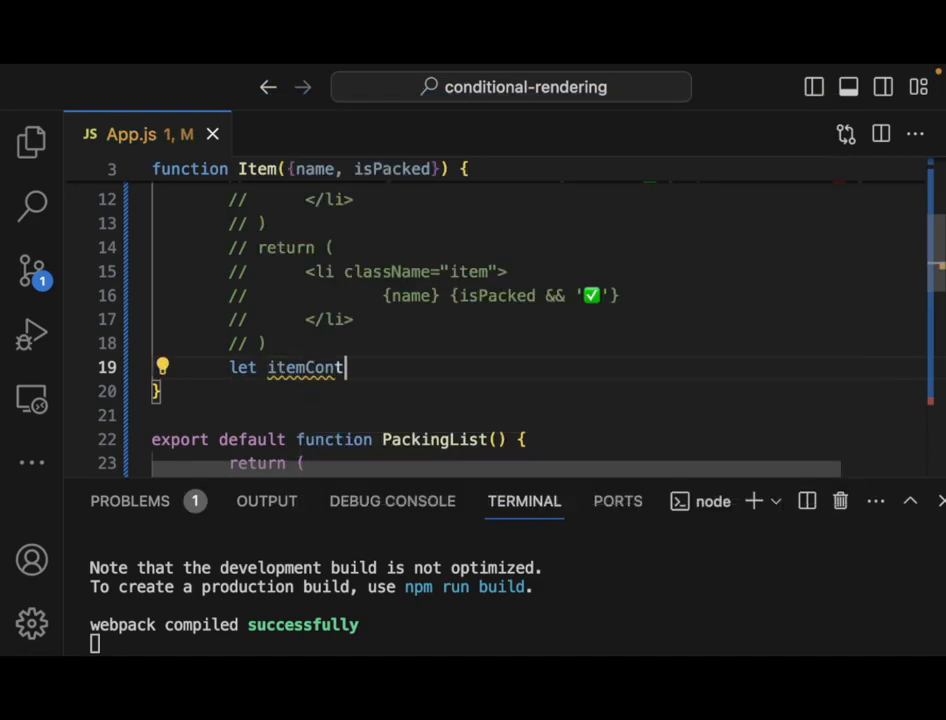
{"action": "type", "text": "ent ="}
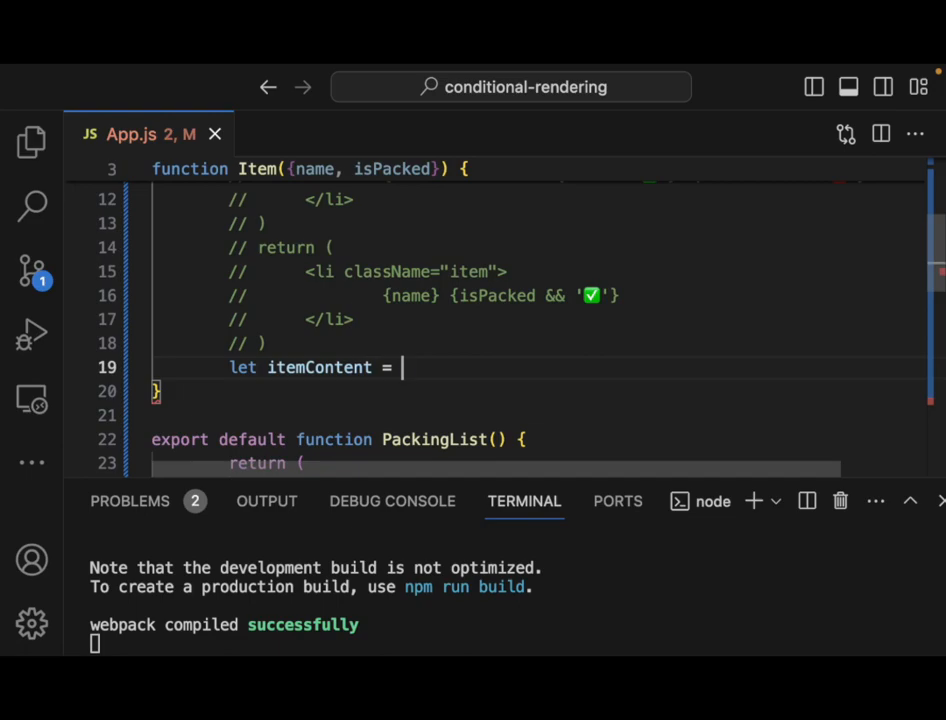
{"action": "type", "text": "name;"}
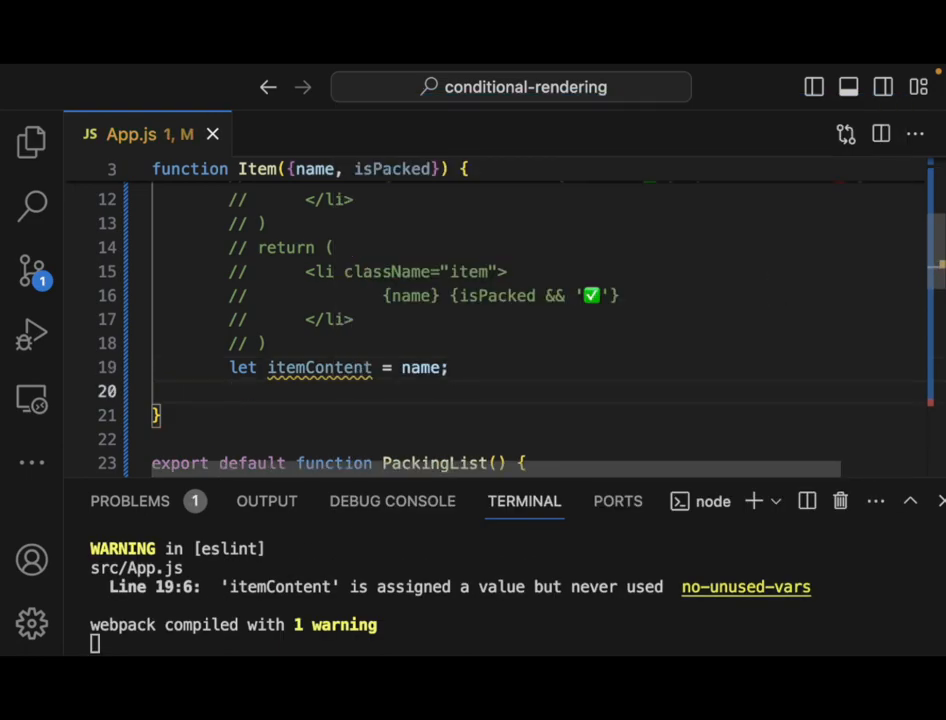
Add if (isPacked) { itemContent = name + '✅' } below the declaration.
{"action": "type", "text": "if (condition) {"}
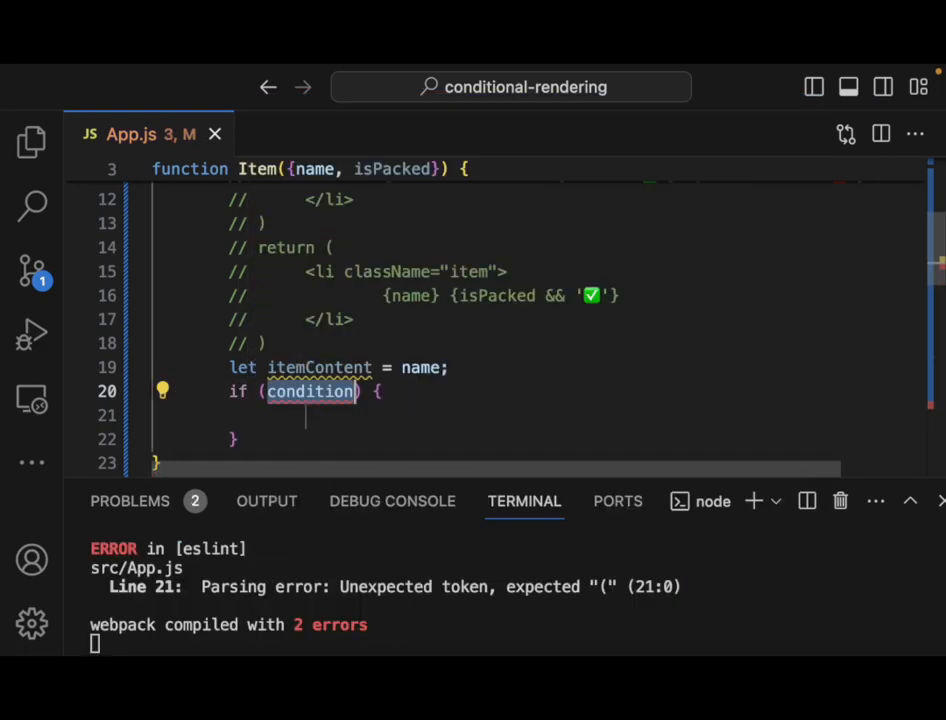
{"action": "type", "text": "isPacke"}
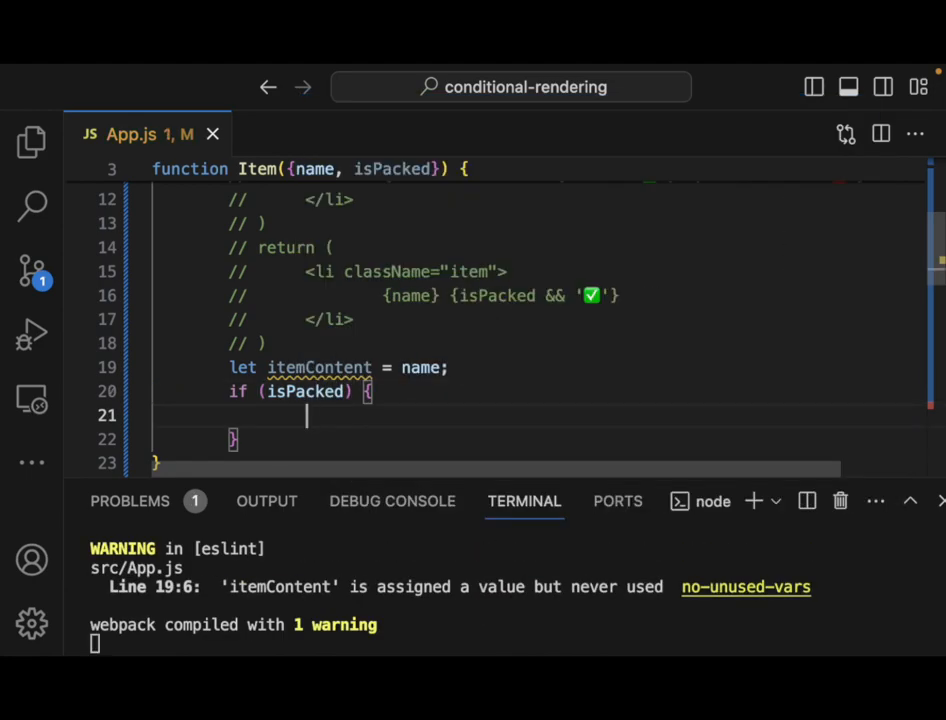
{"action": "type", "text": "itemContent"}
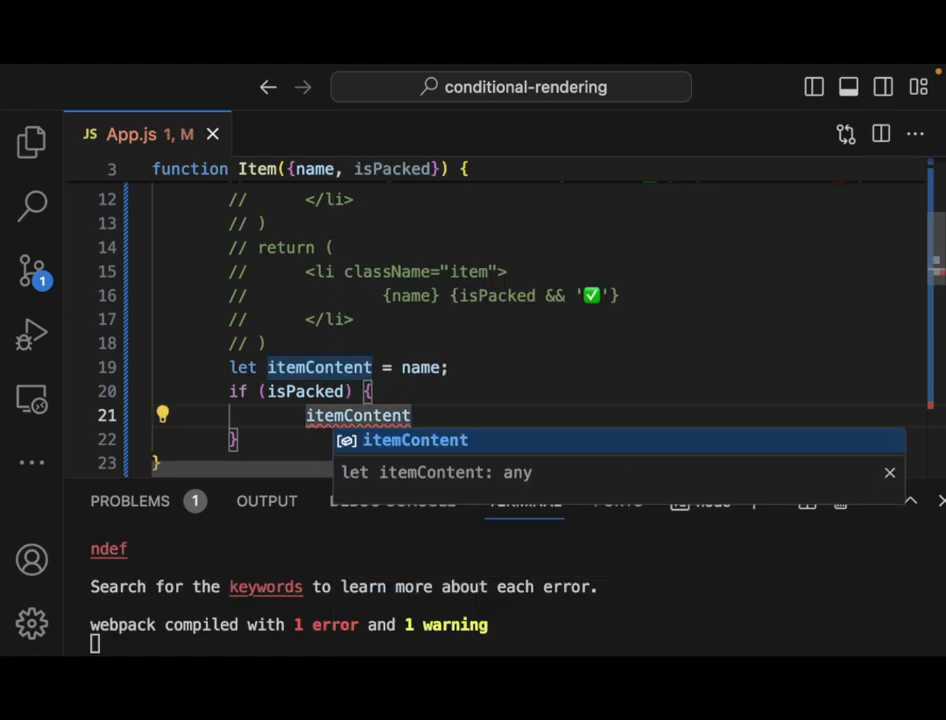
{"action": "type", "text": "= name"}
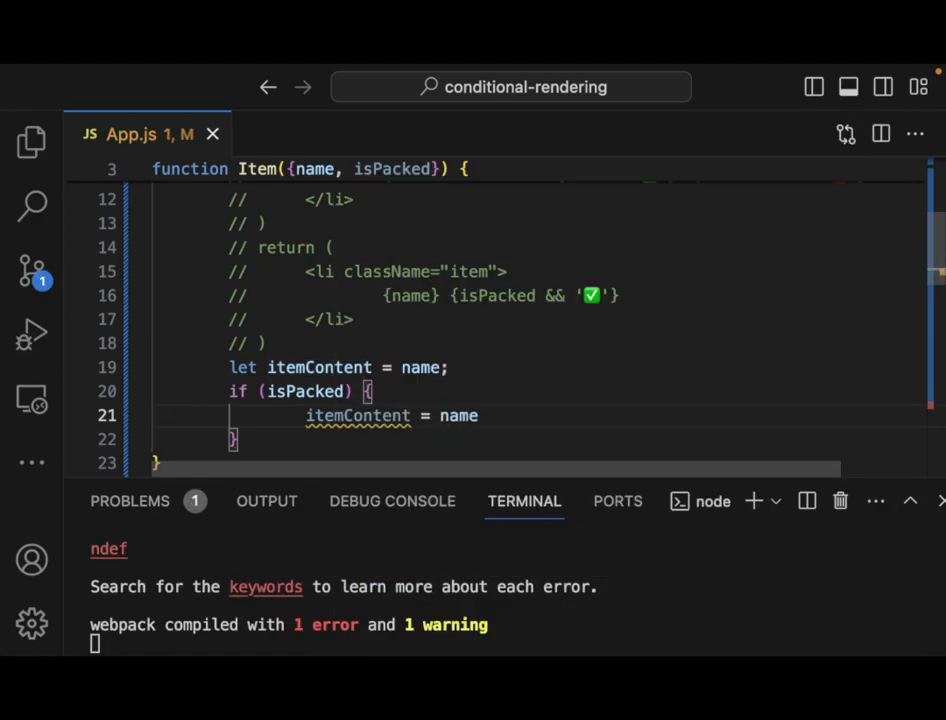
{"action": "type", "text": "+ '✅"}
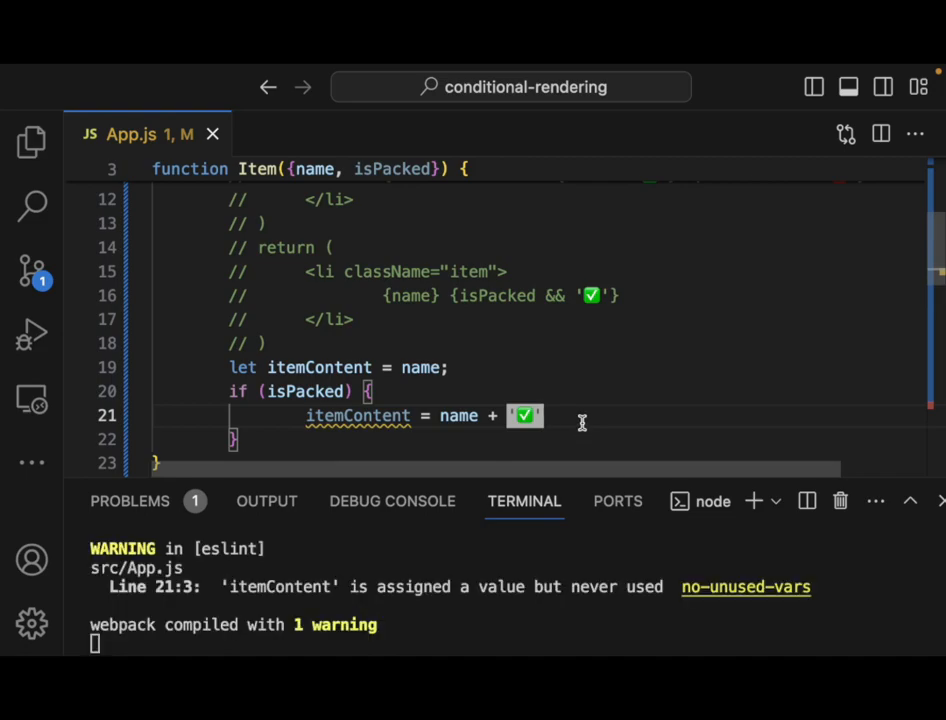
{"action": "mouse_move", "coordinate": [584, 416]}
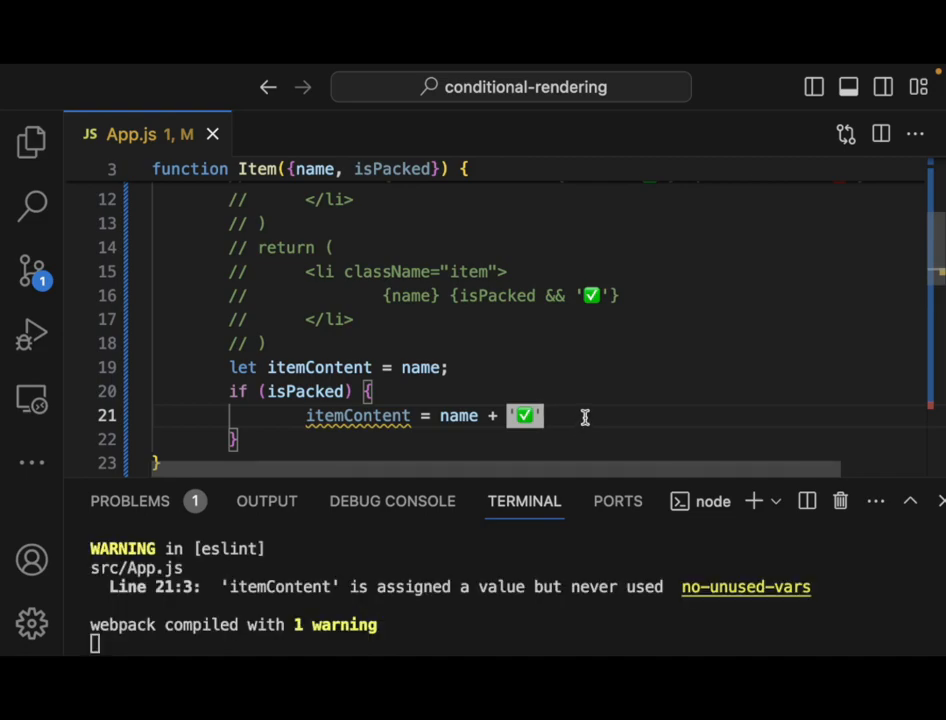
{"action": "scroll", "scroll_direction": "down", "scroll_amount": 3}
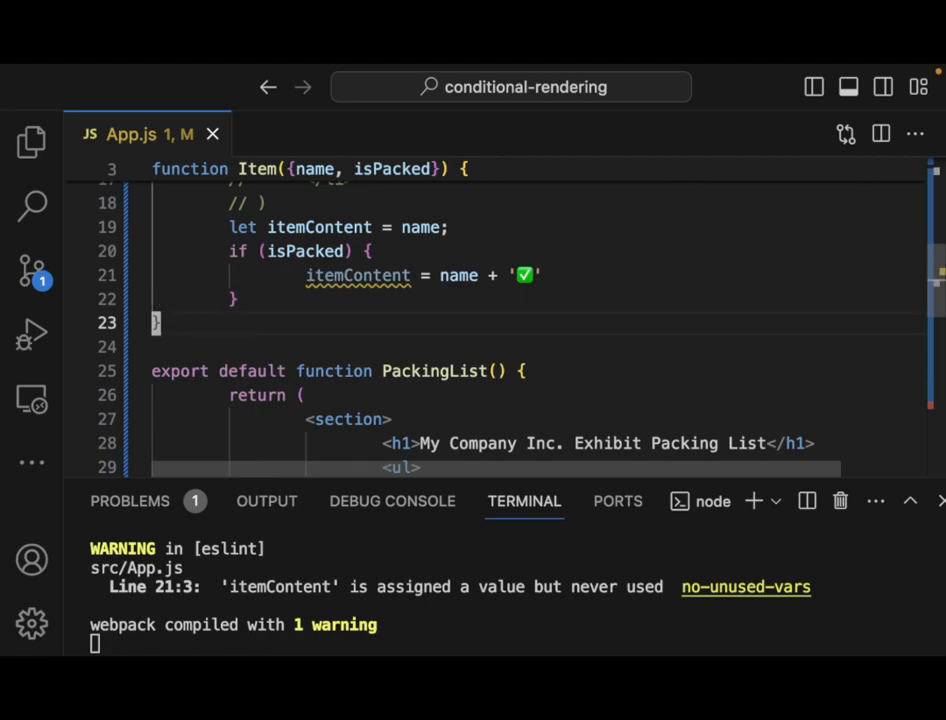
Return <li className="item"> rendering {itemContent} from Item after the if block.
{"action": "key", "text": "Enter"}
{"action": "type", "text": "return ("}
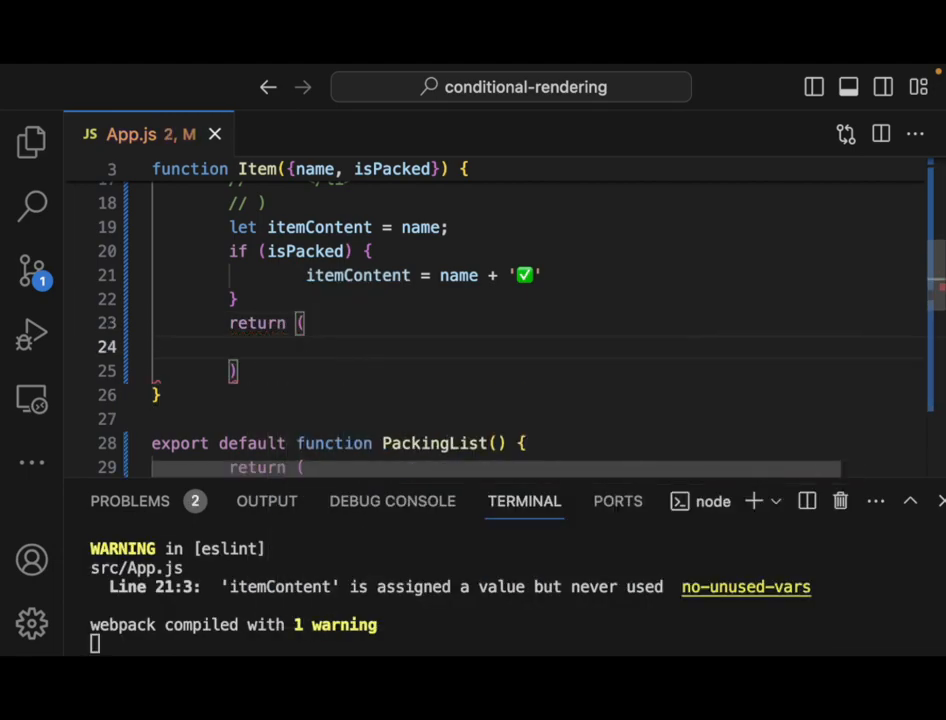
{"action": "type", "text": "<"}
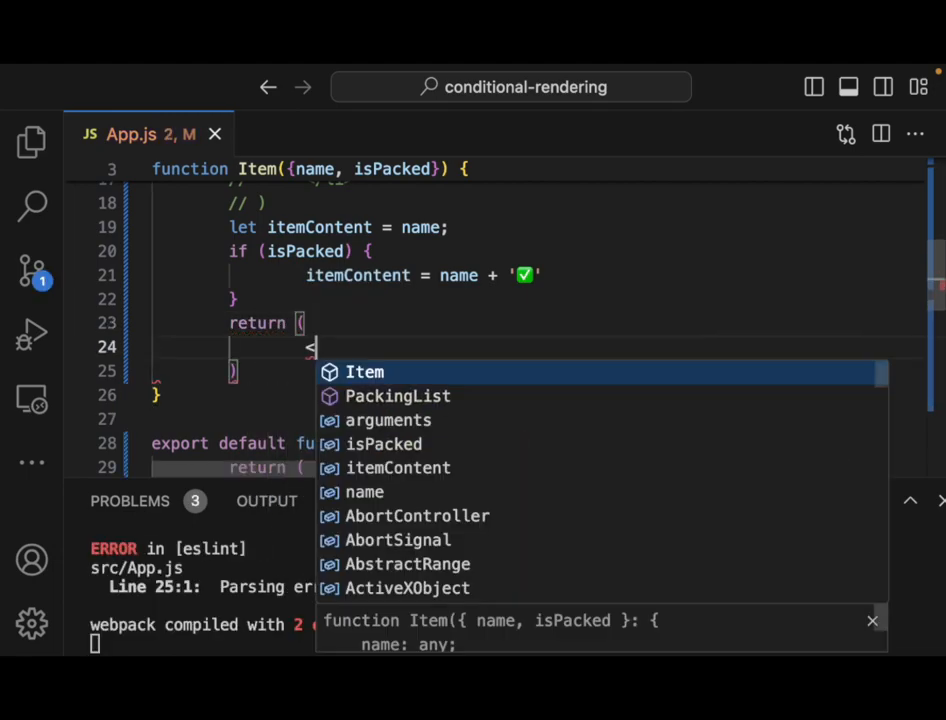
{"action": "type", "text": "li></li>"}
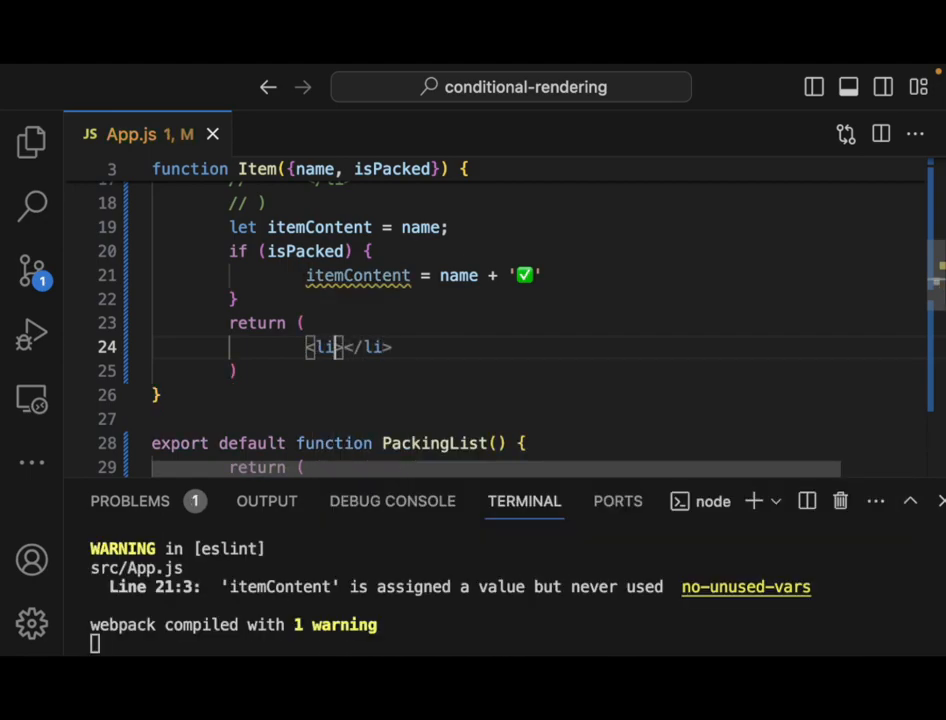
{"action": "type", "text": "className=\"item"}
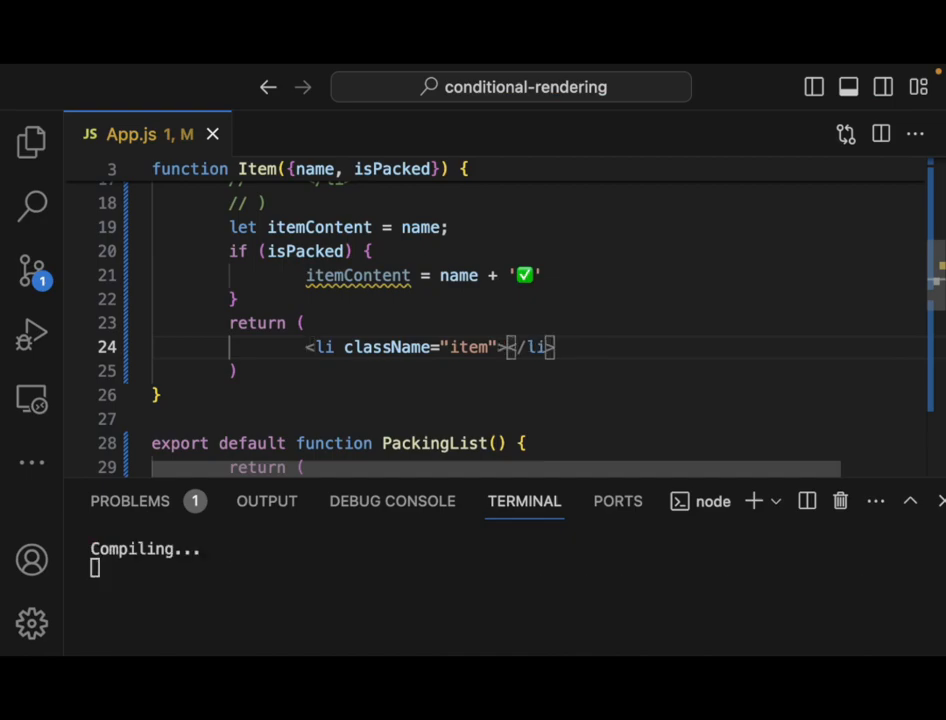
{"action": "key", "text": "Enter"}
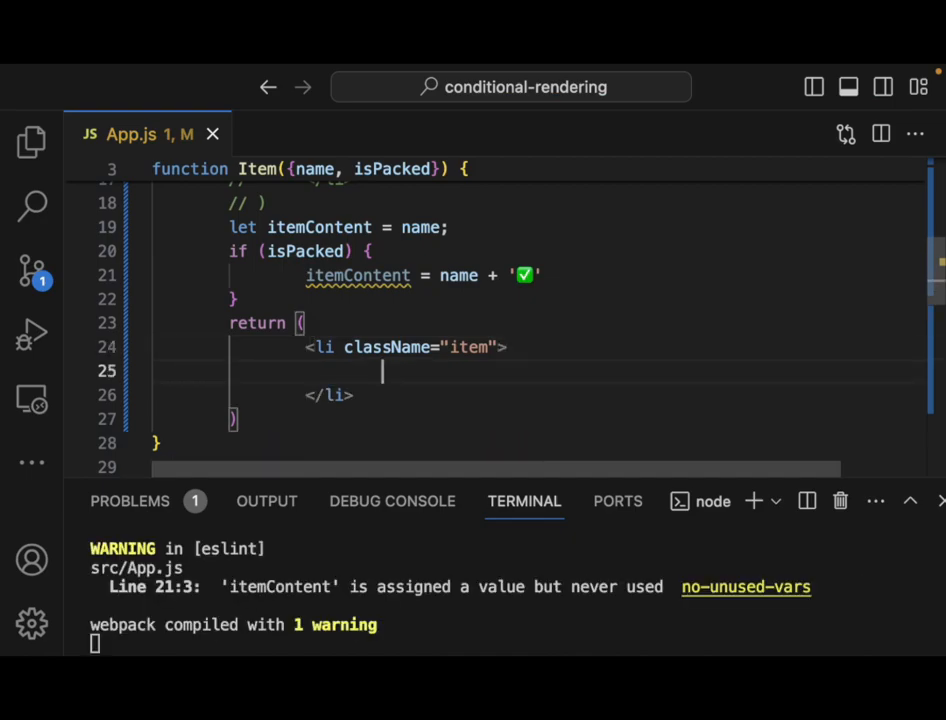
{"action": "type", "text": "{itemContent"}
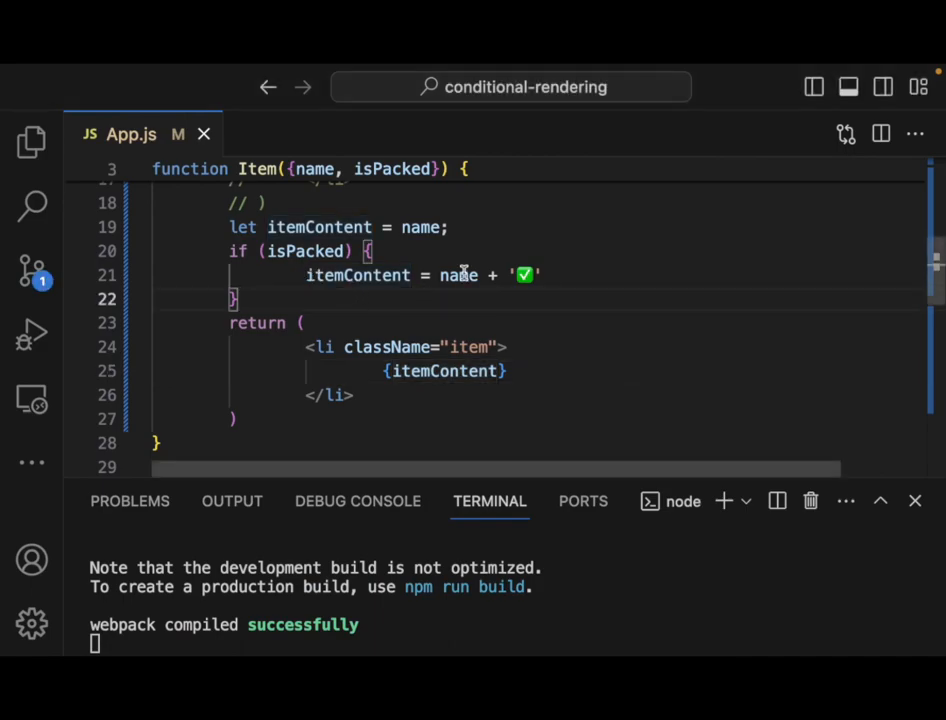
{"action": "mouse_move", "coordinate": [456, 276]}
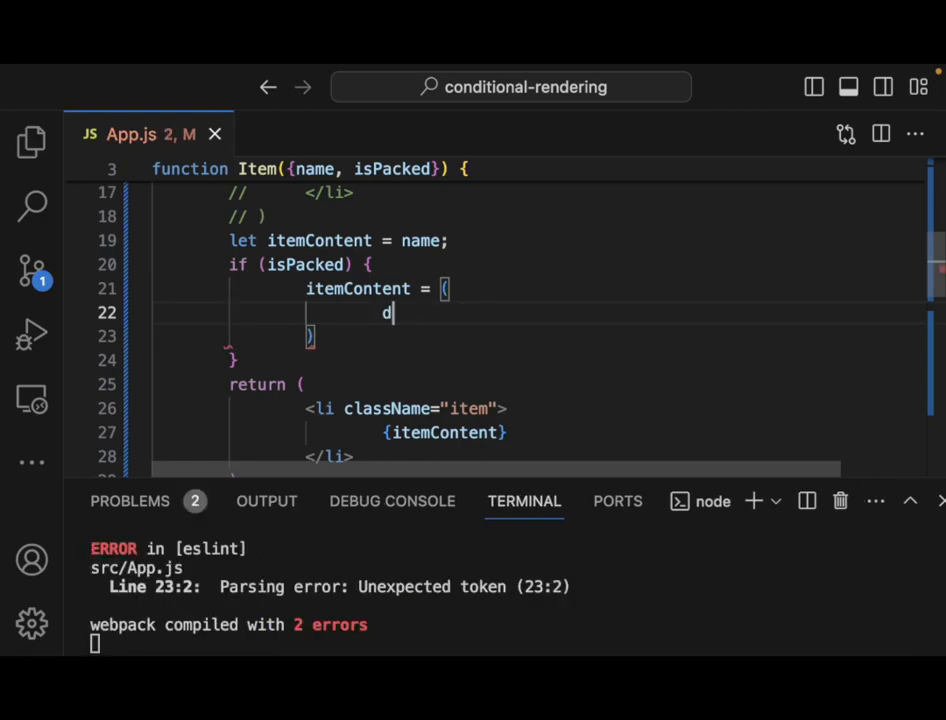
Wrap packed items' content in <del>{name + '✅'}</del> assigned to itemContent.
{"action": "type", "text": "<"}
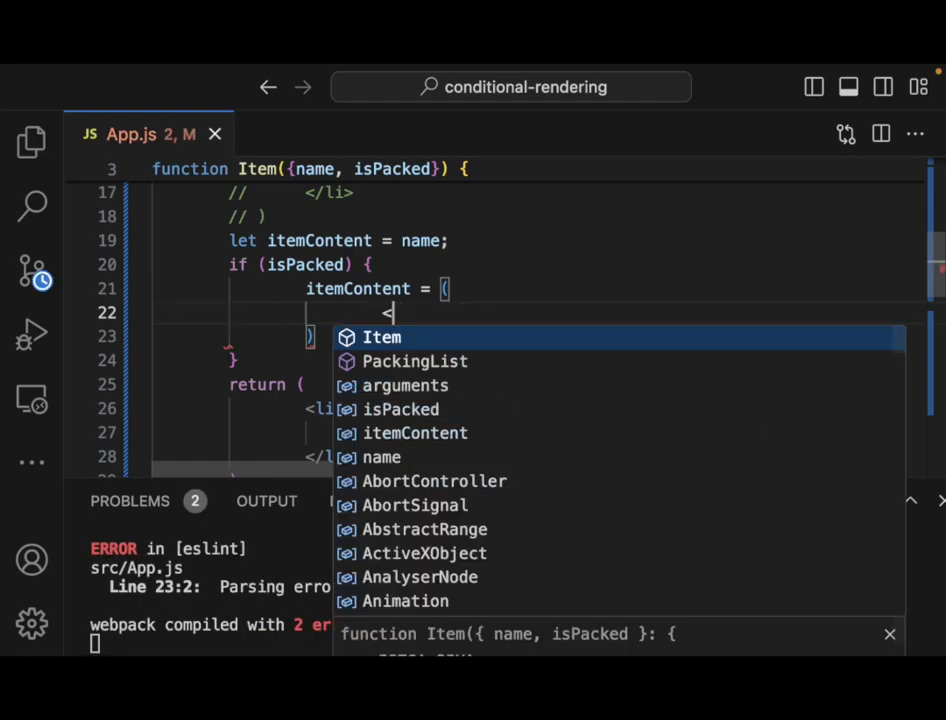
{"action": "type", "text": "<del>"}
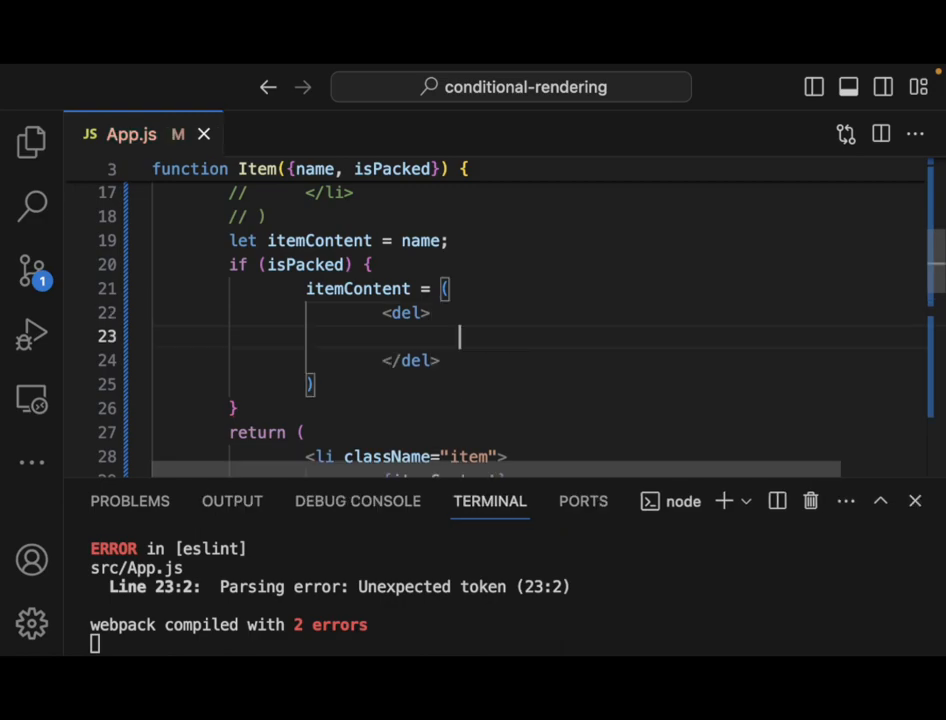
{"action": "type", "text": "name + '✅'"}
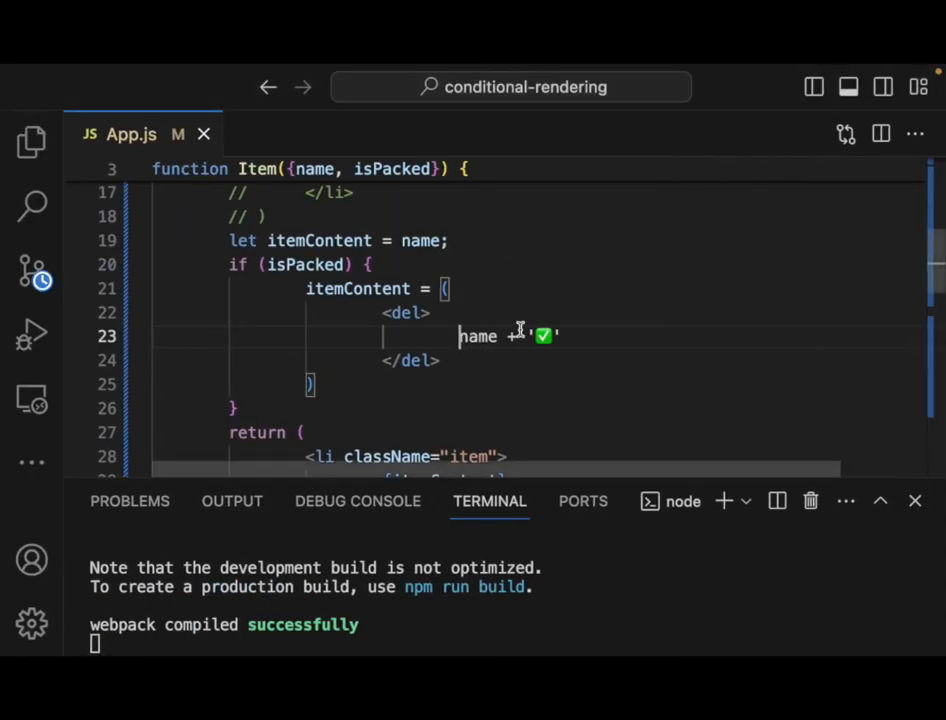
{"action": "type", "text": "{name}"}
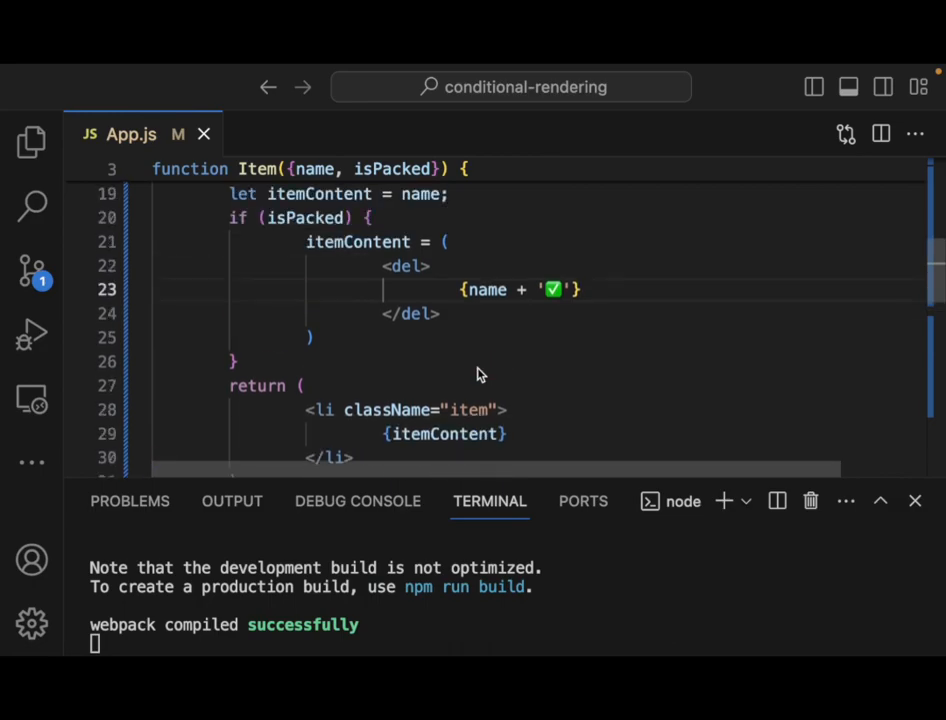
{"action": "mouse_move", "coordinate": [342, 340]}
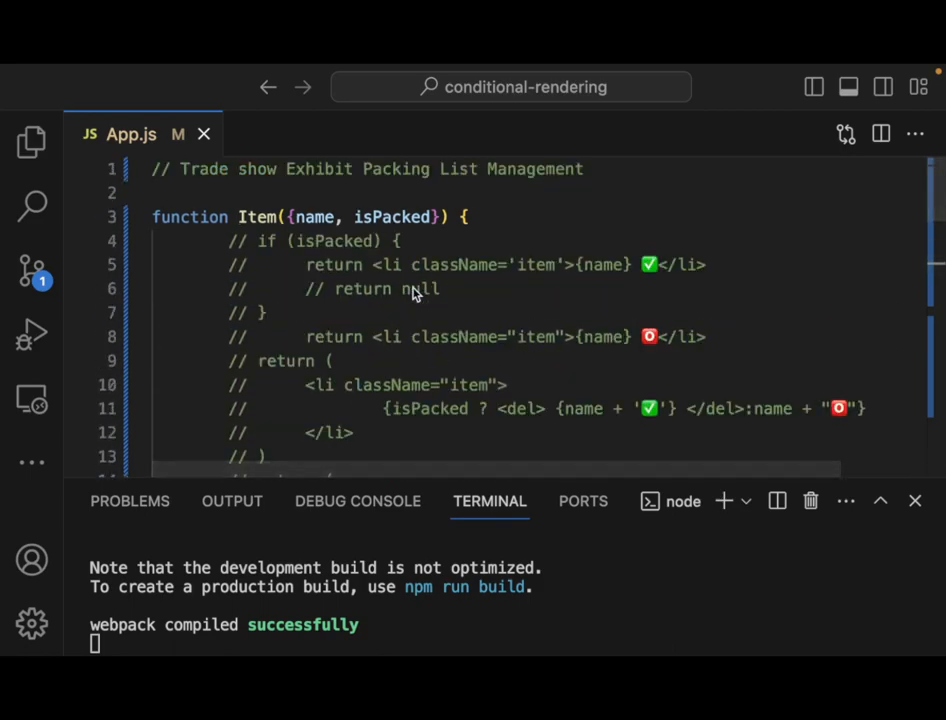
{"action": "scroll", "scroll_direction": "down", "scroll_amount": 3}
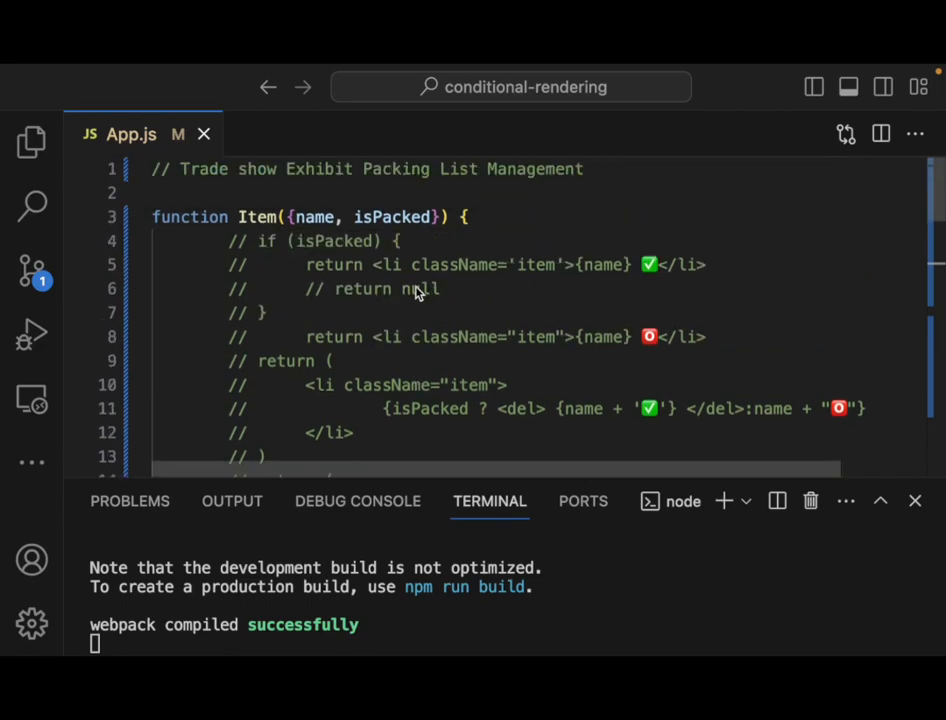
{"action": "scroll", "scroll_direction": "down", "scroll_amount": 3}
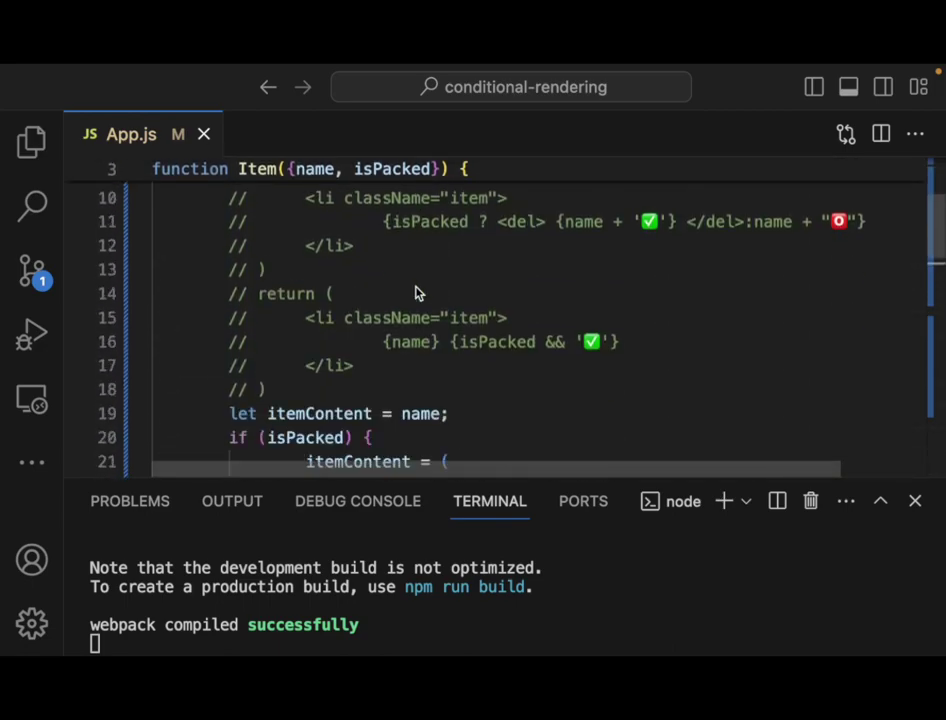
{"action": "scroll", "scroll_direction": "down", "scroll_amount": 3}
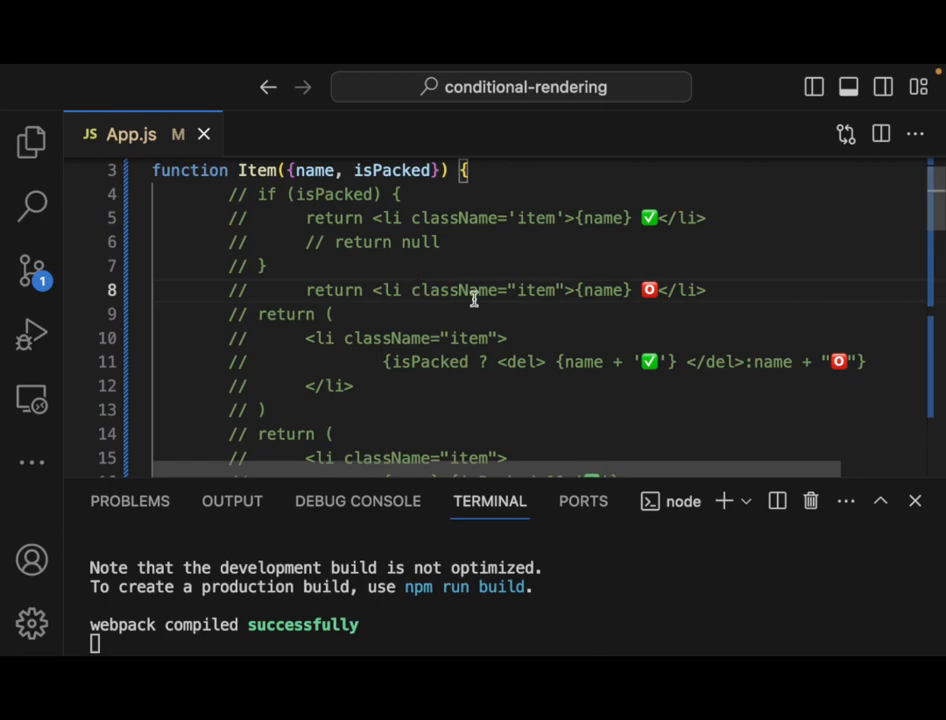
{"action": "mouse_move", "coordinate": [472, 298]}
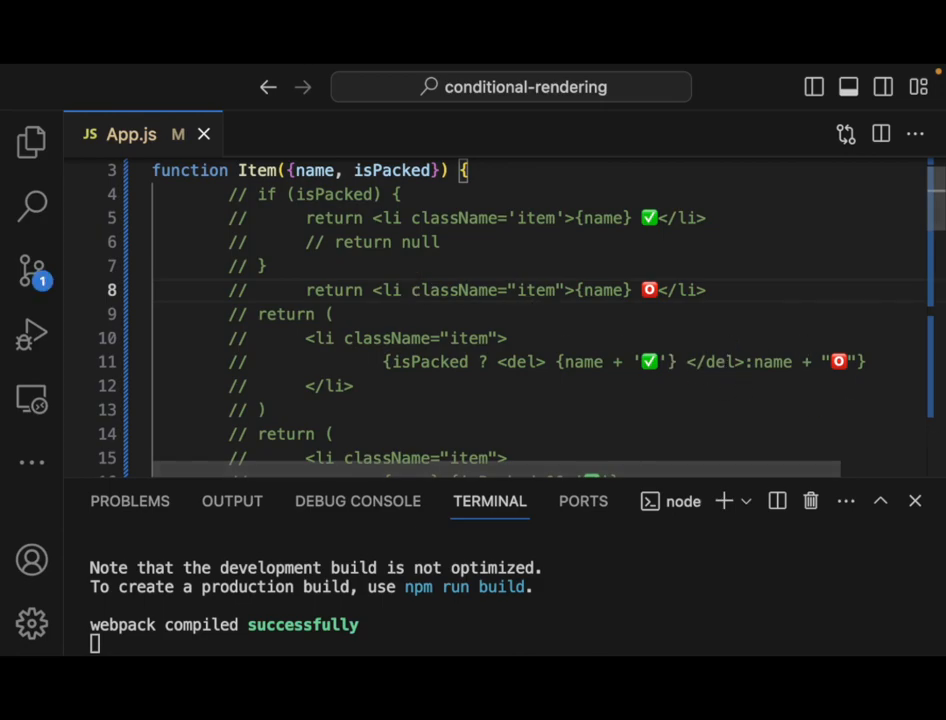